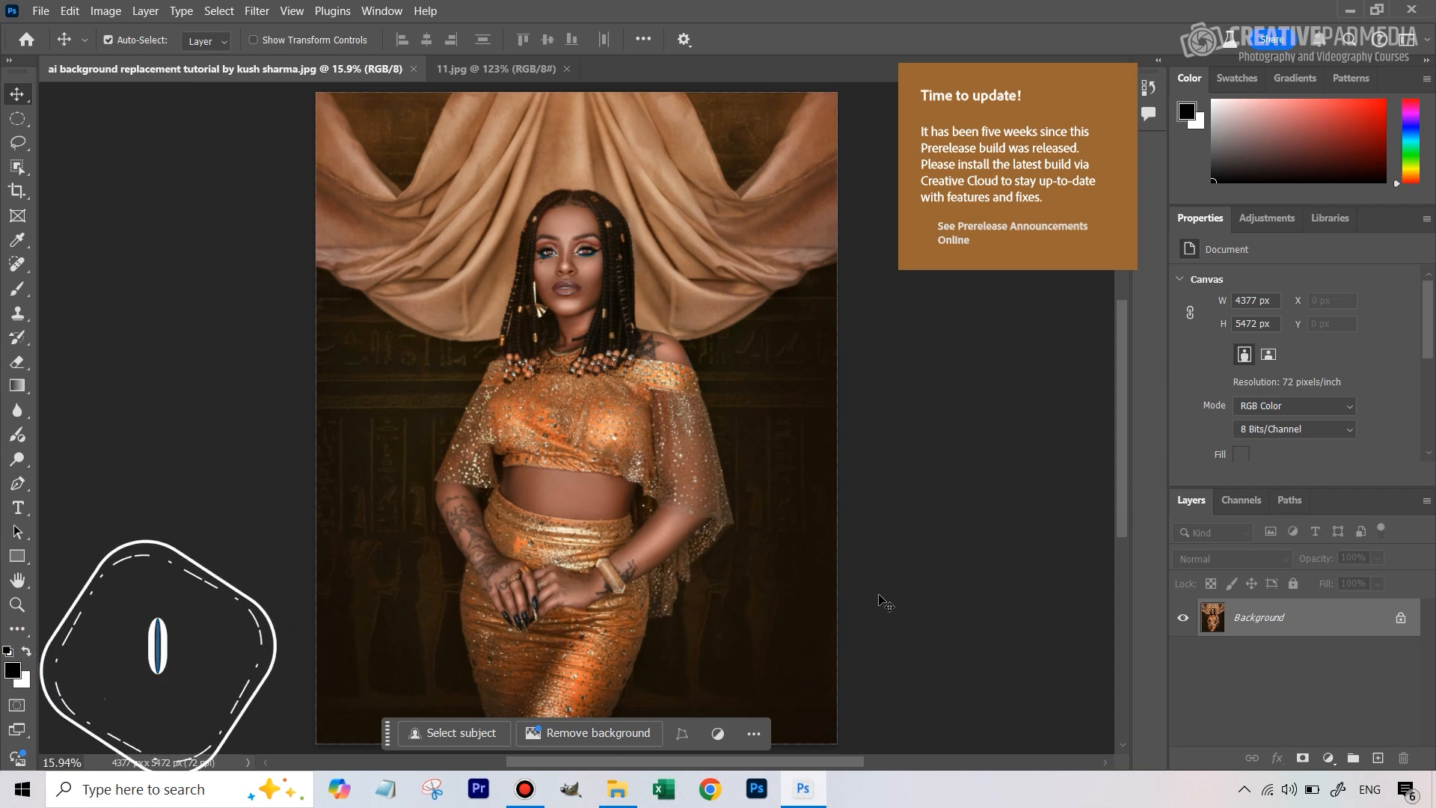
mouse_move(750, 394)
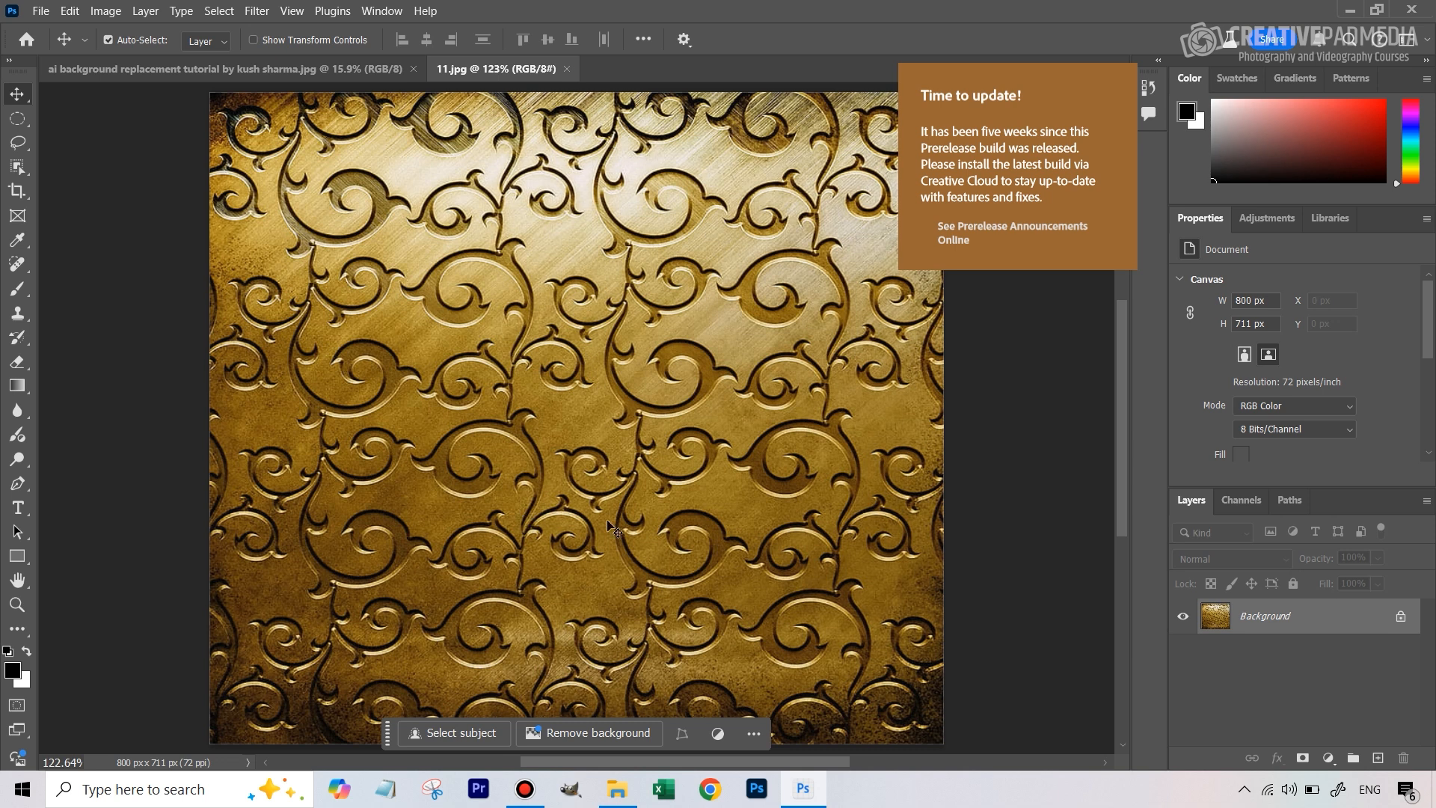
mouse_move(556, 273)
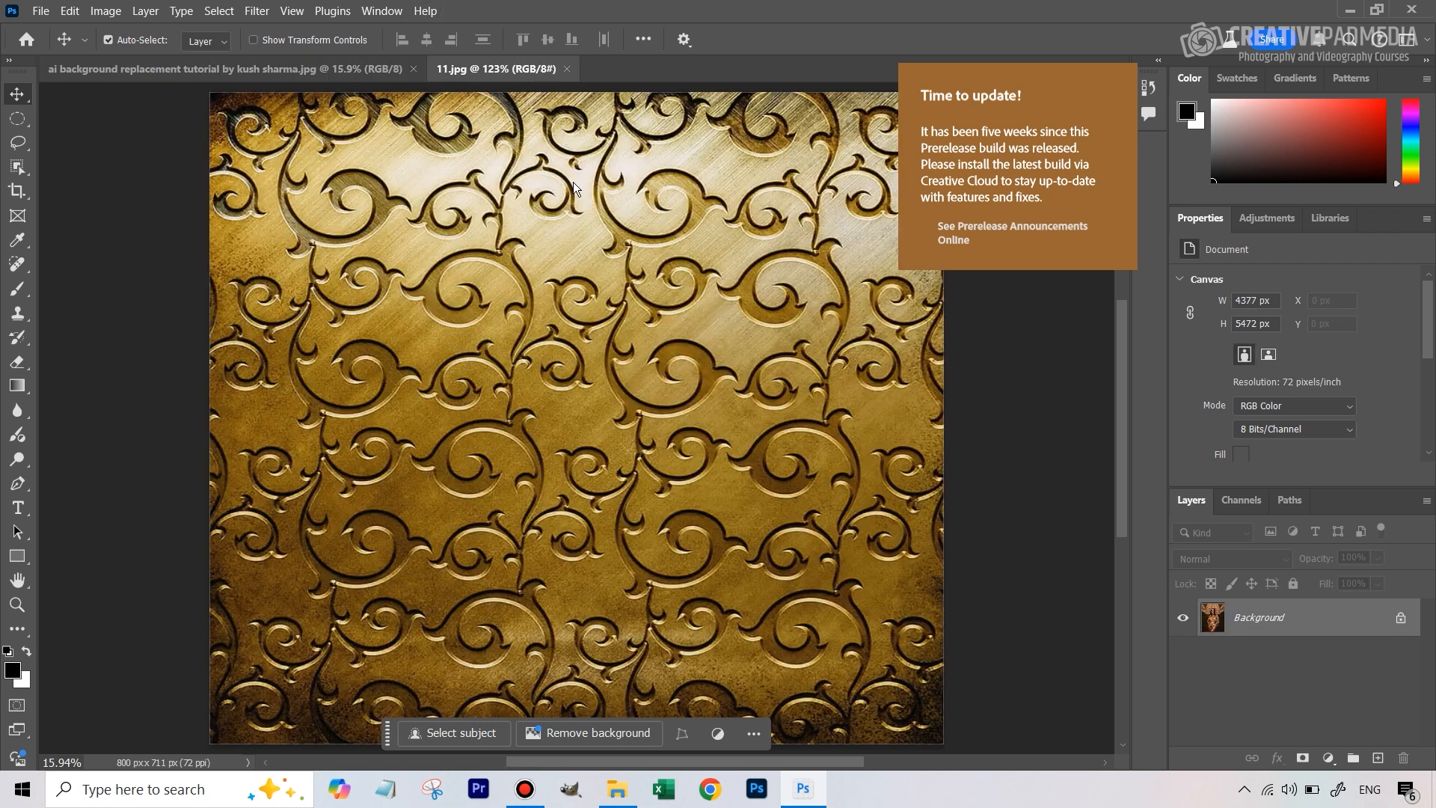
Step: Switch from the Adobe web page back to the portrait, then to the gold swirl texture
click(225, 68)
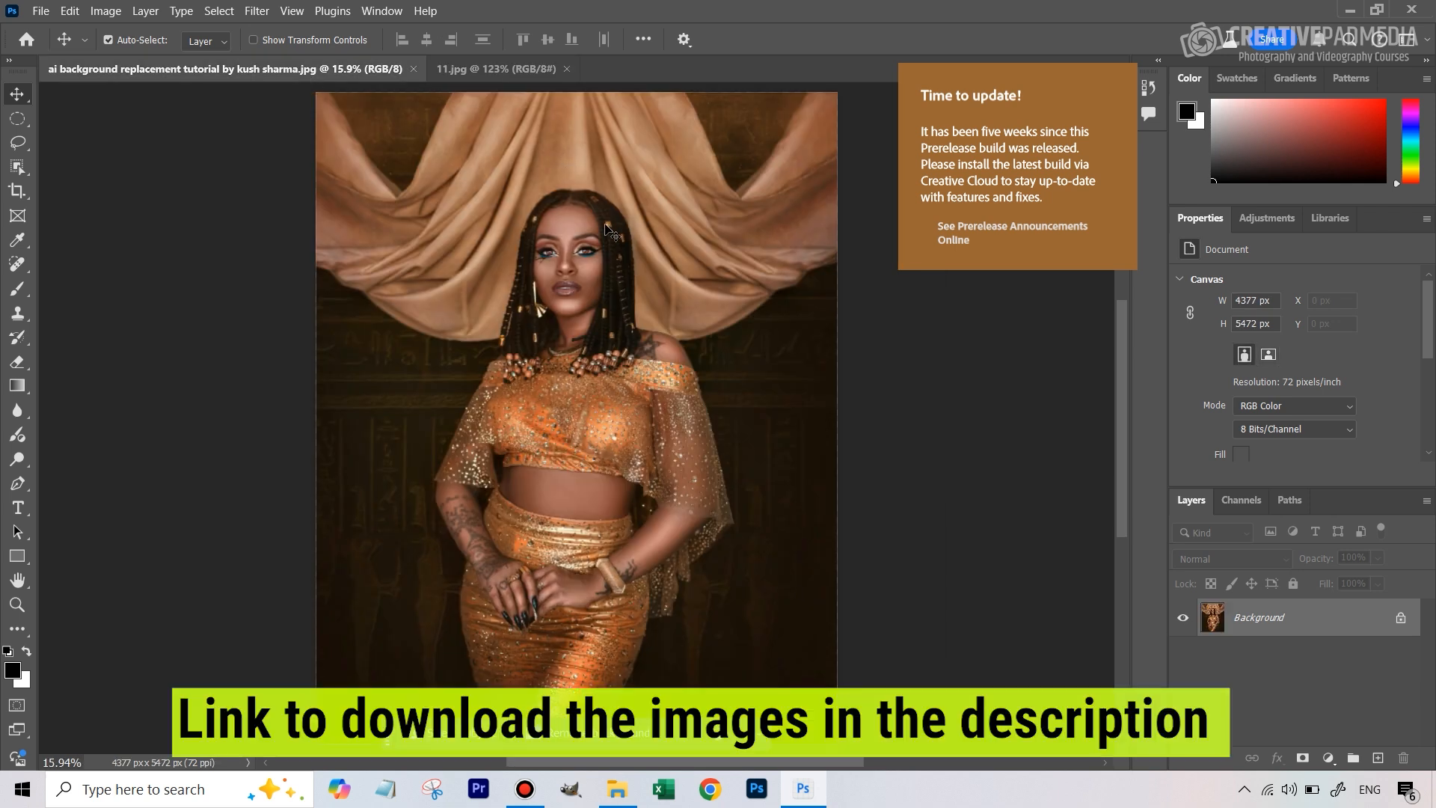
mouse_move(678, 302)
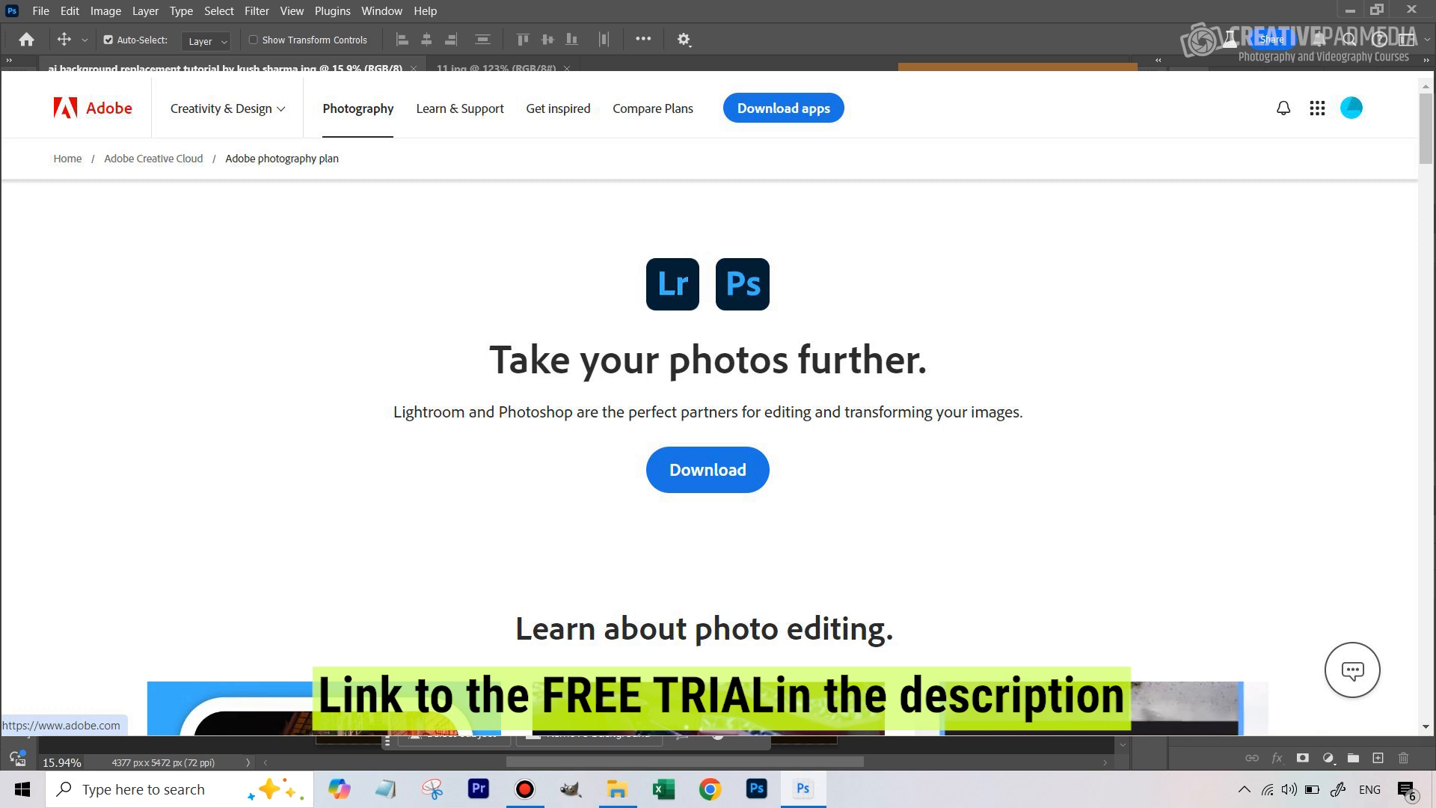
click(229, 69)
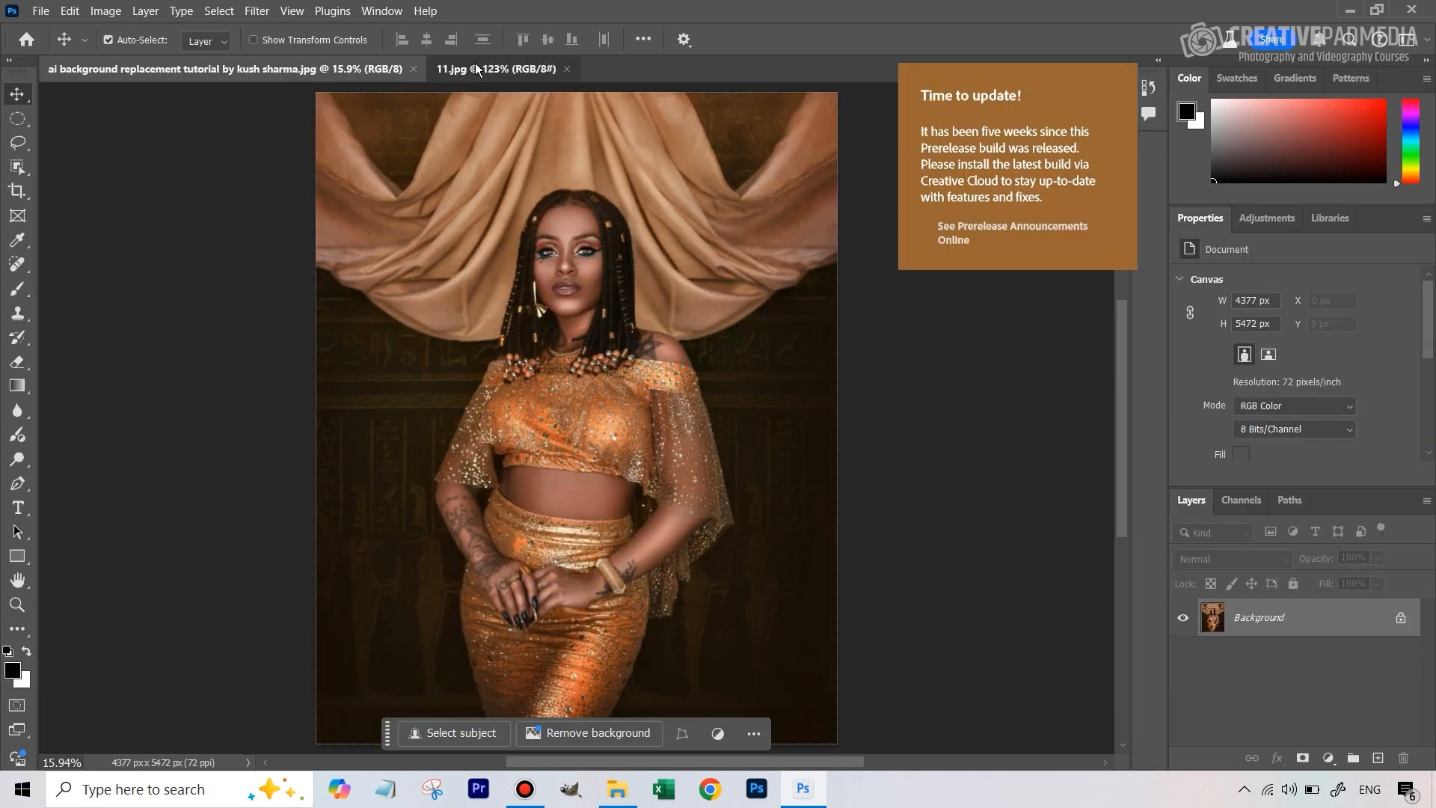
click(494, 68)
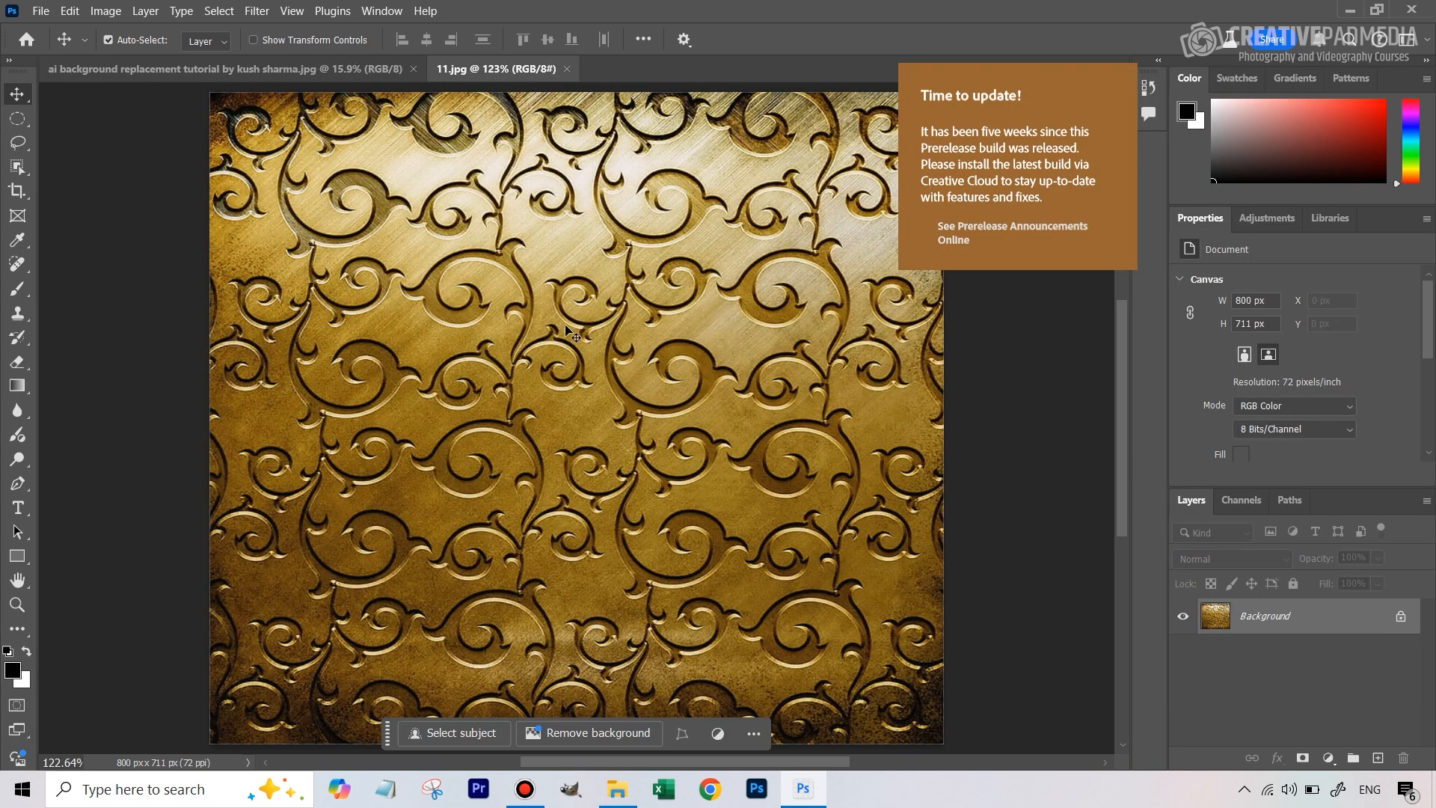
mouse_move(645, 332)
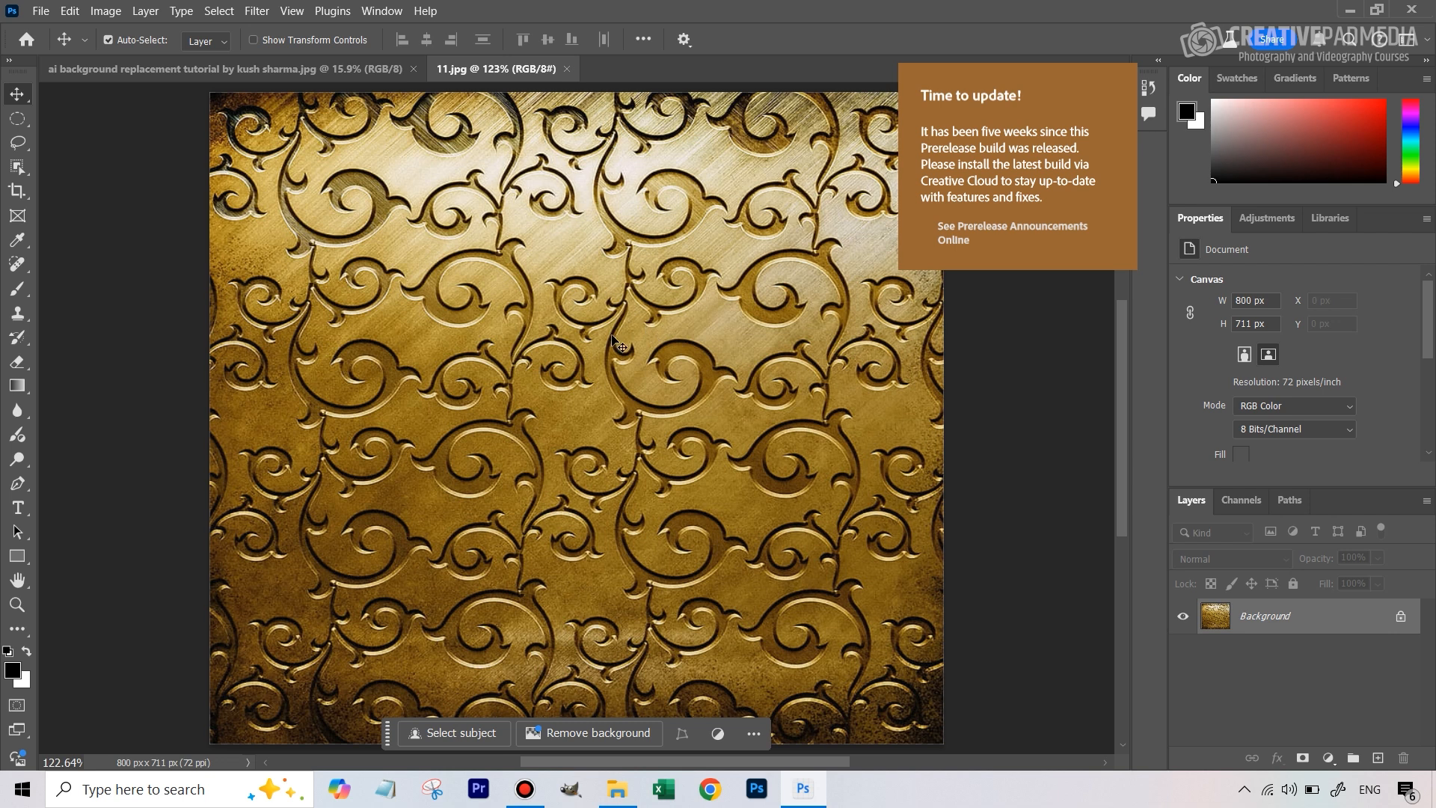
mouse_move(646, 577)
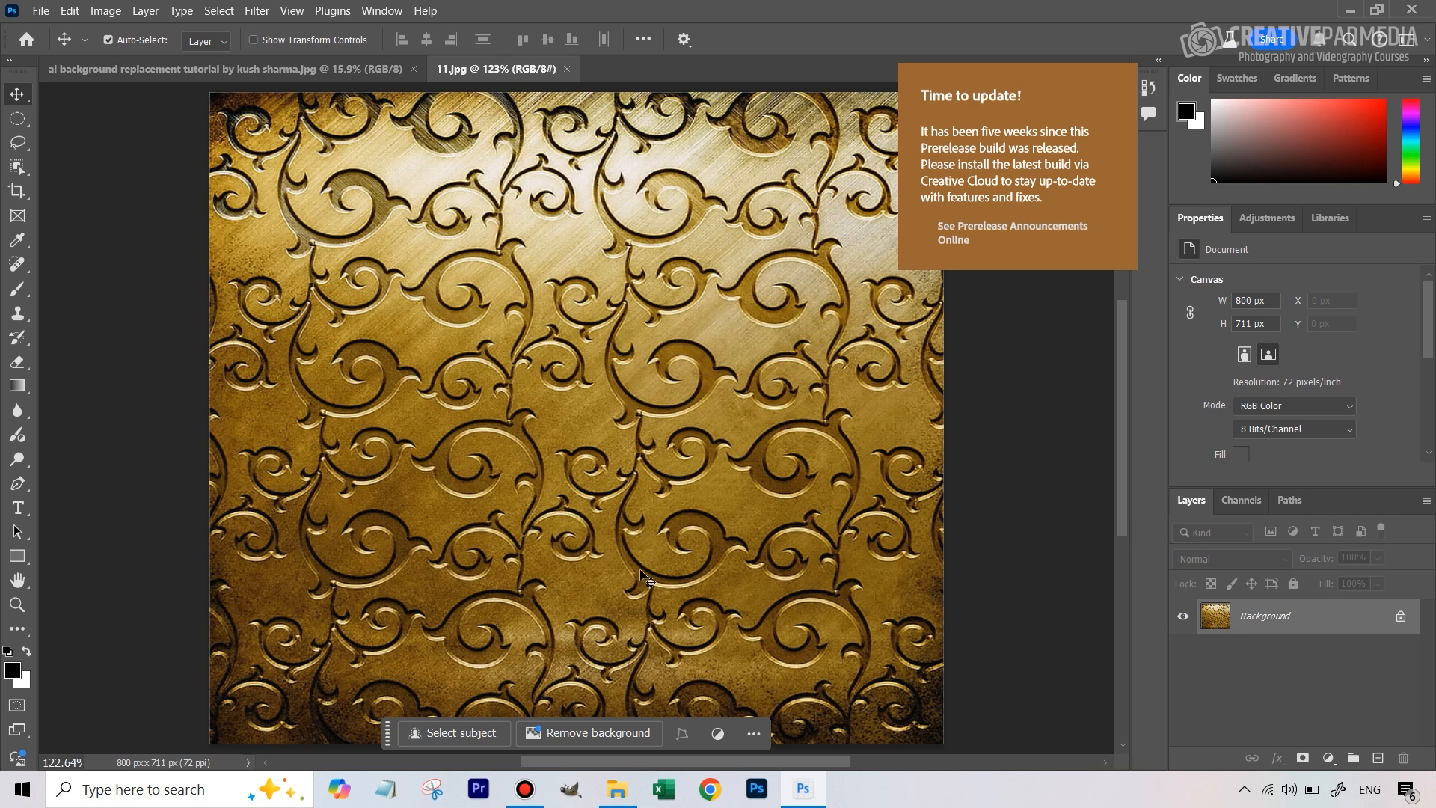
mouse_move(557, 296)
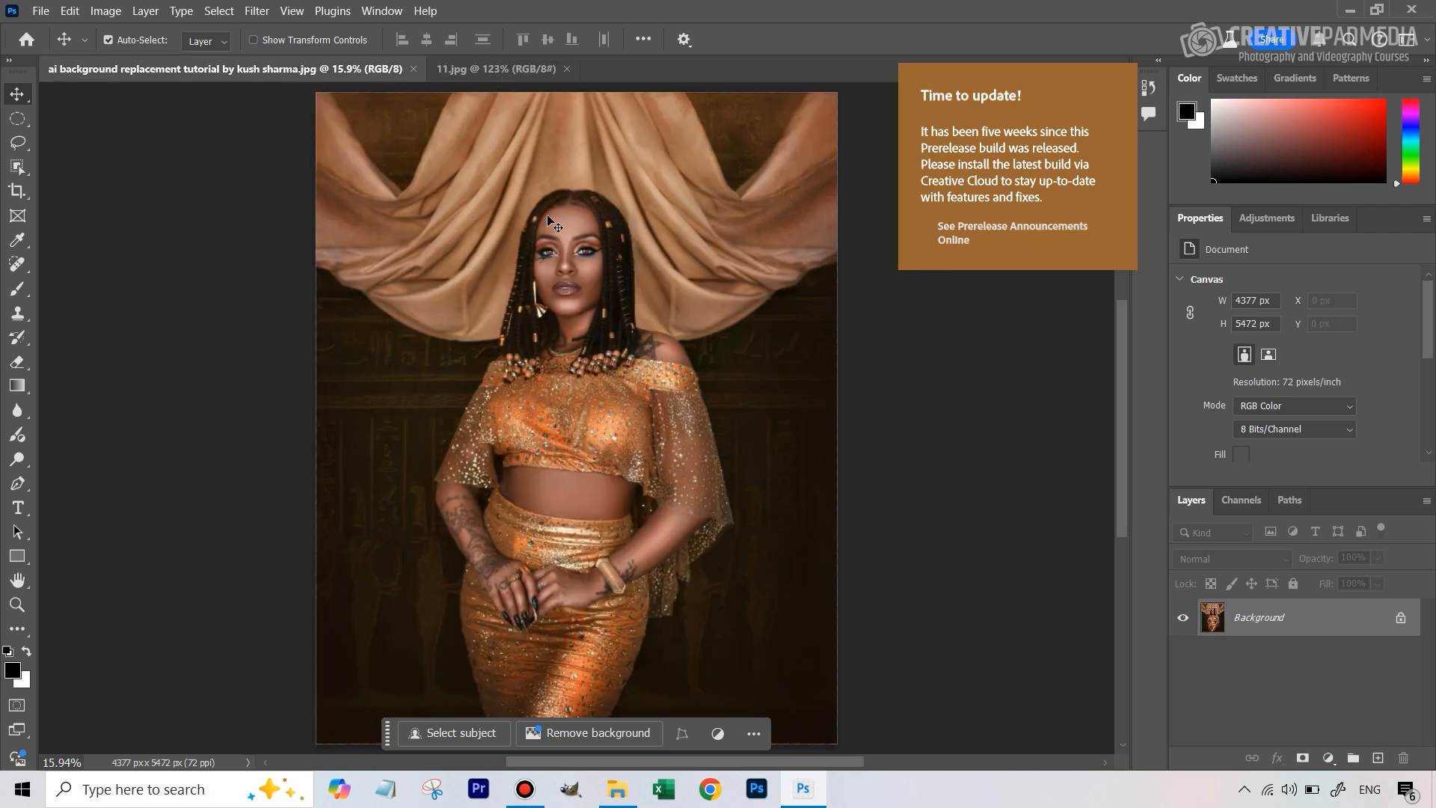
mouse_move(540, 183)
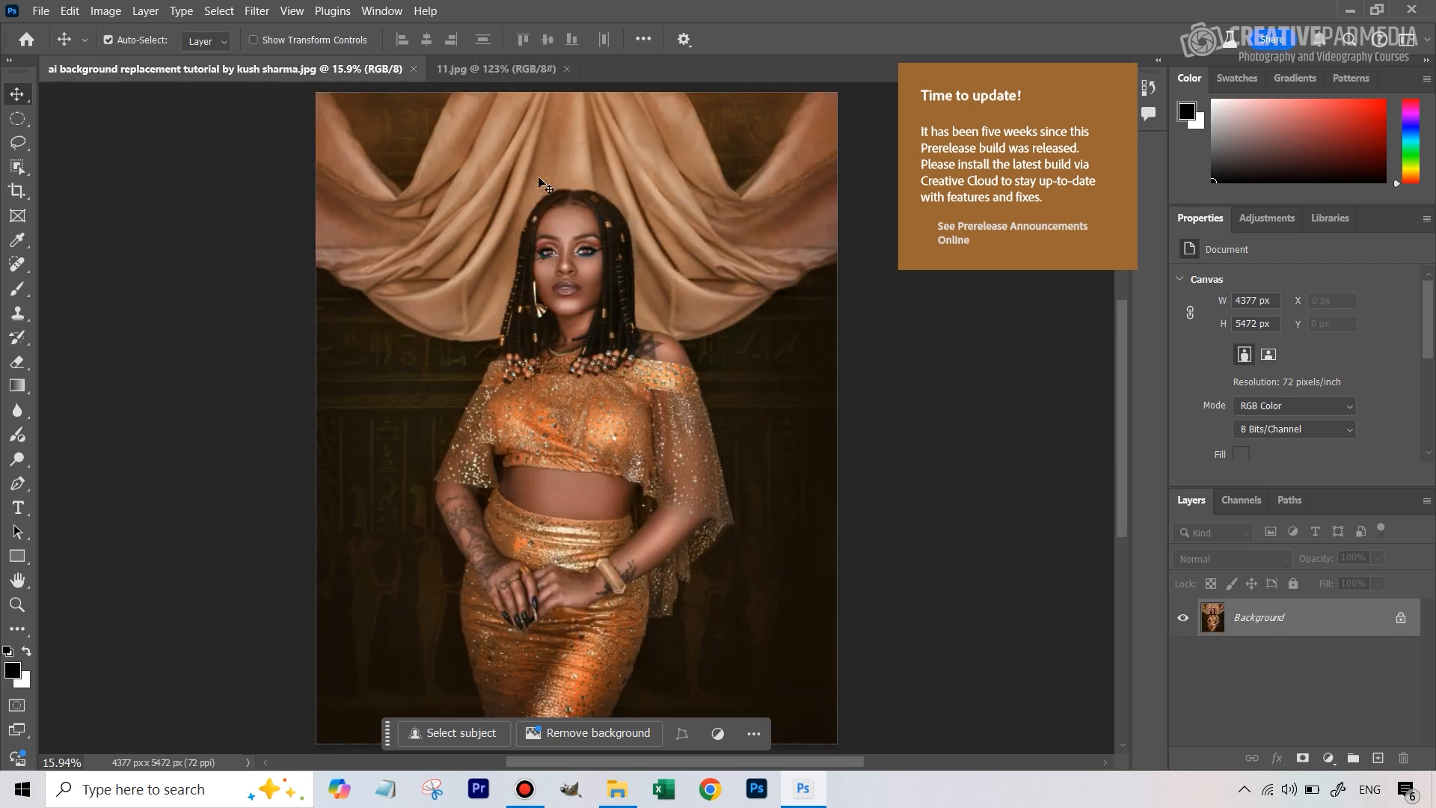
mouse_move(658, 303)
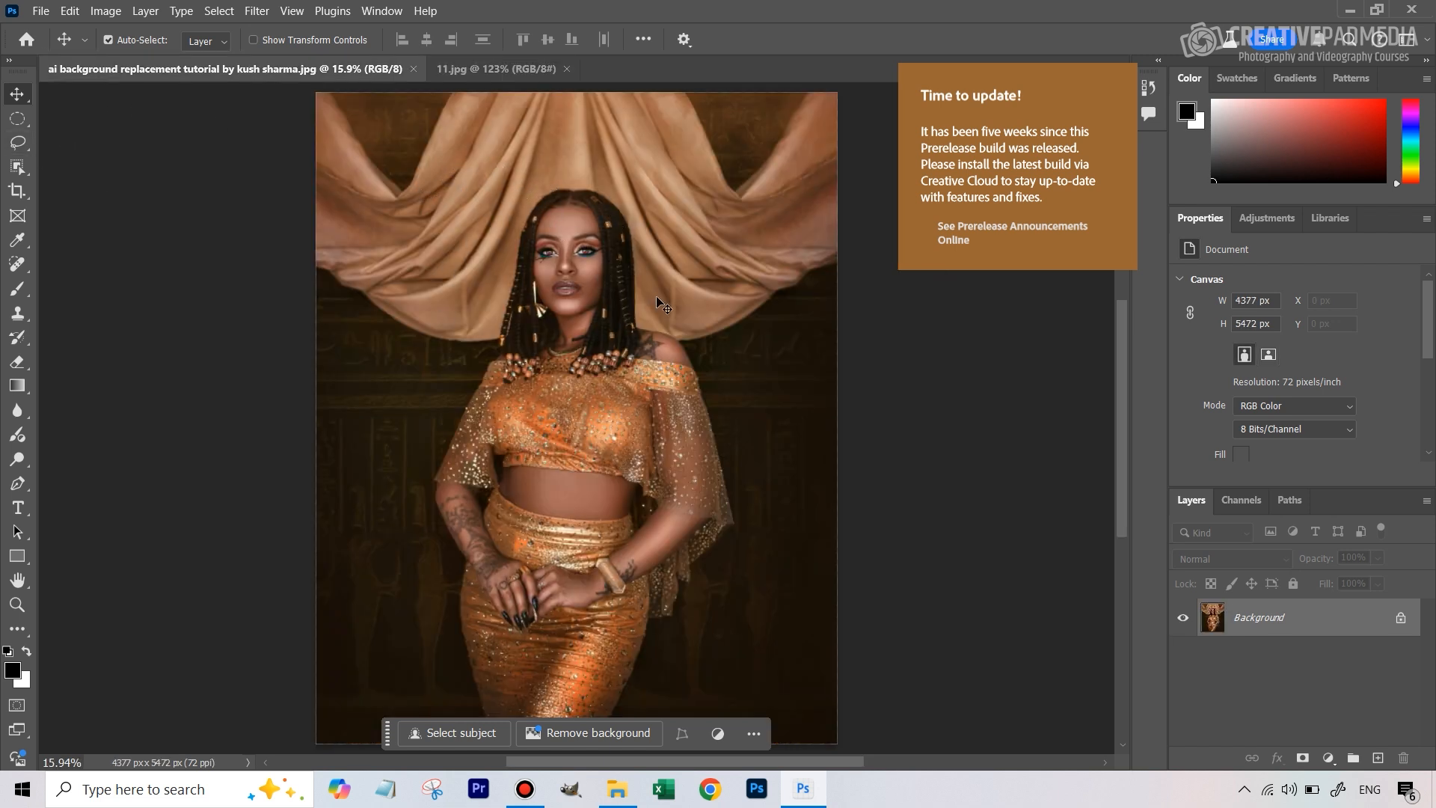
mouse_move(18, 167)
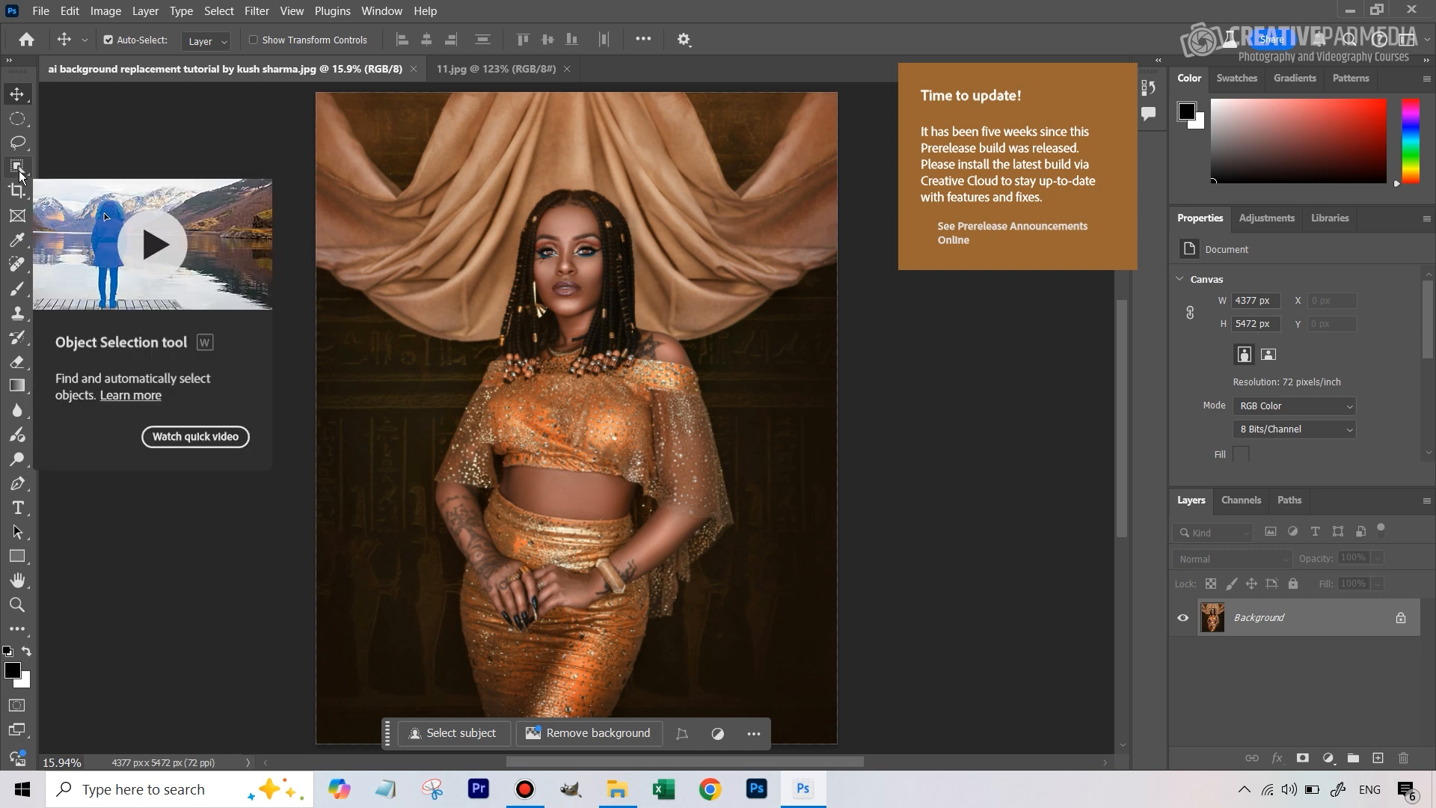
Step: Select the woman with the Object Selection Tool by looping around her body
click(17, 166)
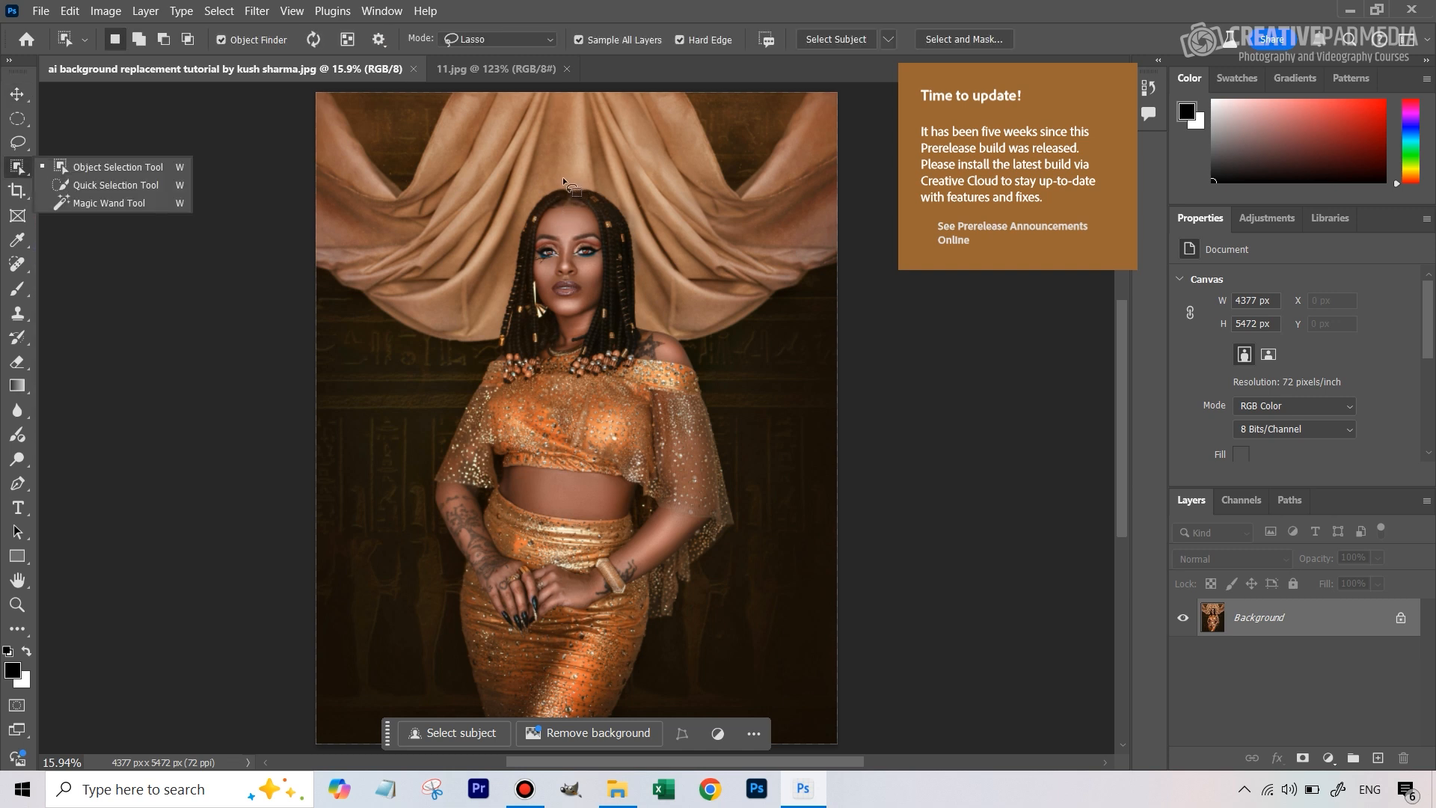
mouse_move(432, 44)
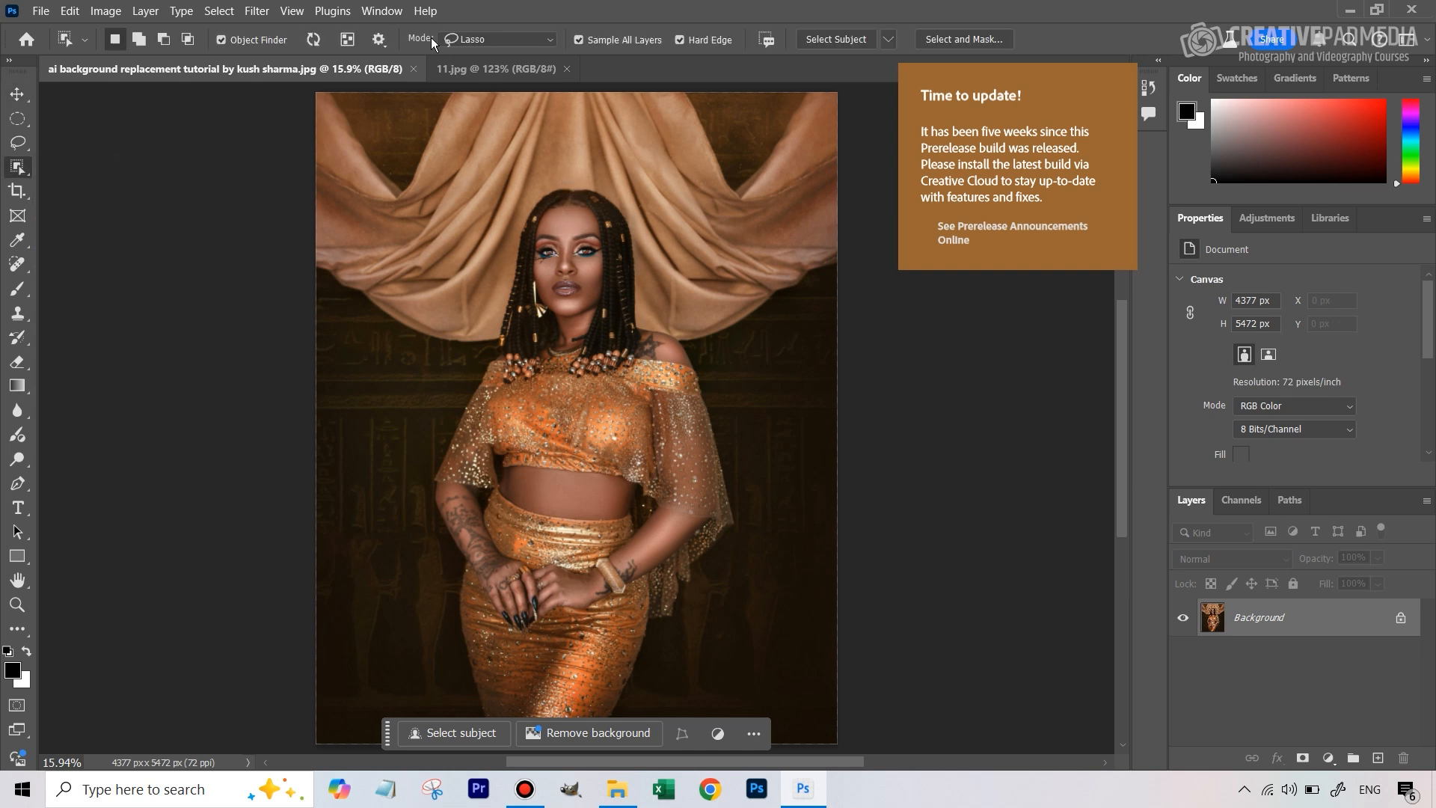
mouse_move(478, 44)
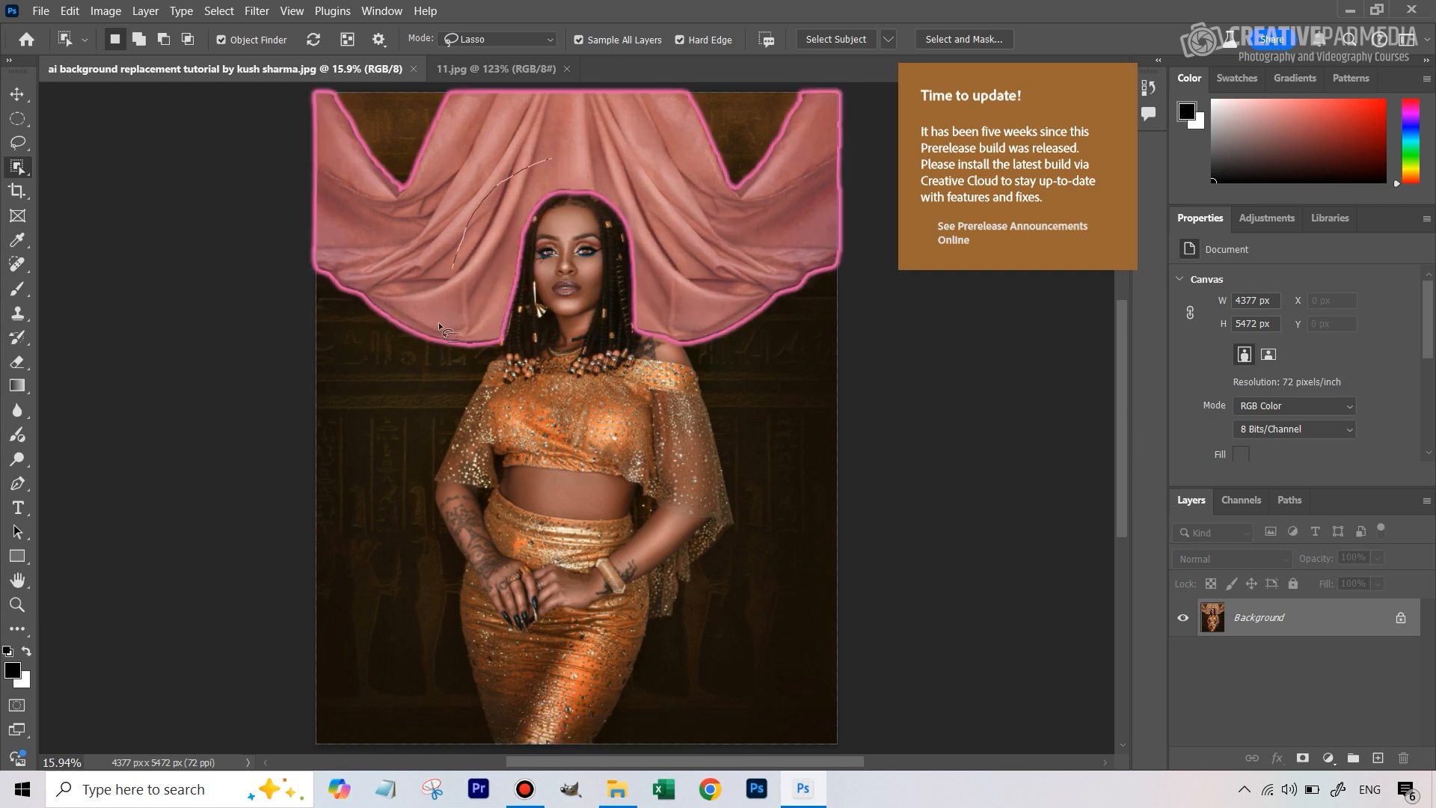
drag(449, 334, 481, 747)
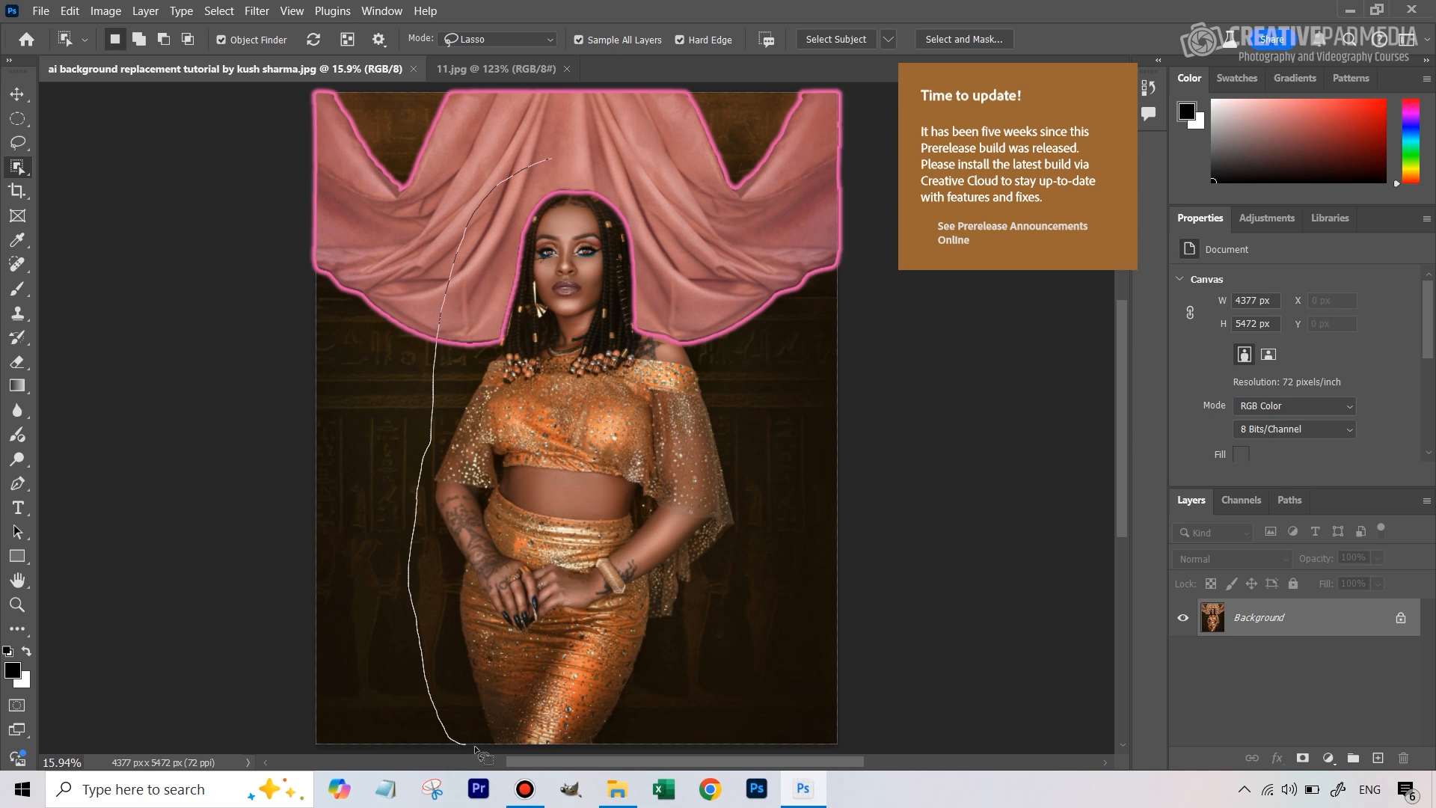
drag(475, 752, 774, 476)
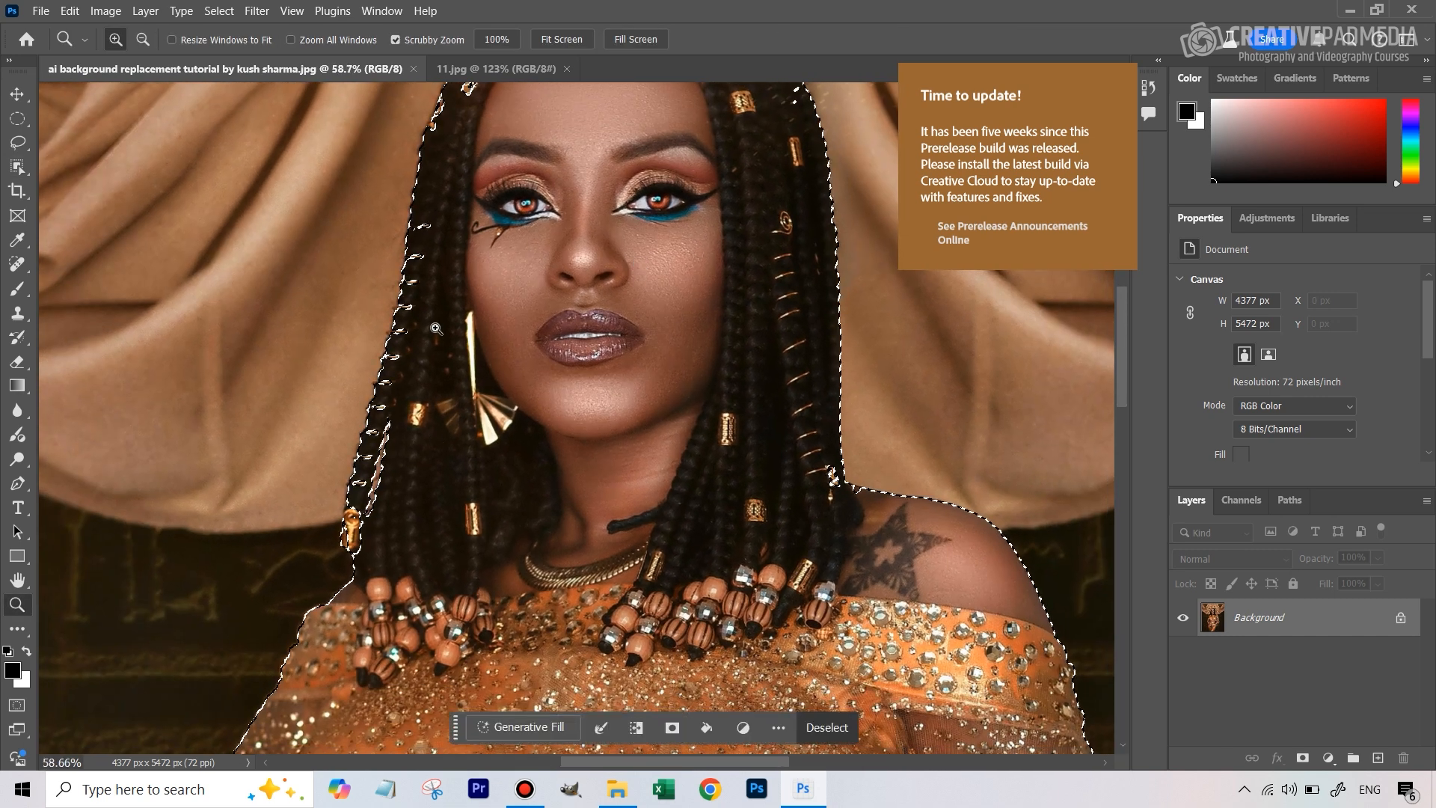
Step: Use the freehand Lasso to fix selection edges while panning down the figure
click(17, 143)
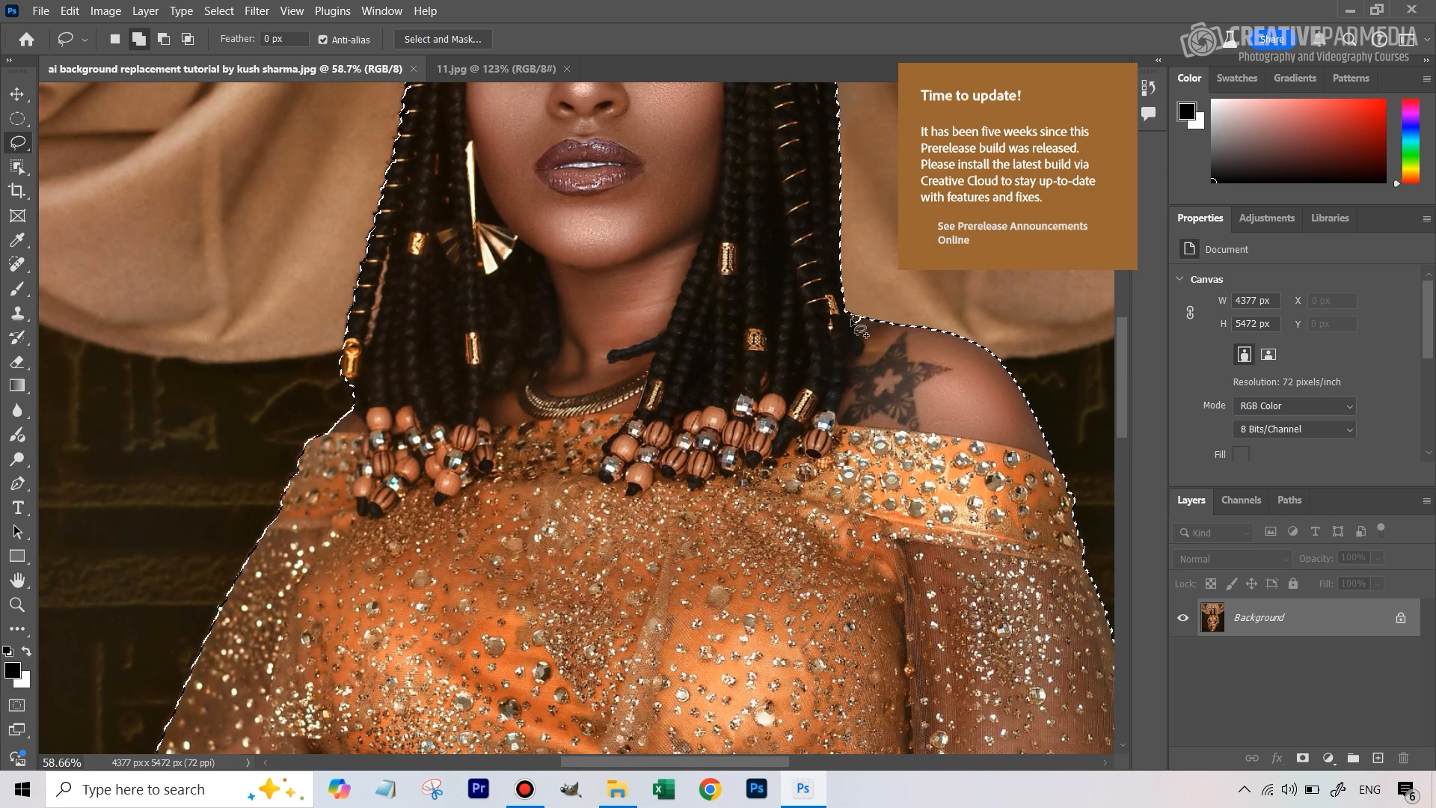
scroll(down, 3)
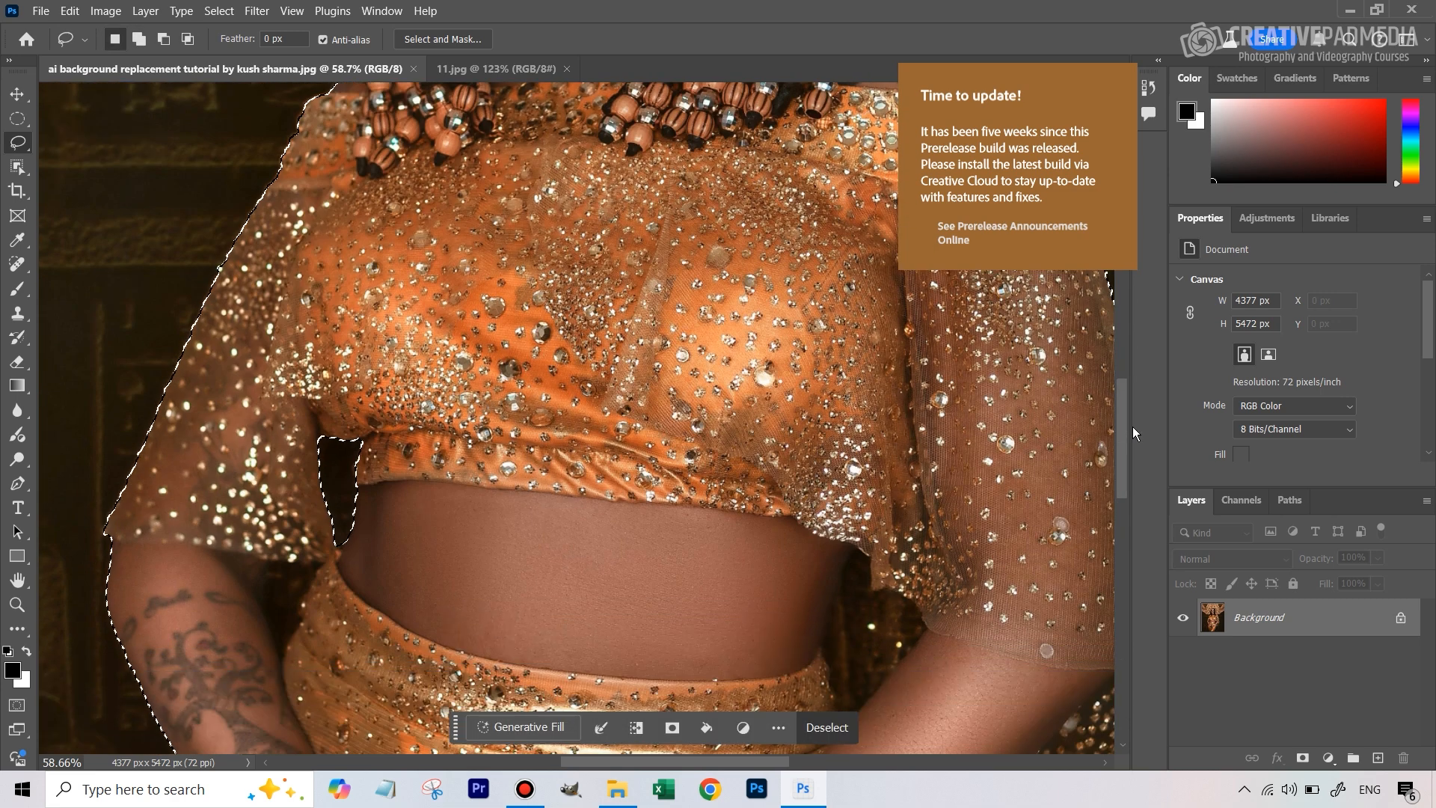
scroll(down, 3)
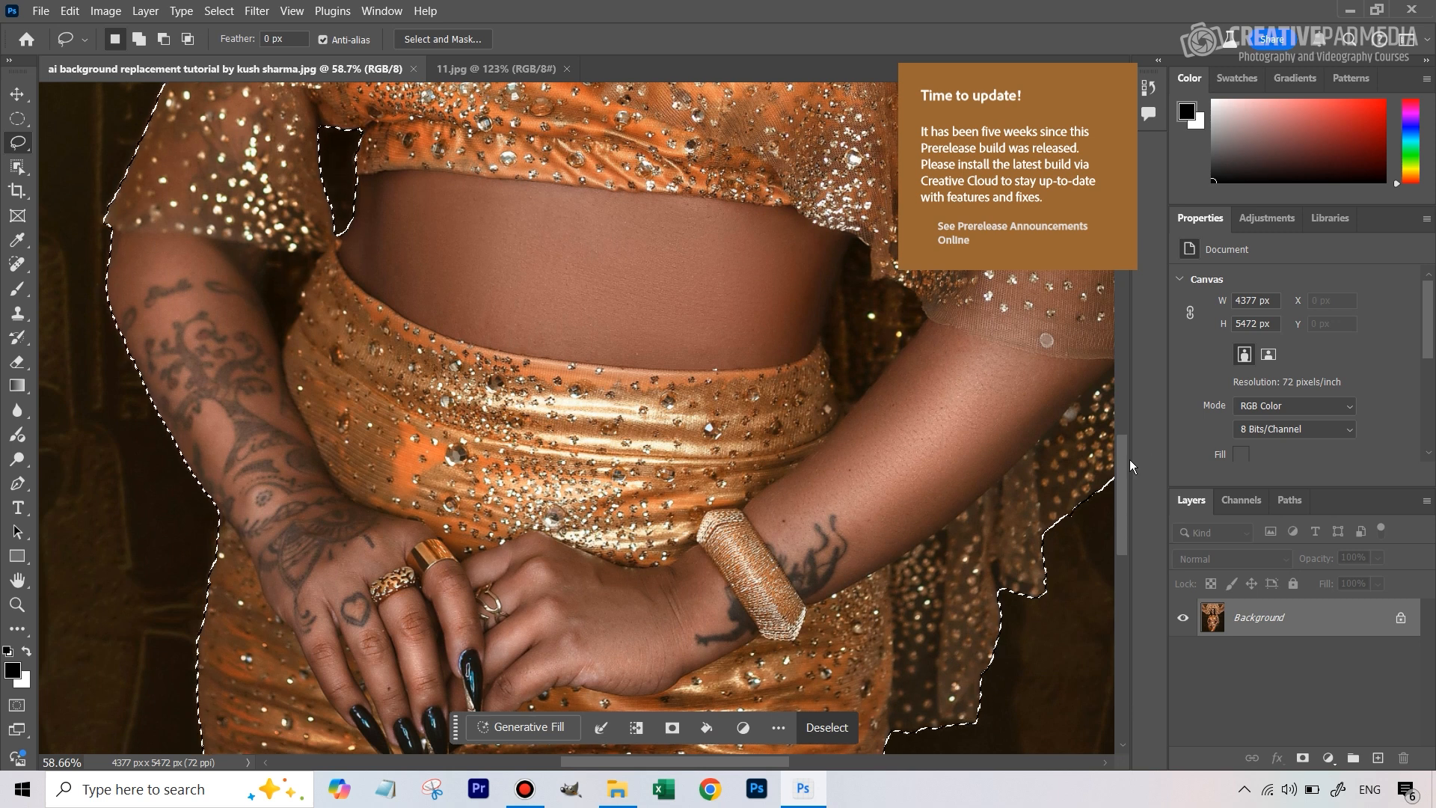
scroll(down, 3)
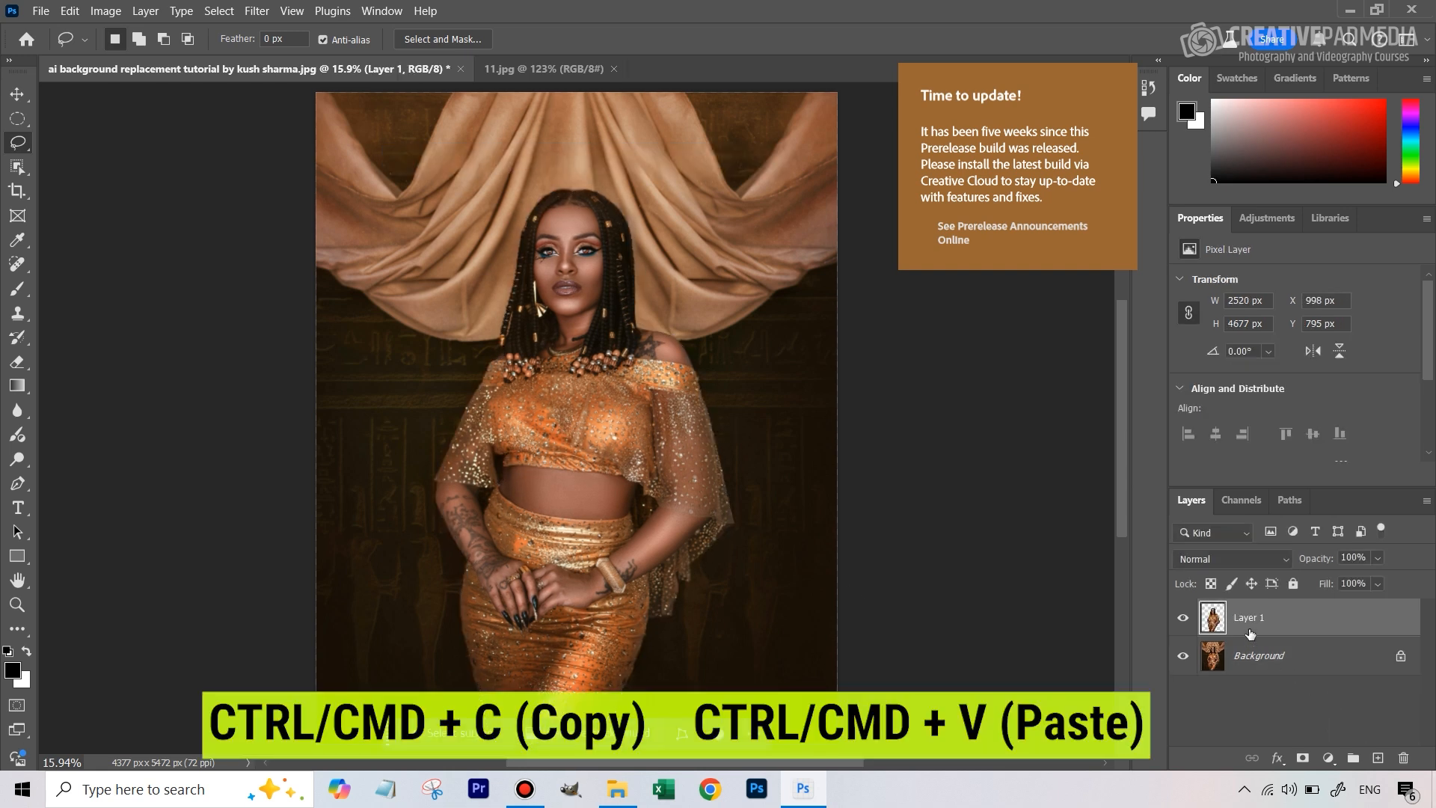
mouse_move(1250, 629)
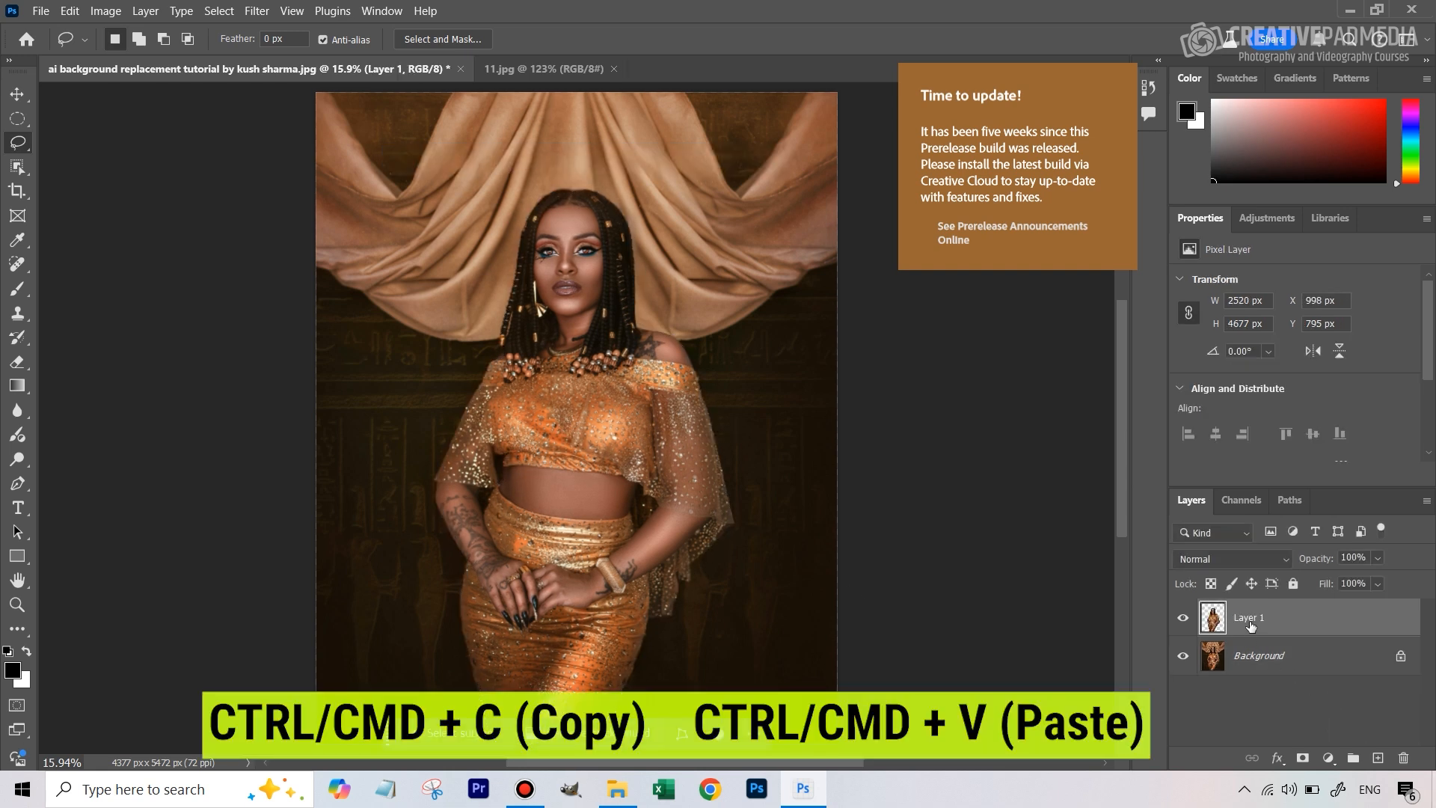
Step: Rename the pasted woman layer to 'original subject'
double_click(1248, 616)
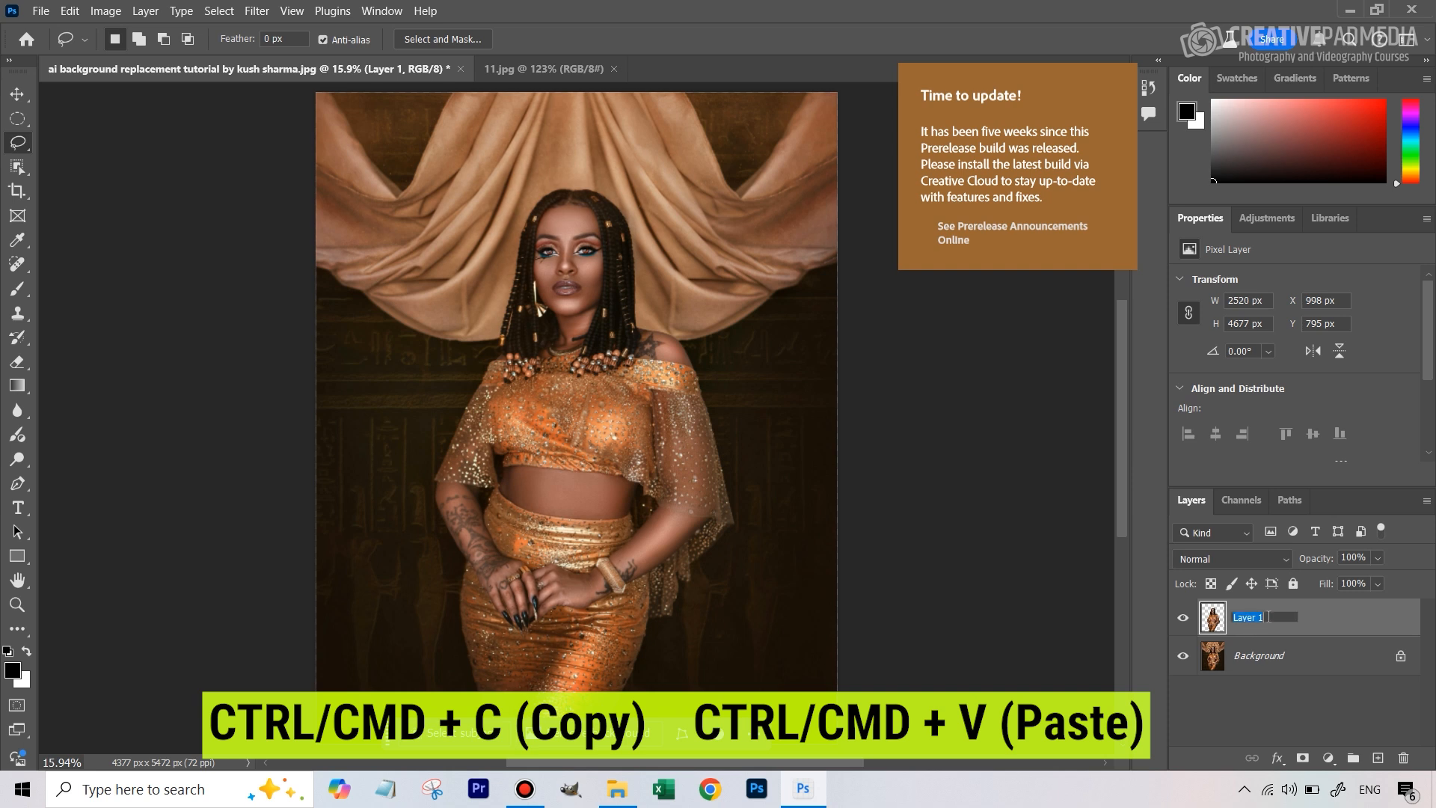
text(original subject)
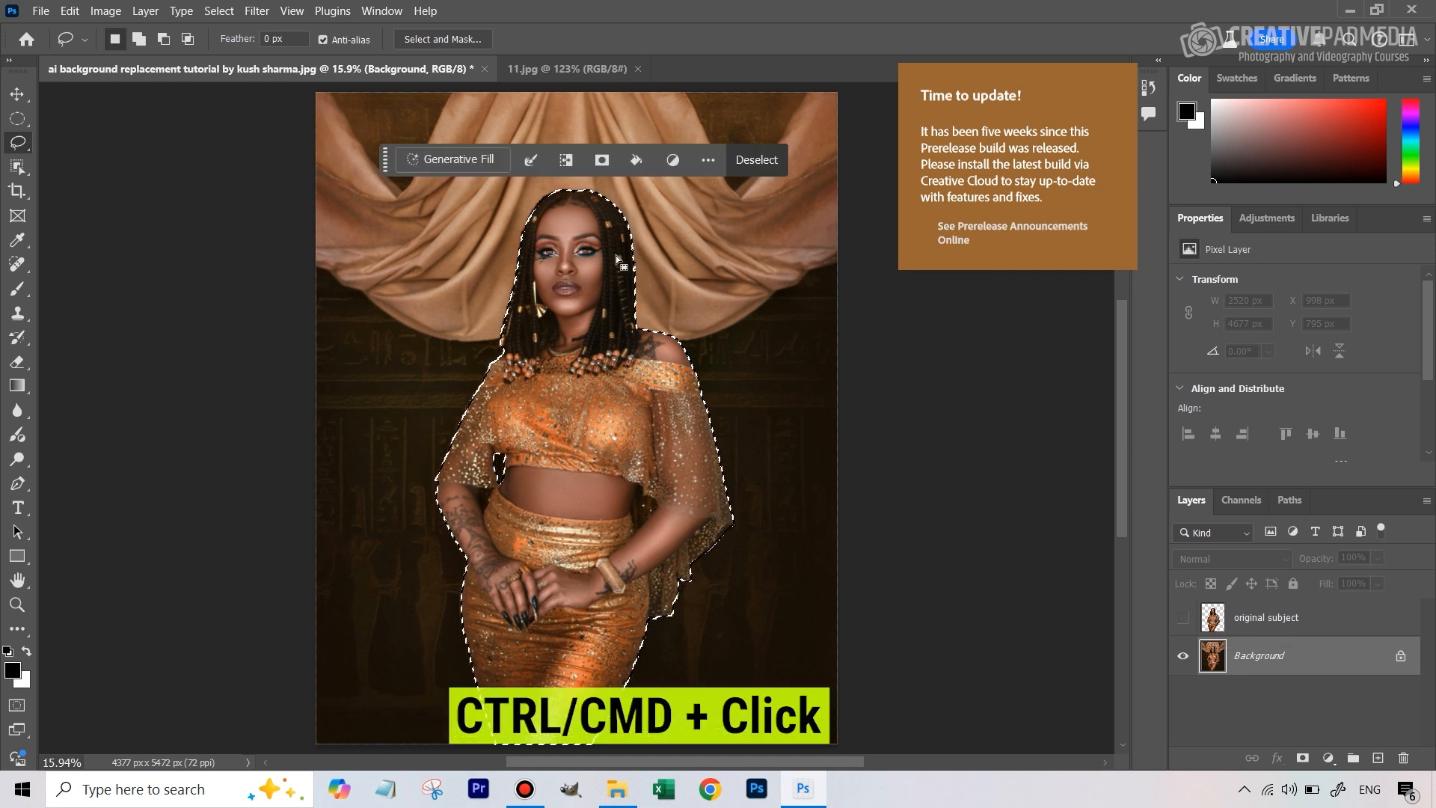
Step: Set up Generative Fill on the inverted background selection and choose a reference image
click(217, 11)
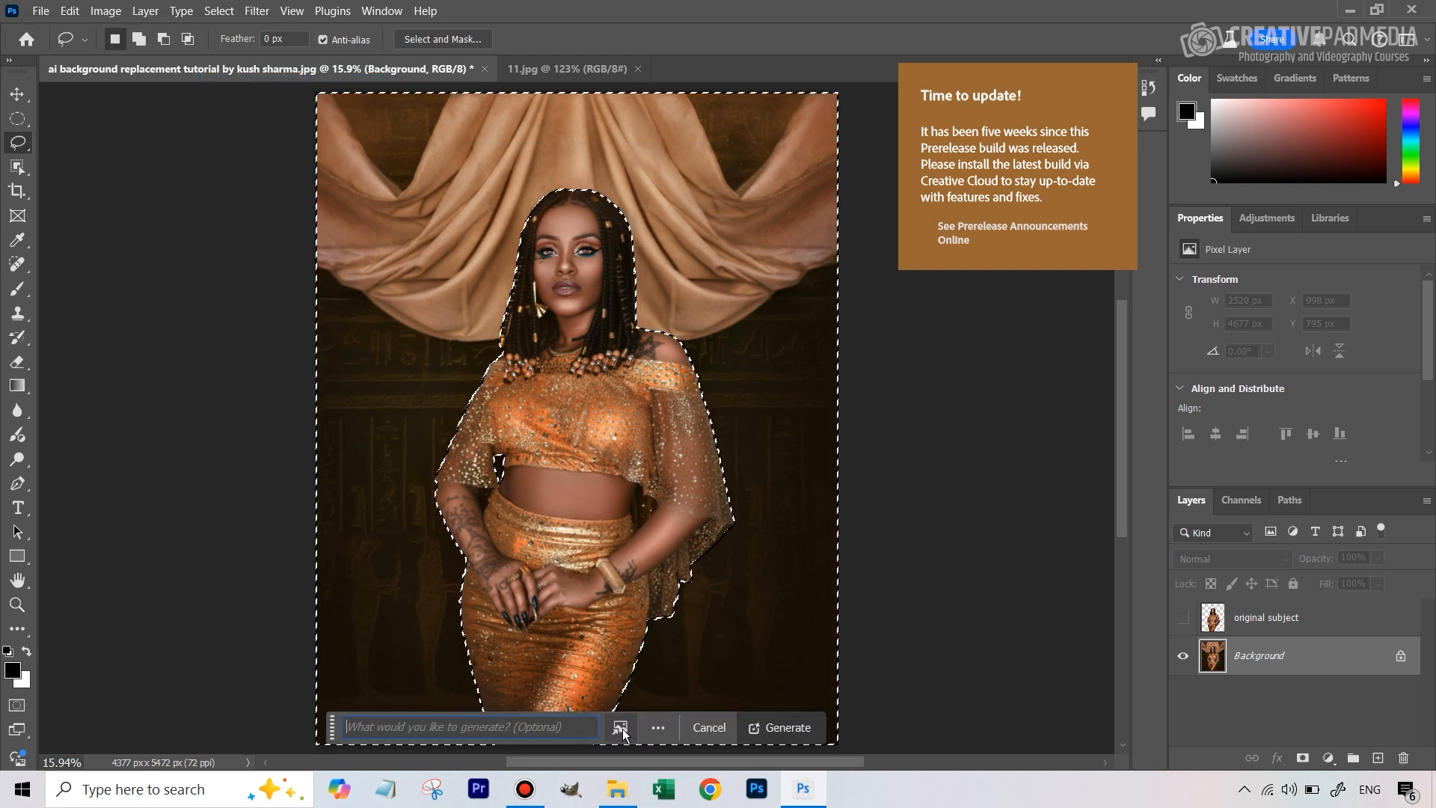
click(622, 728)
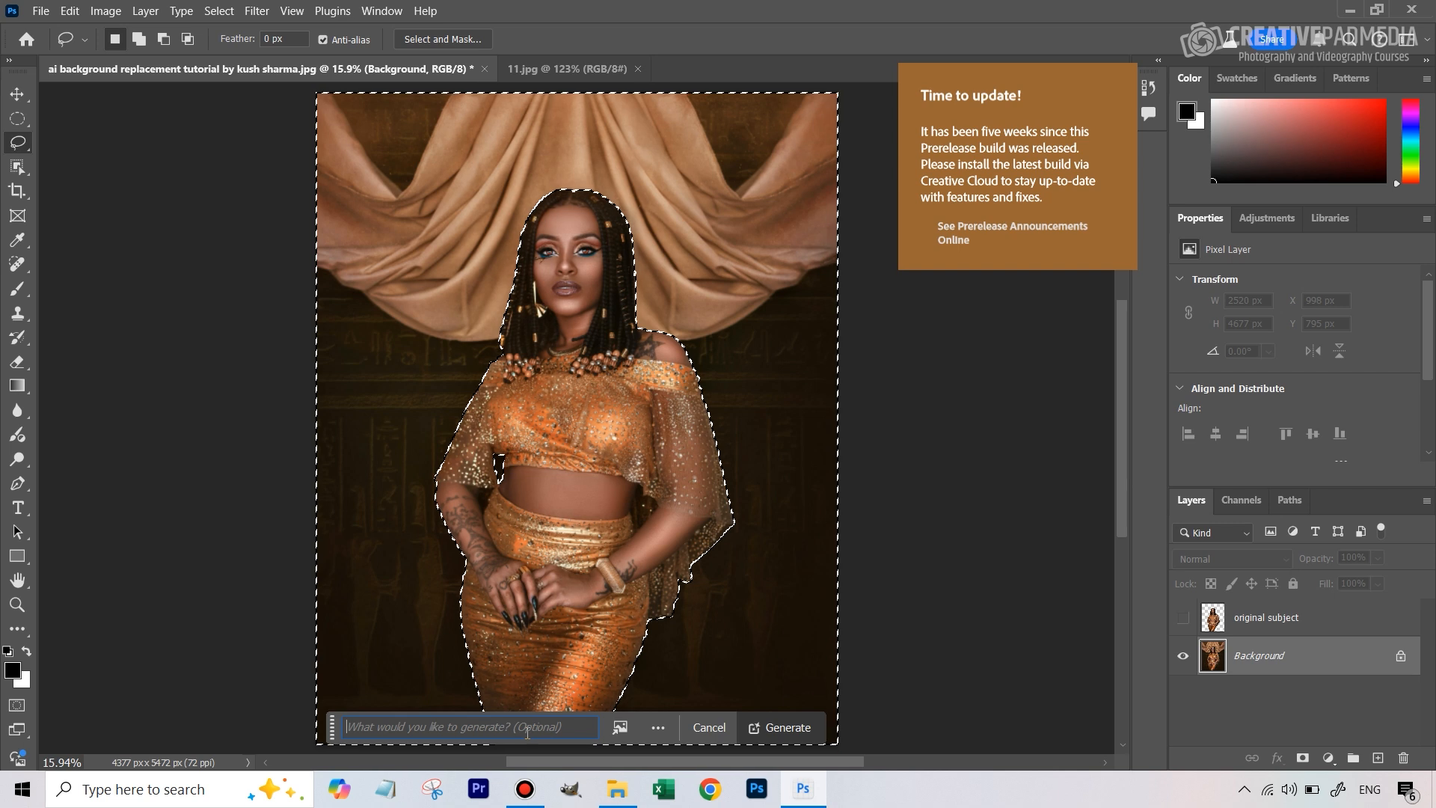
click(620, 727)
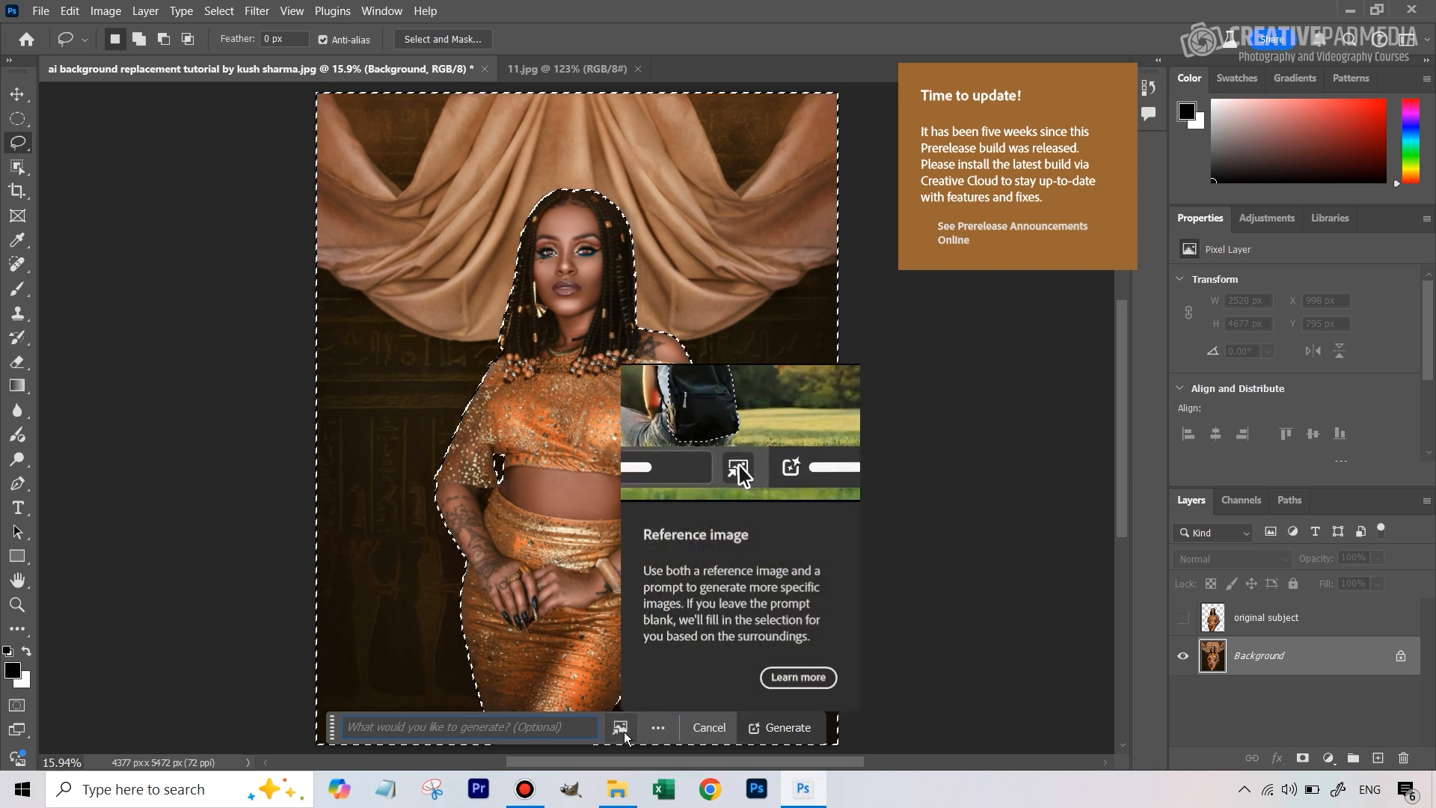
click(740, 470)
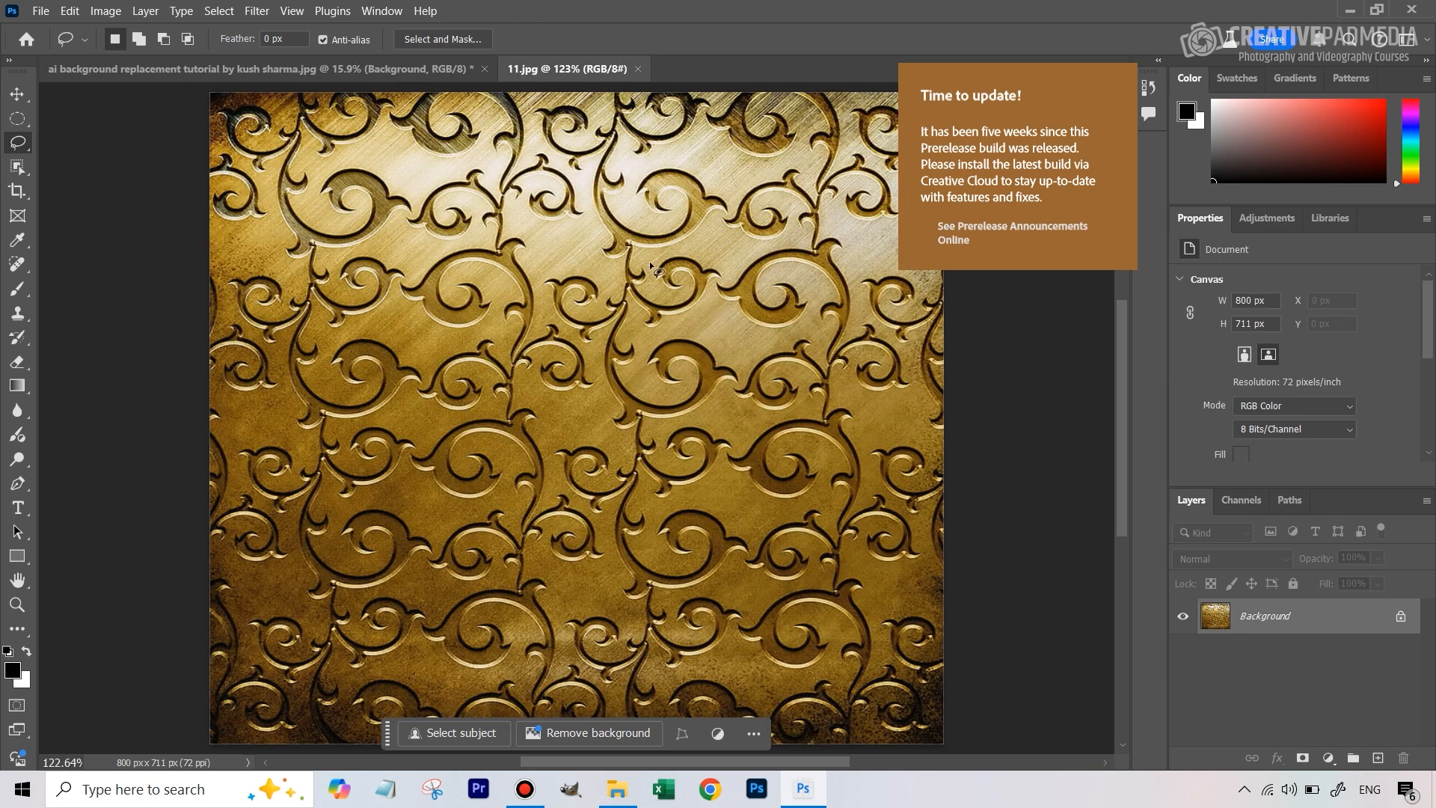
mouse_move(368, 74)
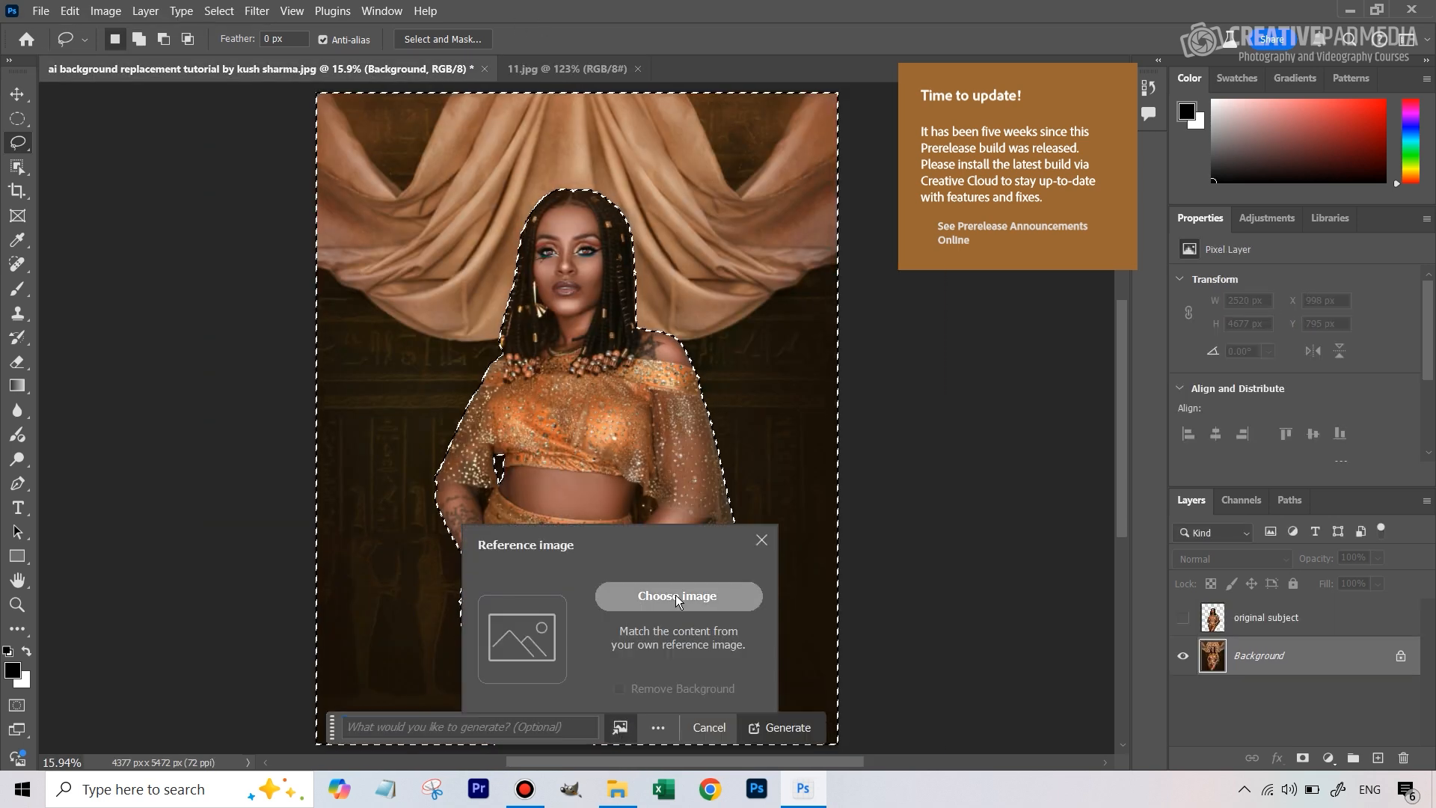
mouse_move(678, 595)
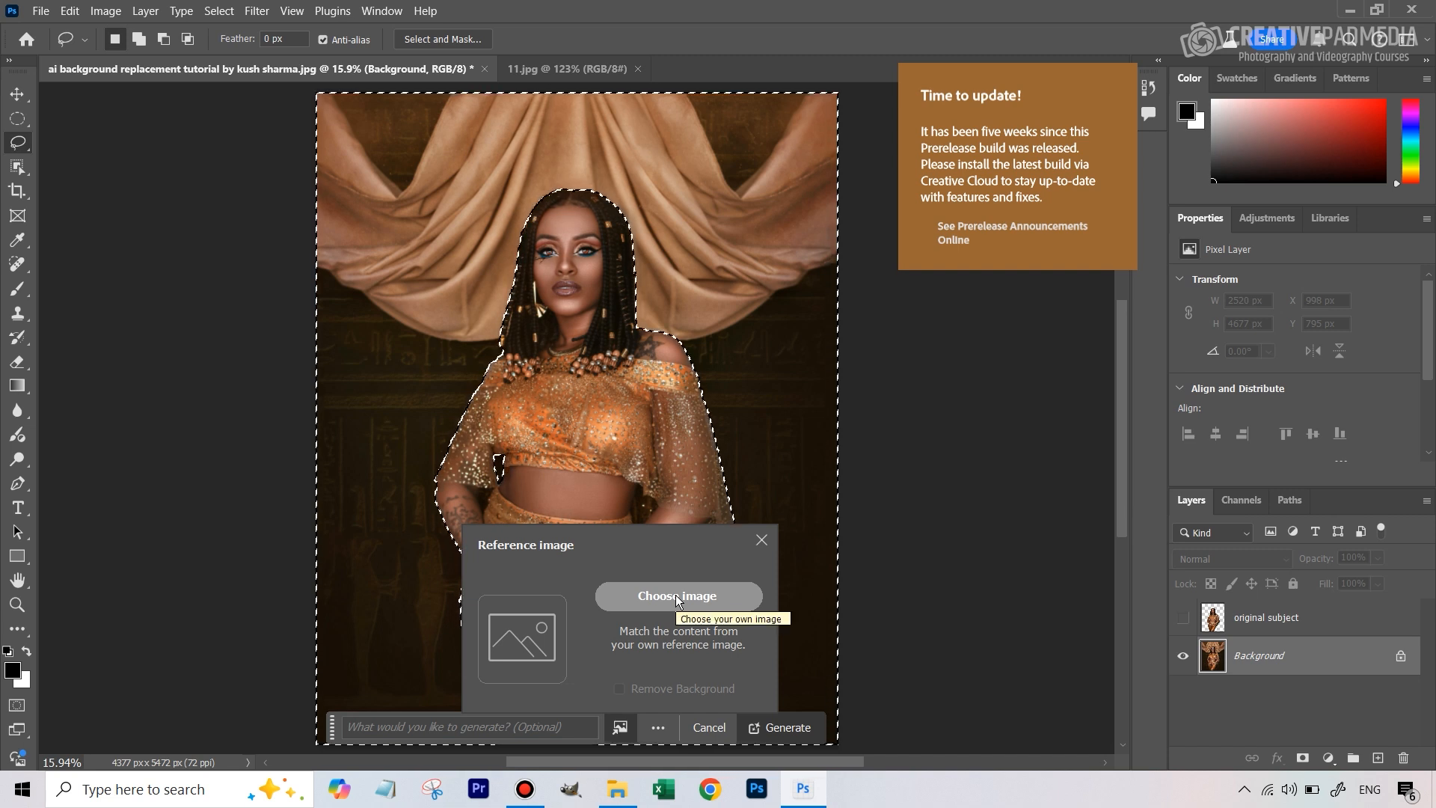
click(678, 596)
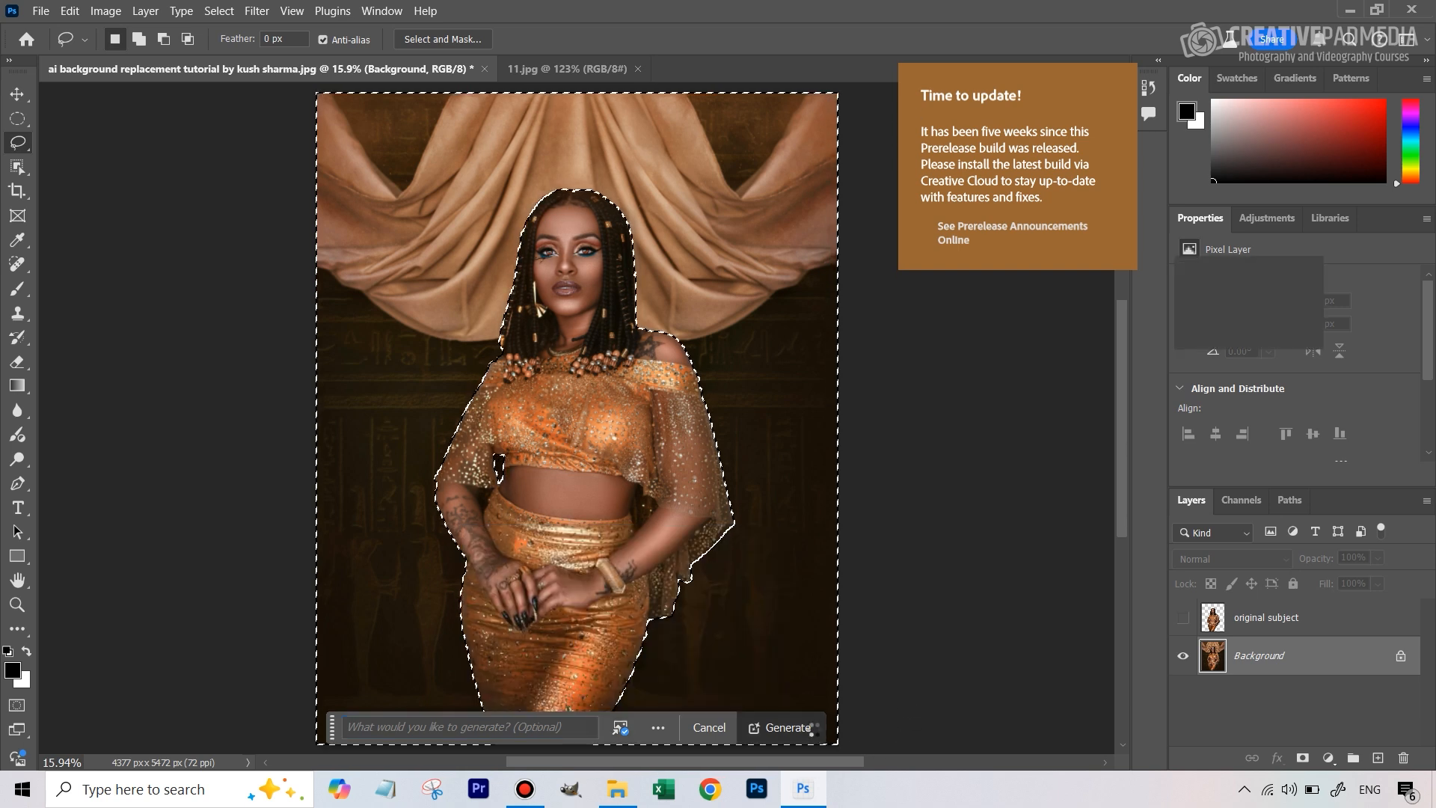
Step: Generate the gold swirl background, preview the second and third variations, and keep the first
click(787, 727)
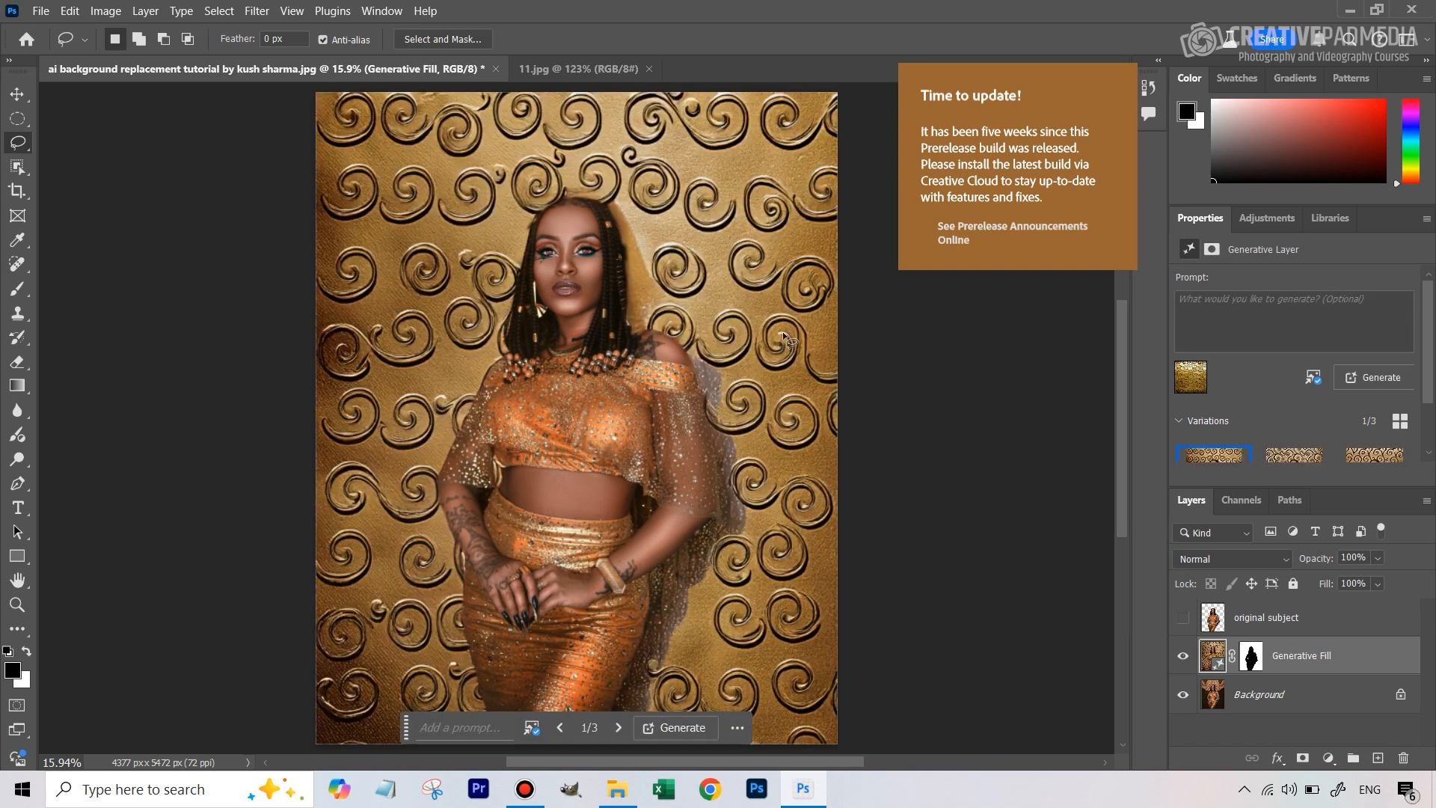
mouse_move(362, 163)
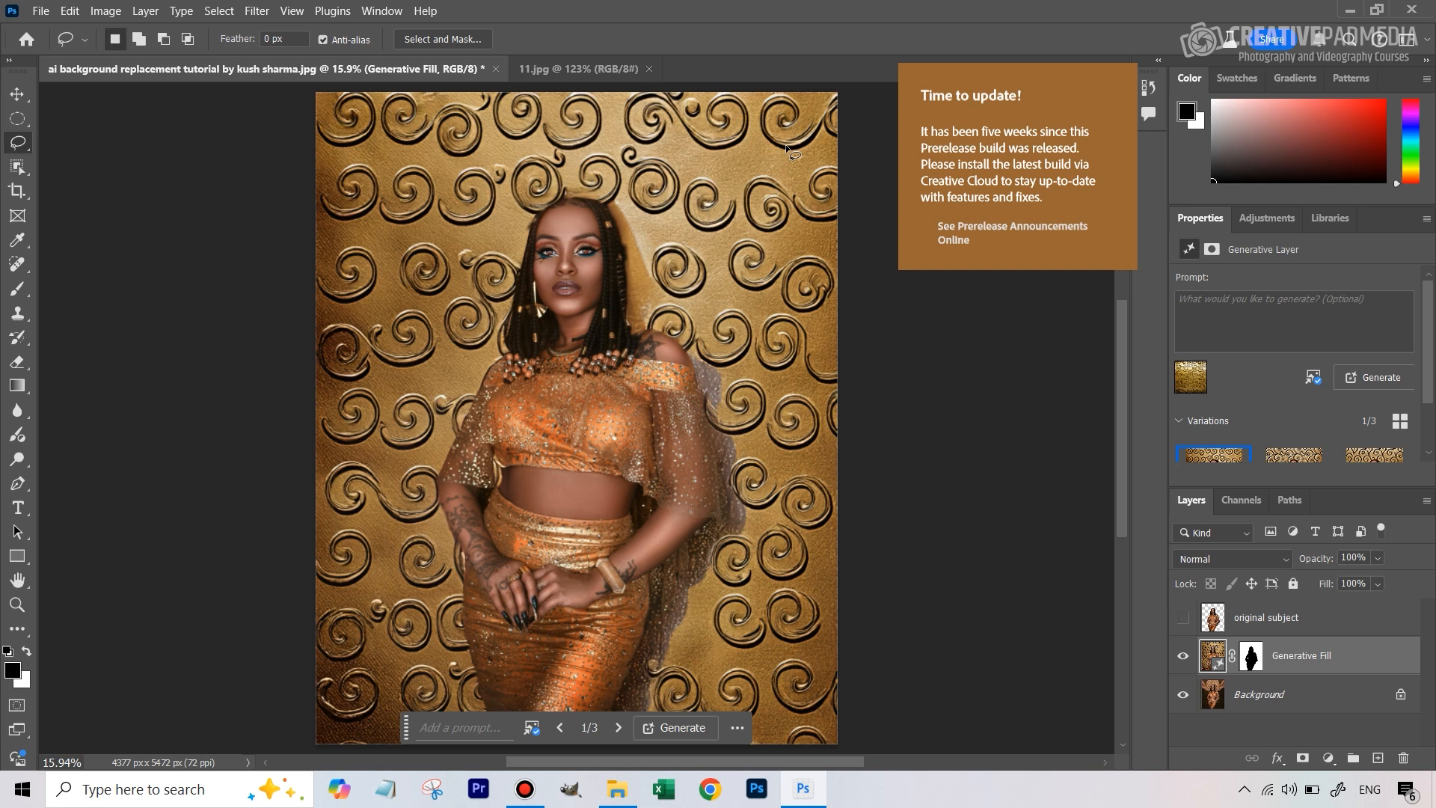
mouse_move(689, 151)
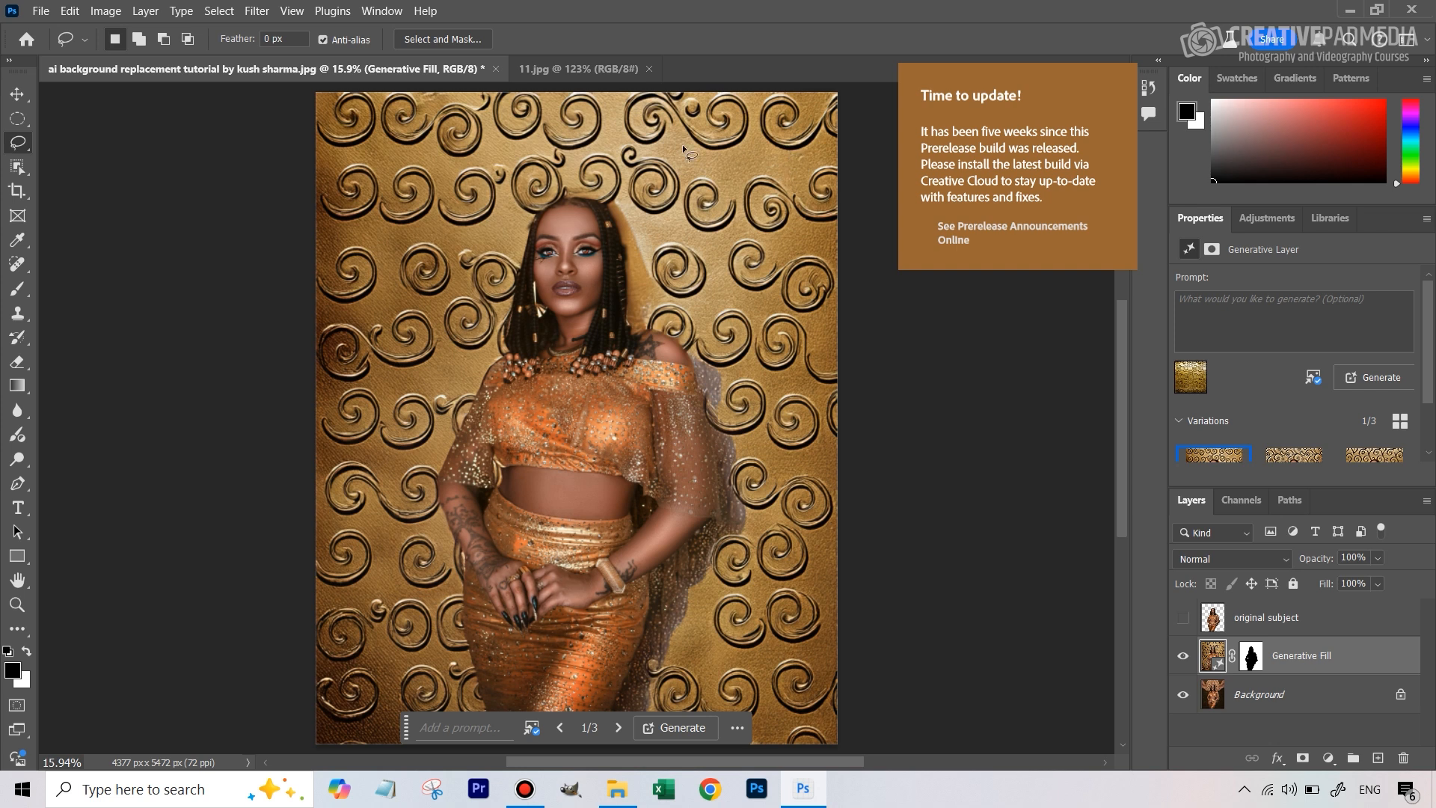
click(578, 69)
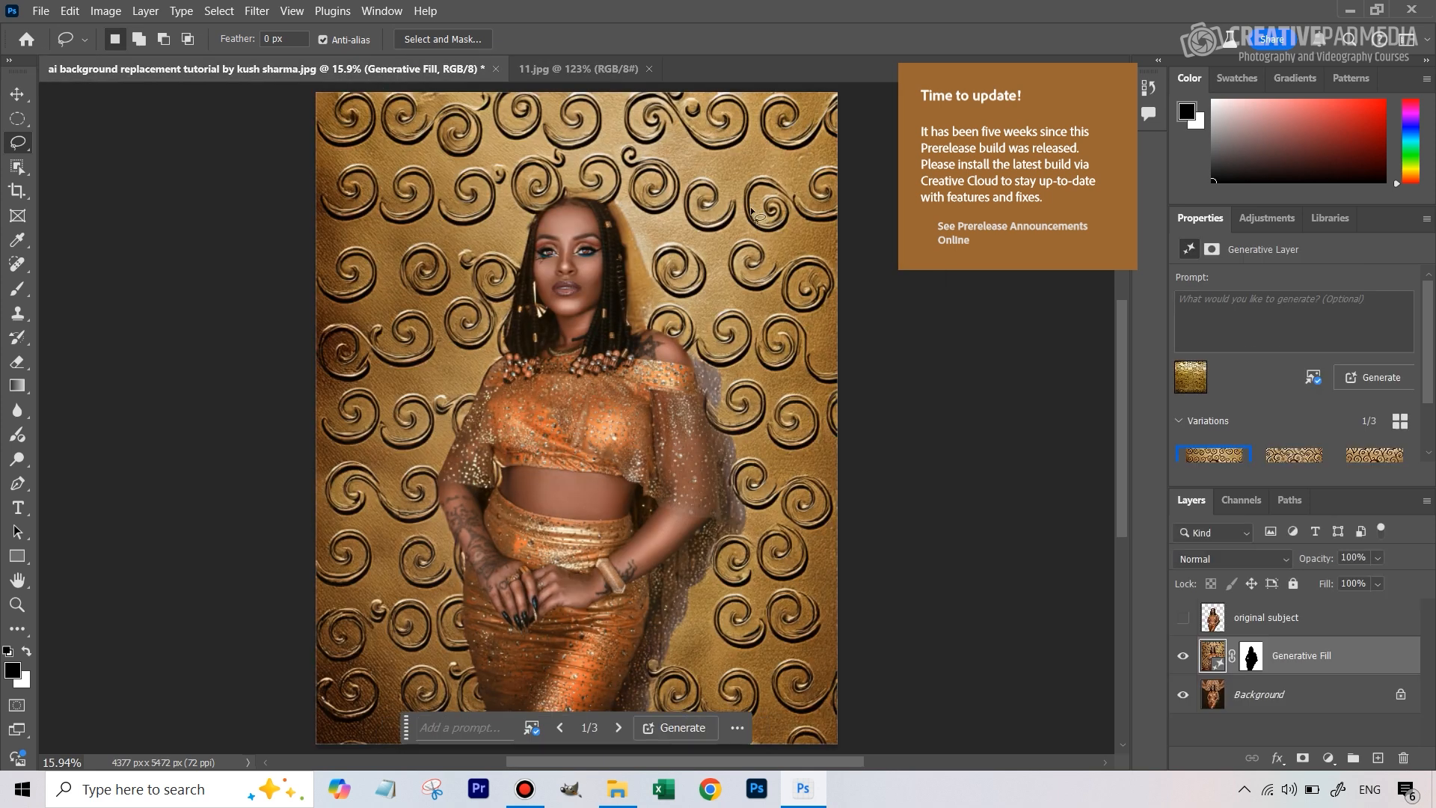
mouse_move(1269, 429)
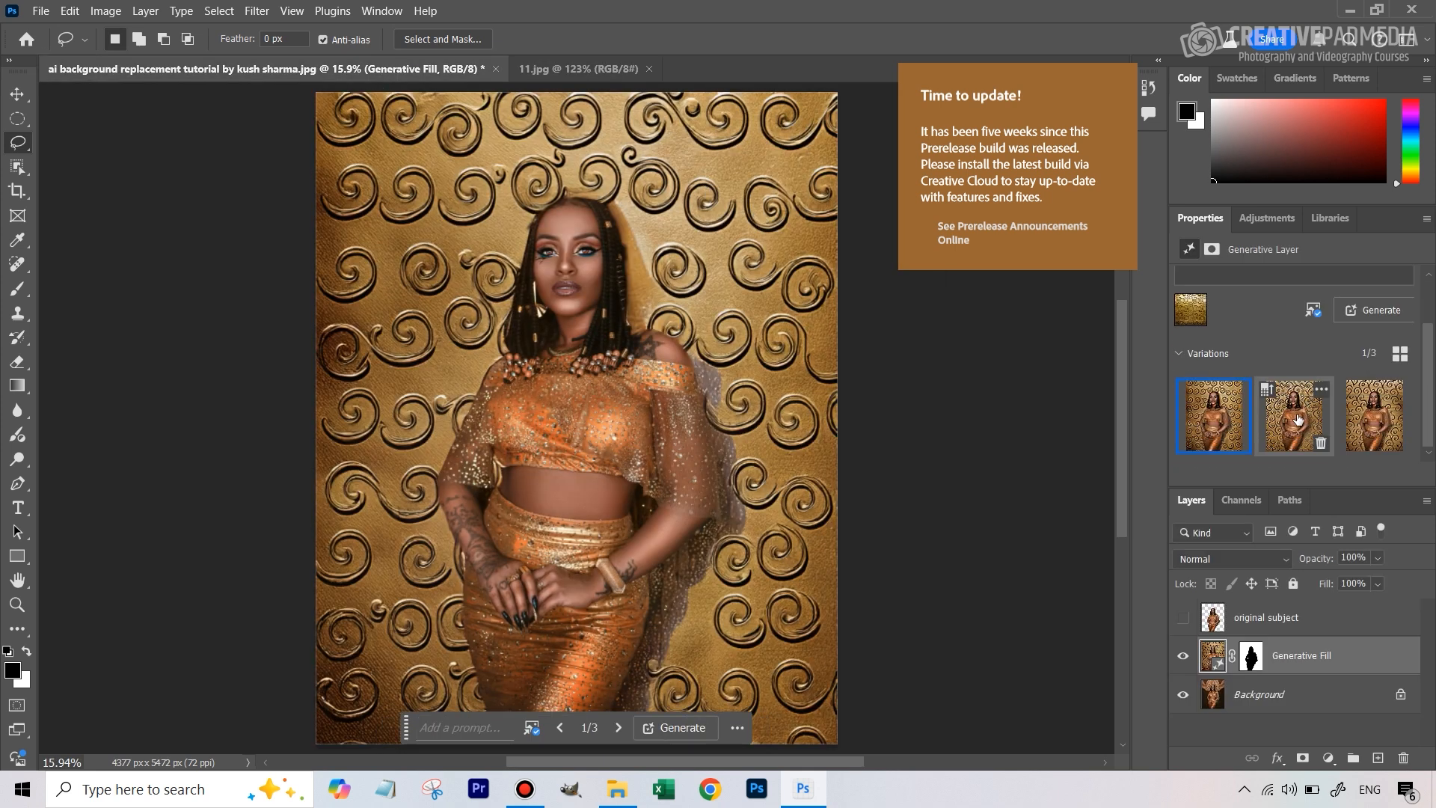
click(1294, 415)
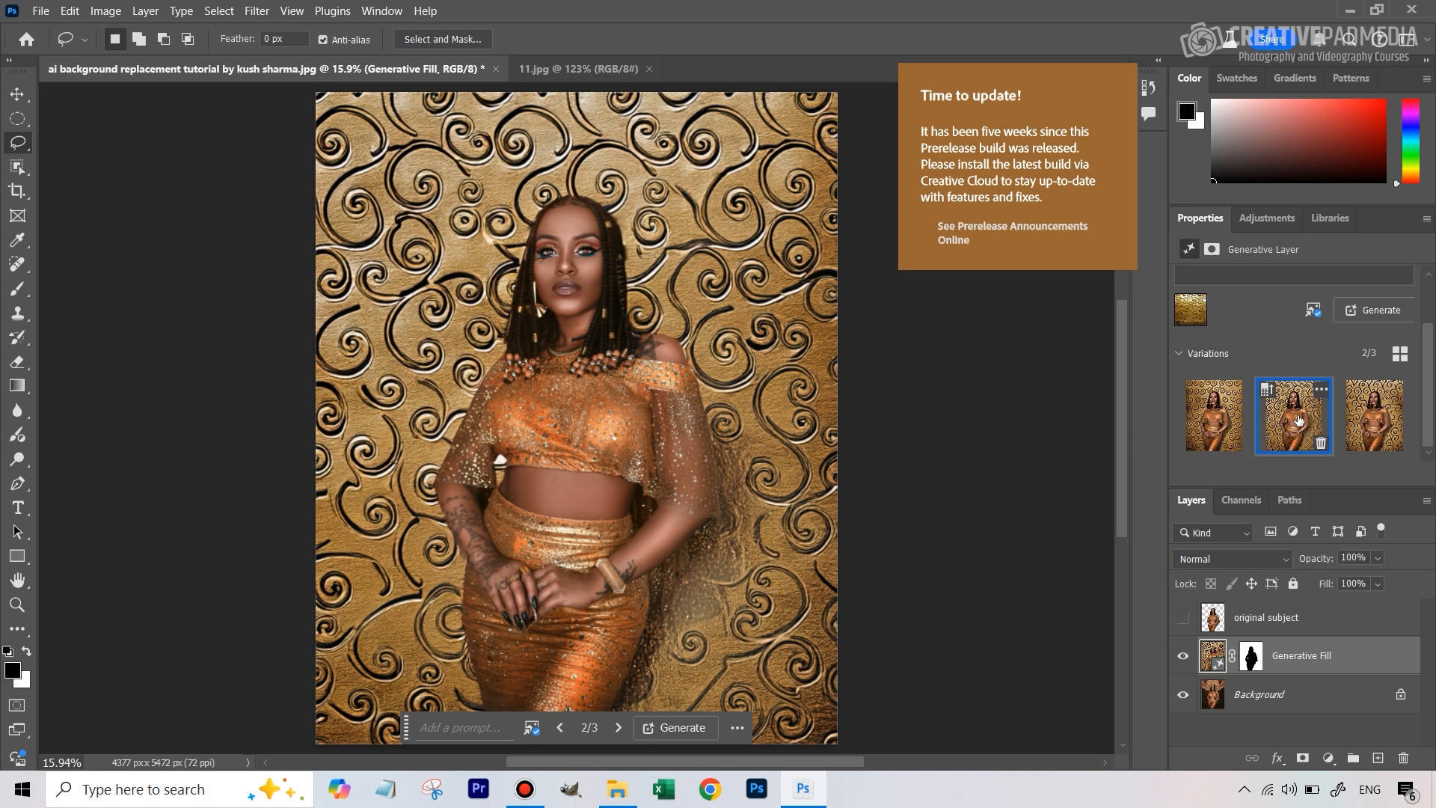
click(1373, 415)
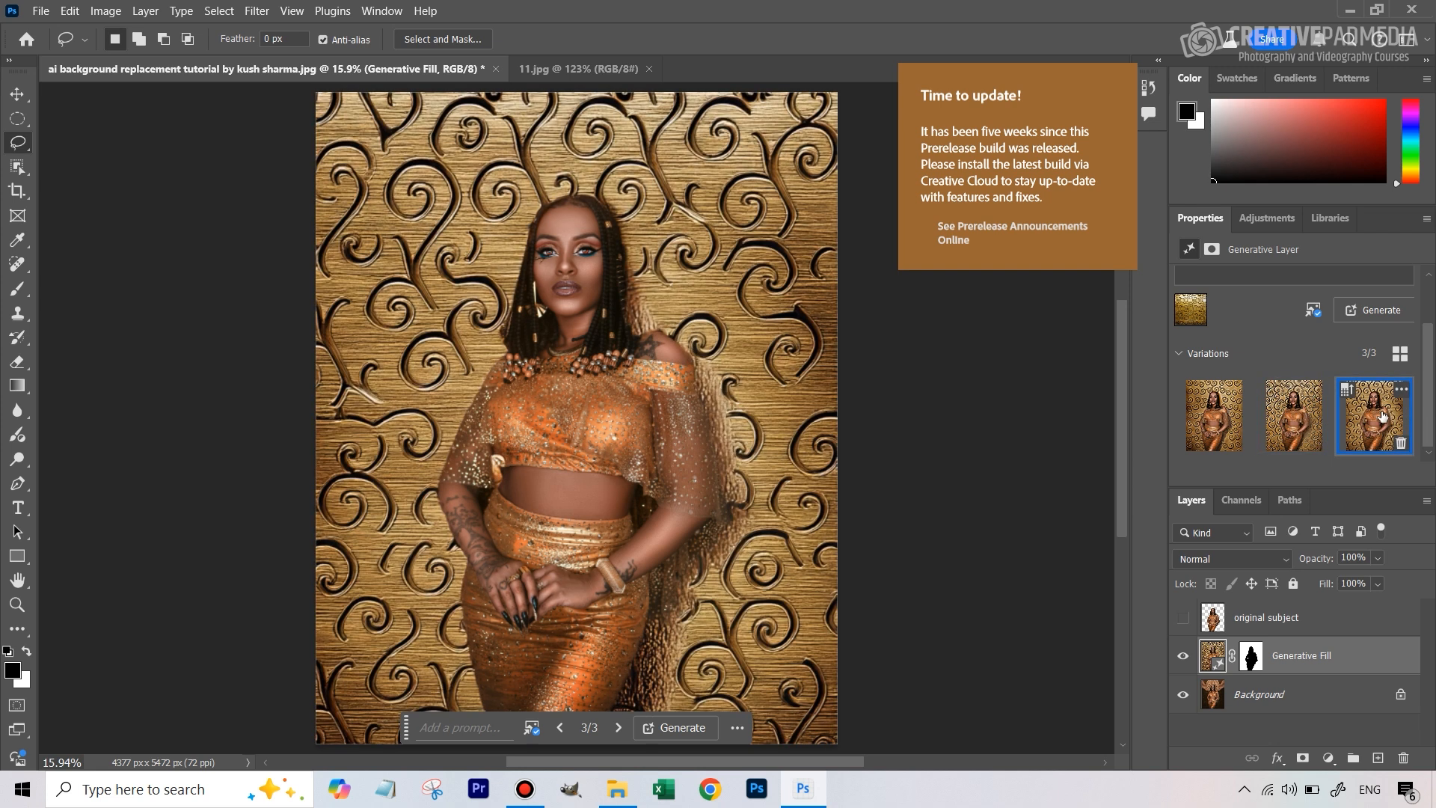
click(1213, 415)
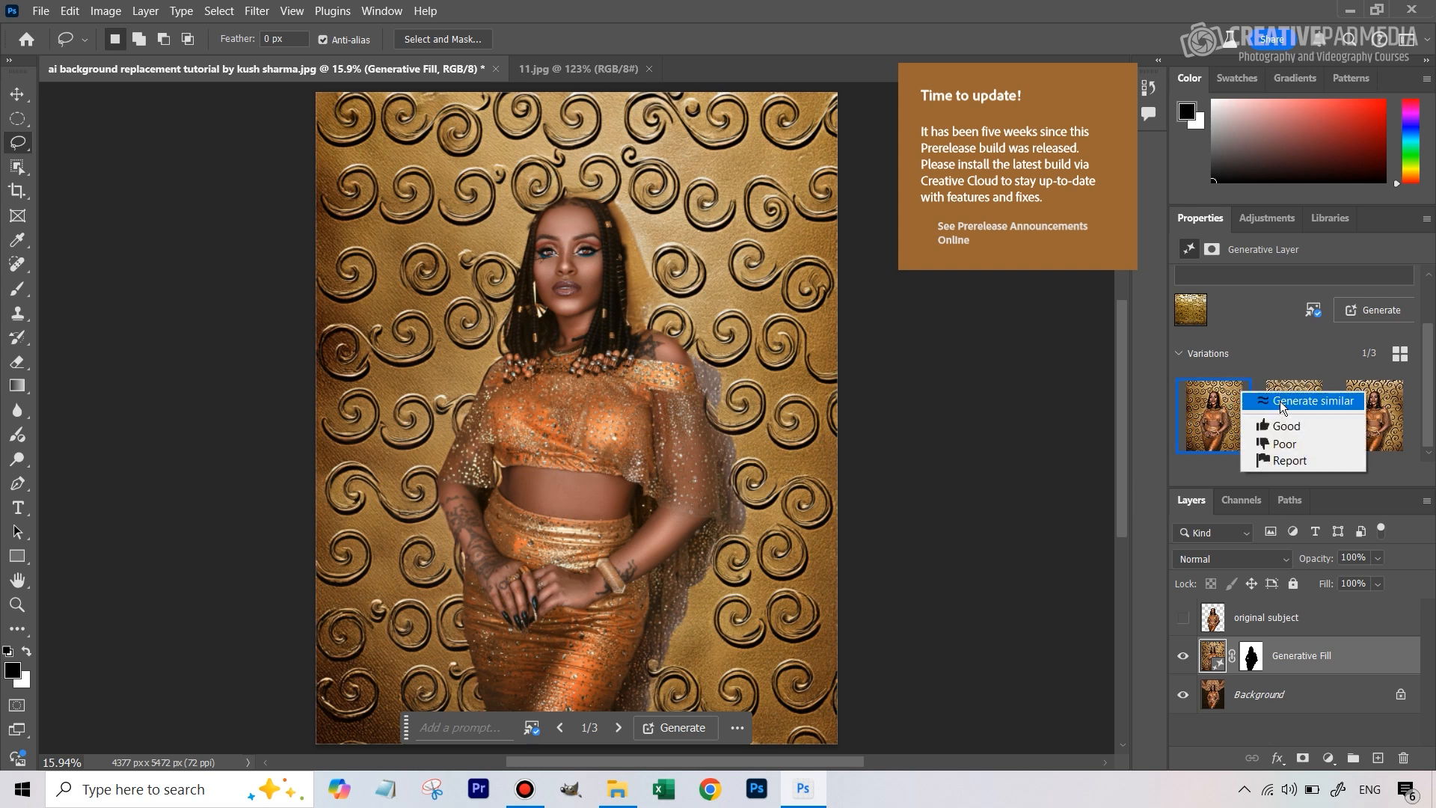
Step: Generate three similar swirl backgrounds and preview the second and fifth variations
click(1317, 400)
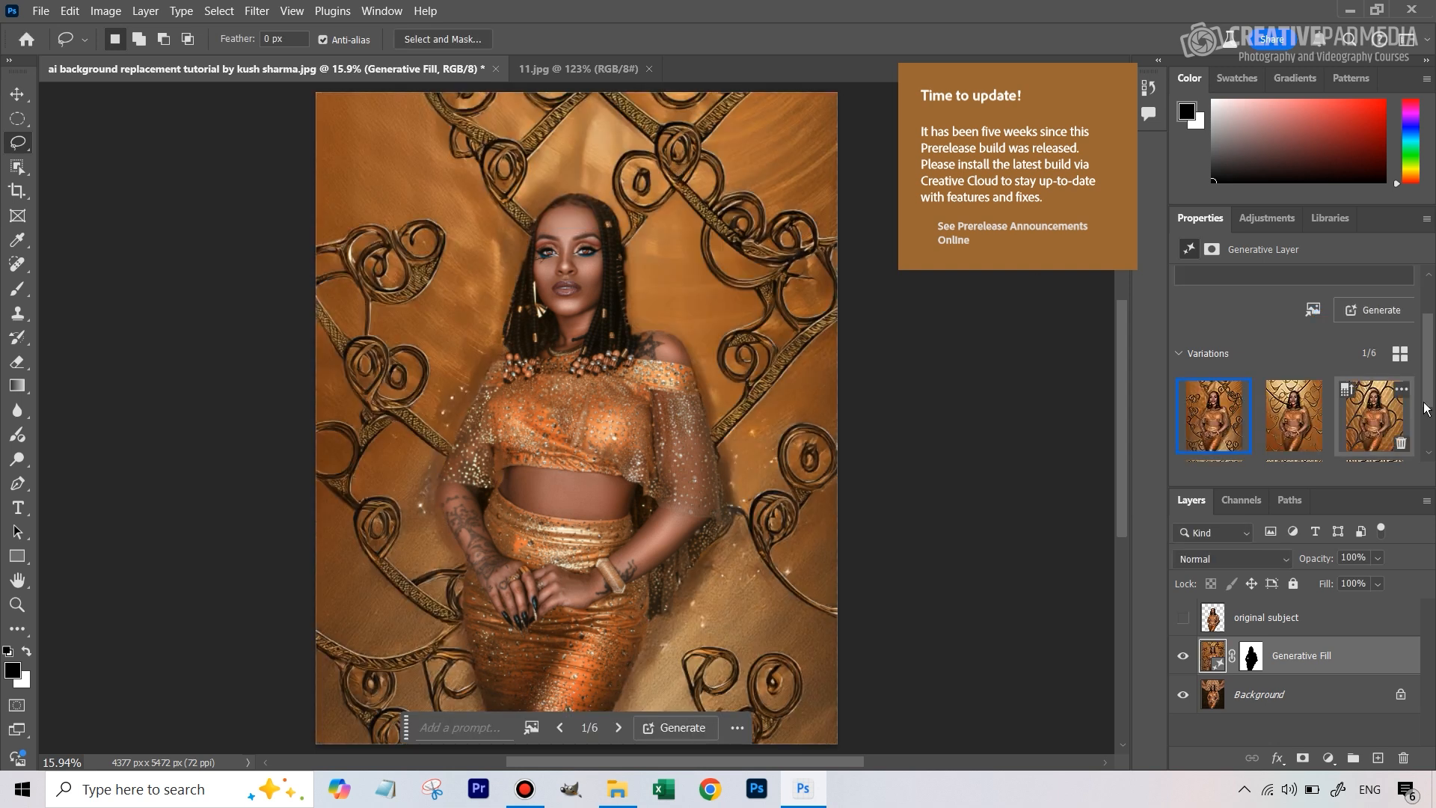
click(1293, 418)
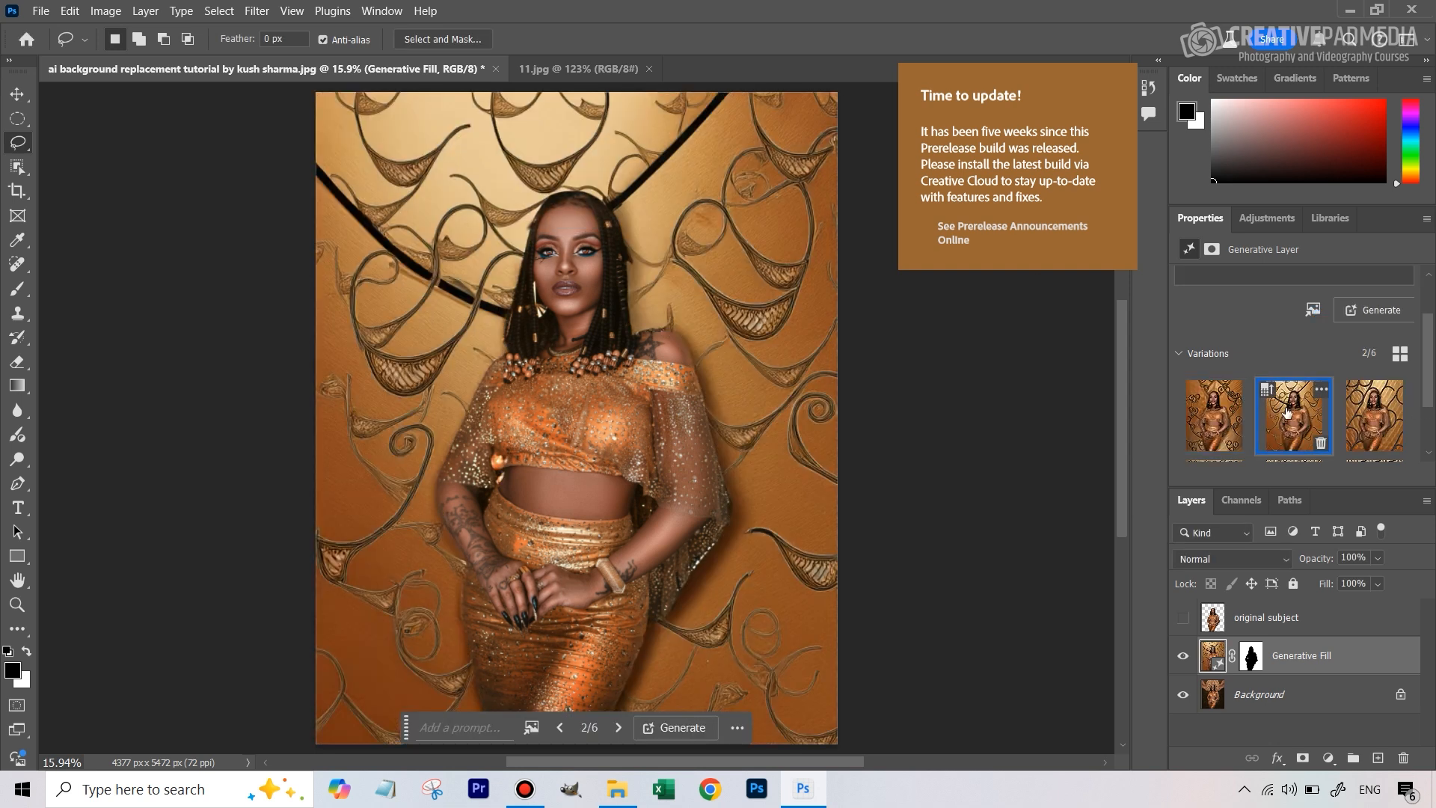
click(1375, 419)
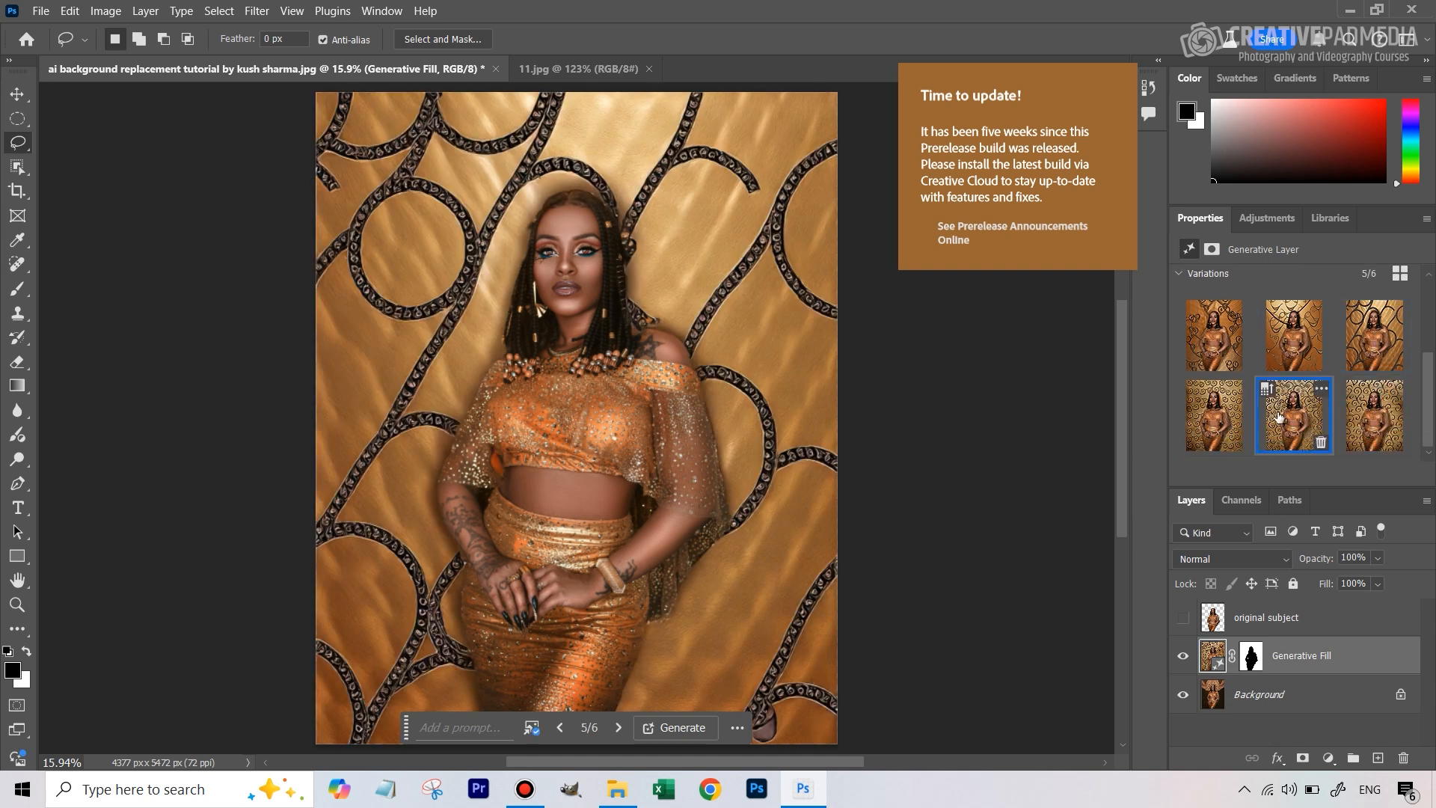
click(1212, 415)
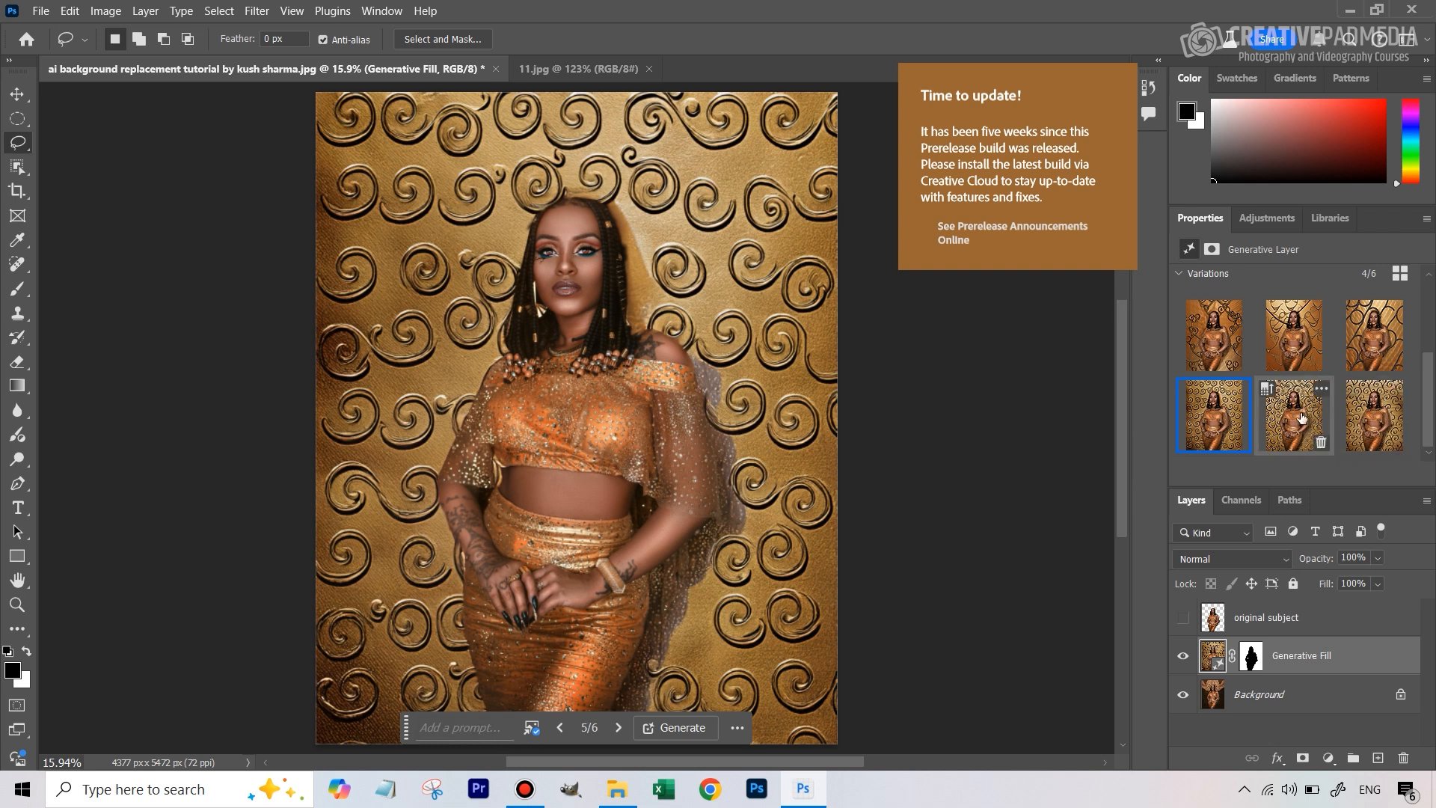
Step: Keep the swirl variation after checking the sixth, and hide the original subject layer
click(1212, 416)
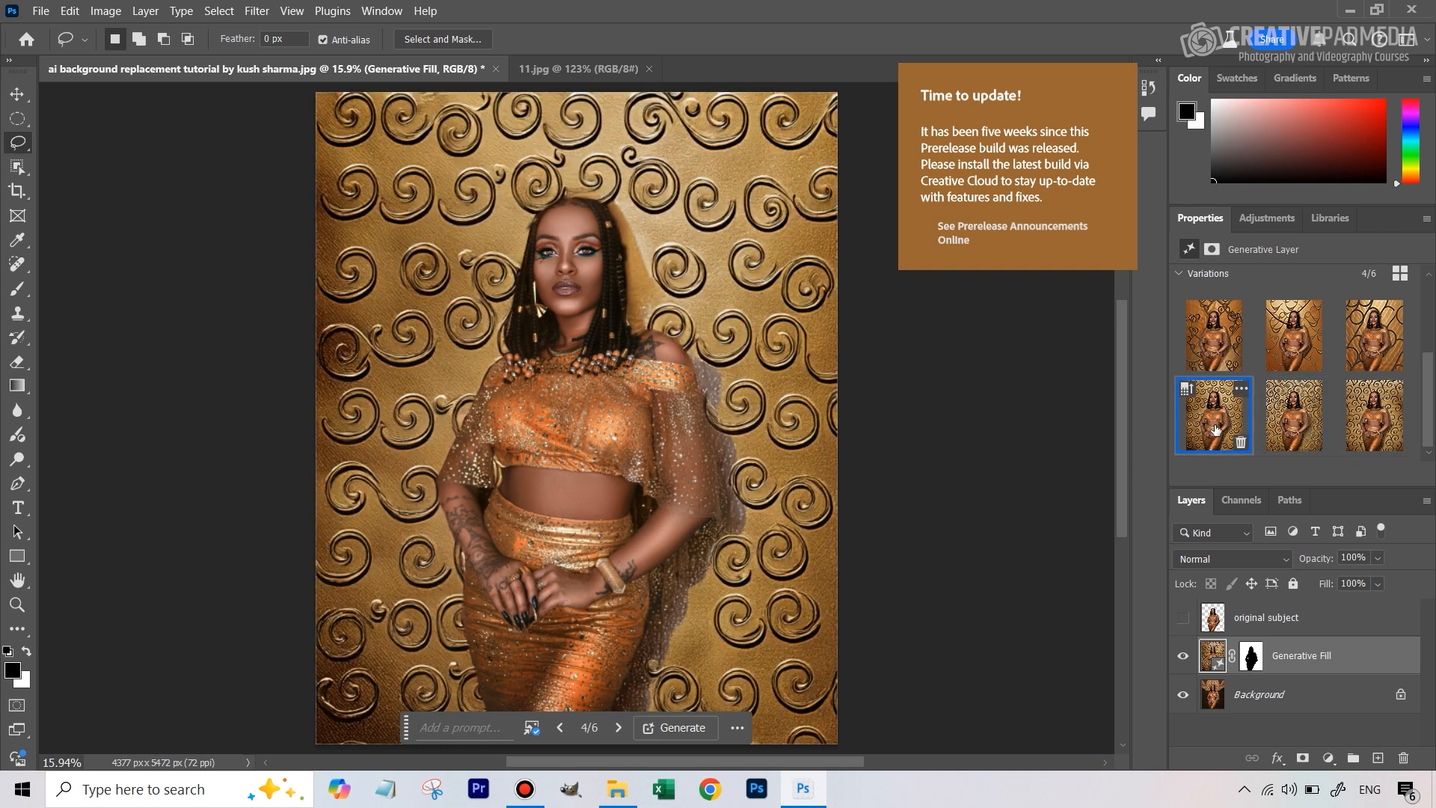
click(1374, 414)
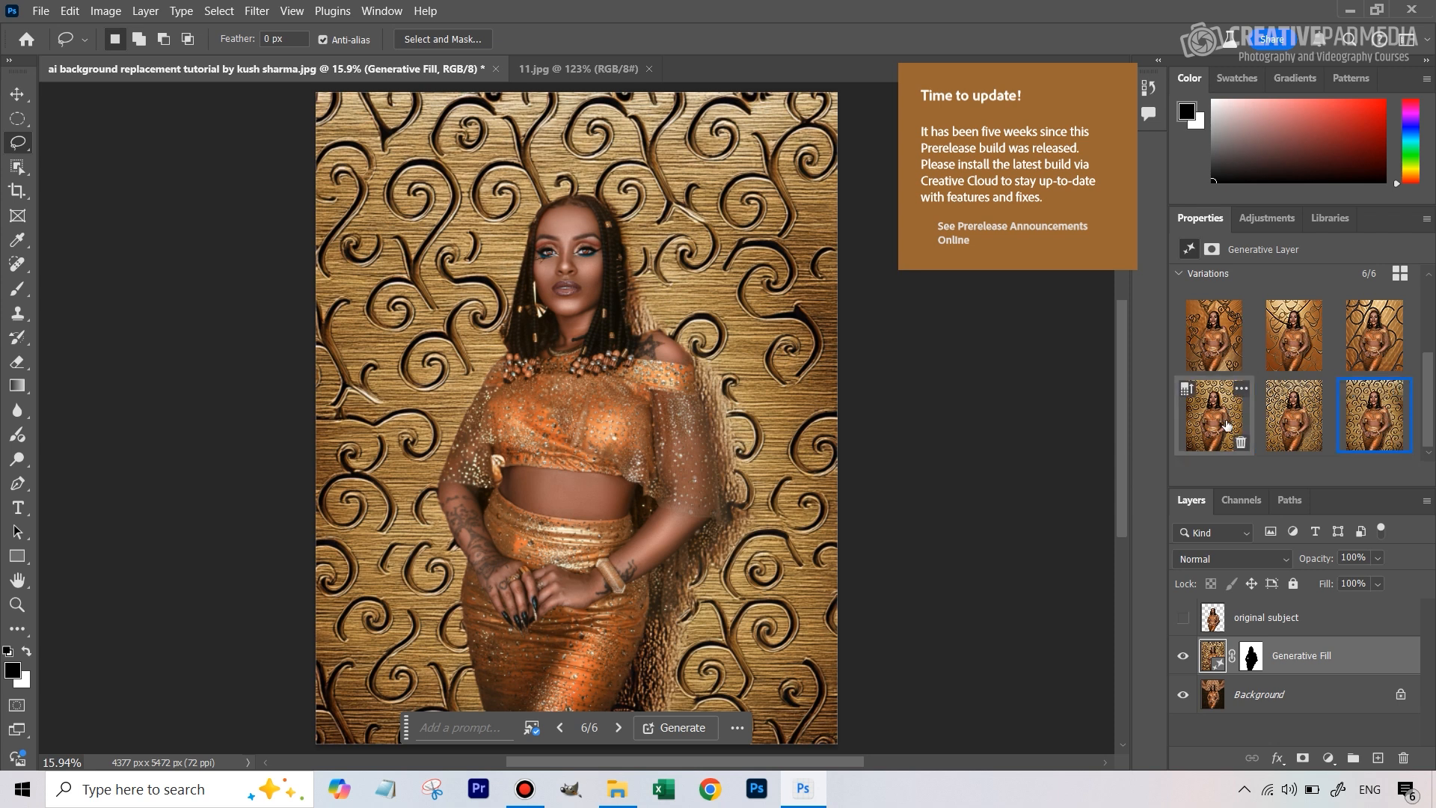
click(1214, 414)
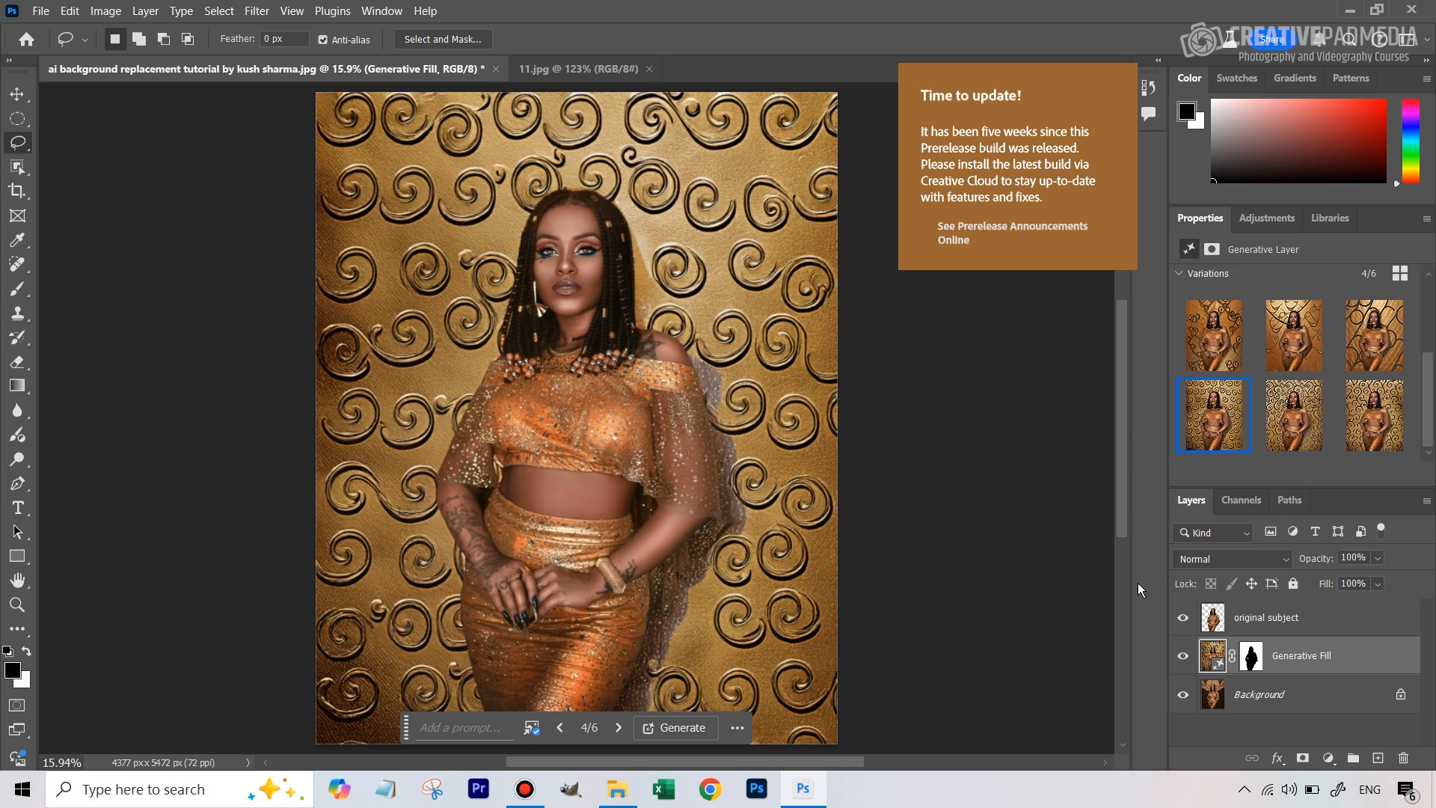
mouse_move(686, 380)
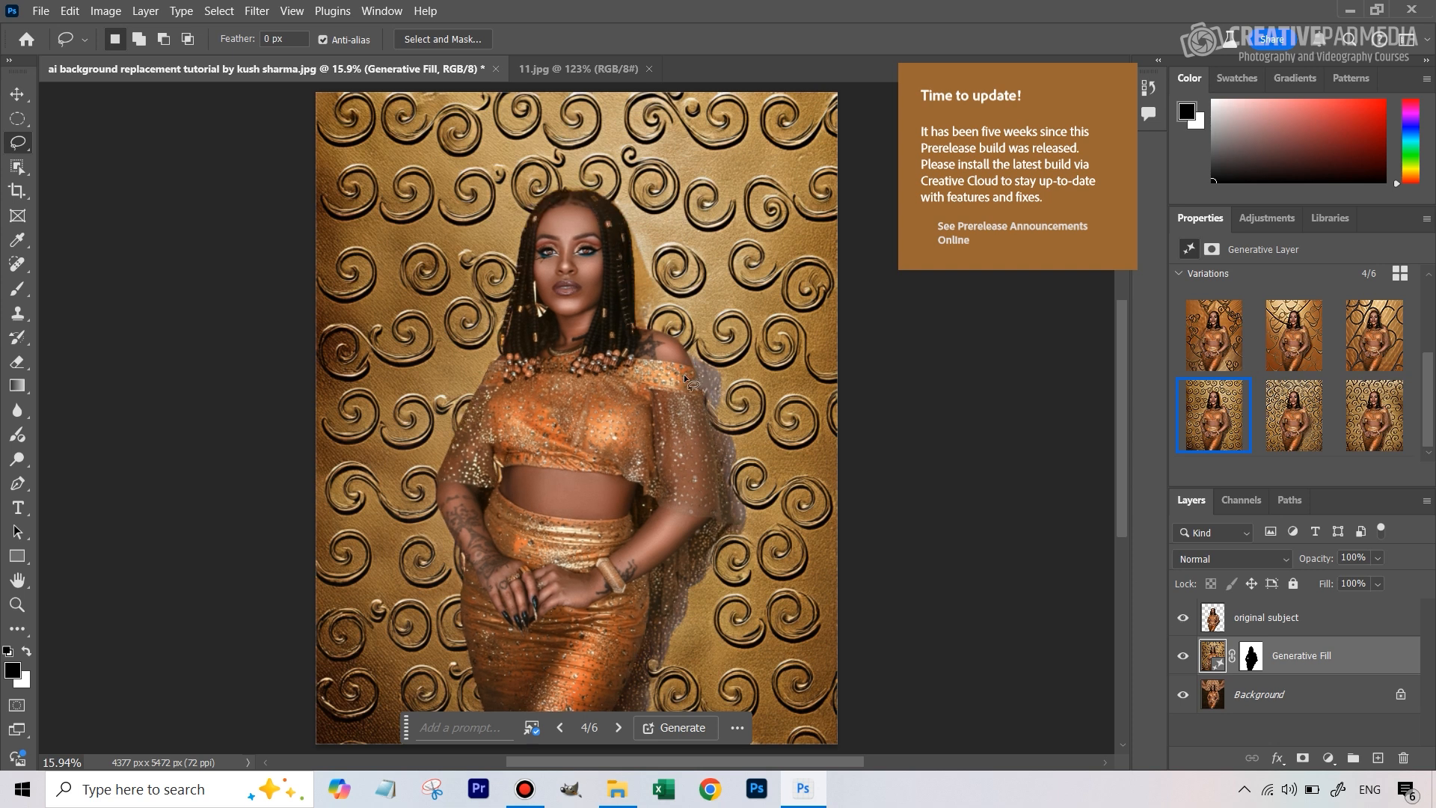
mouse_move(719, 375)
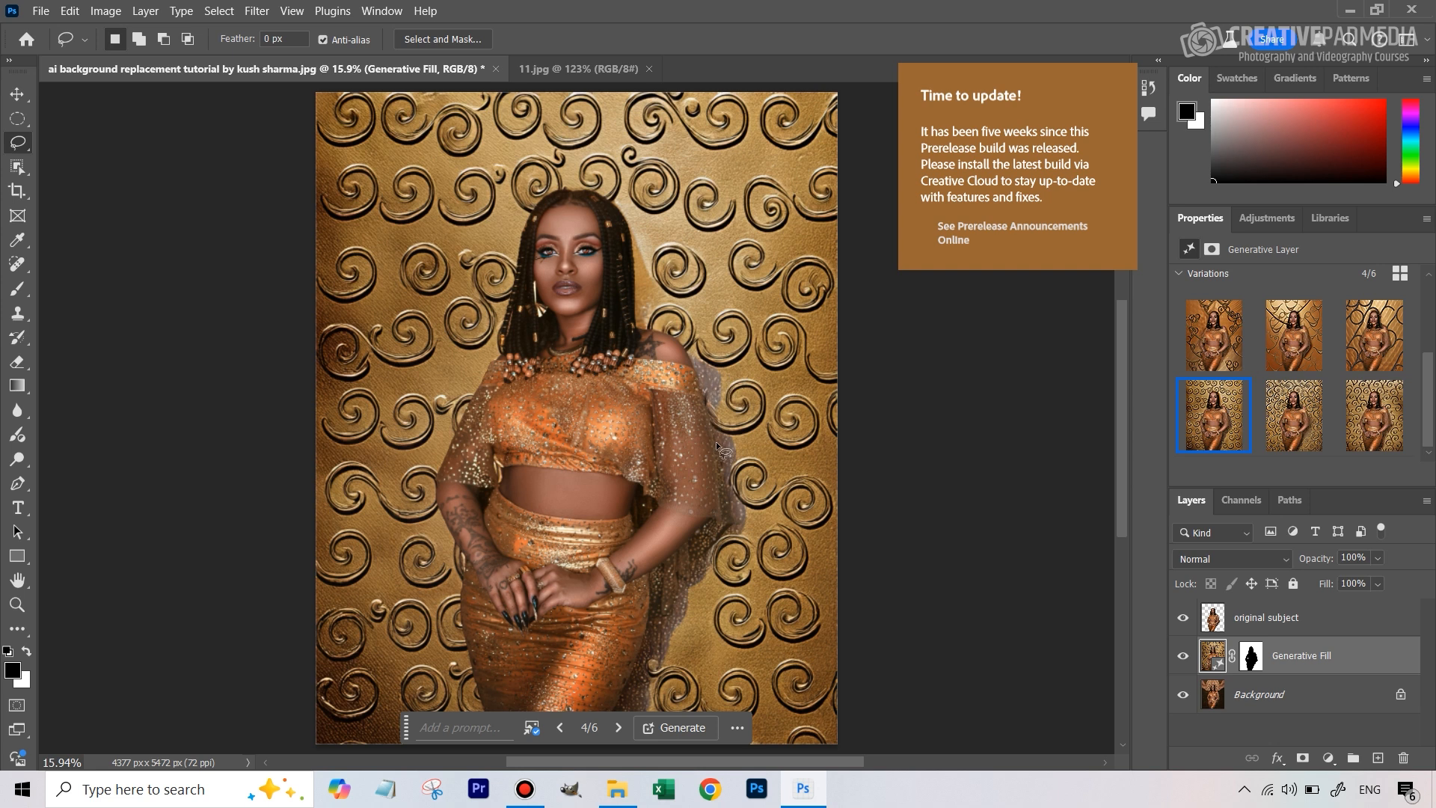
mouse_move(702, 407)
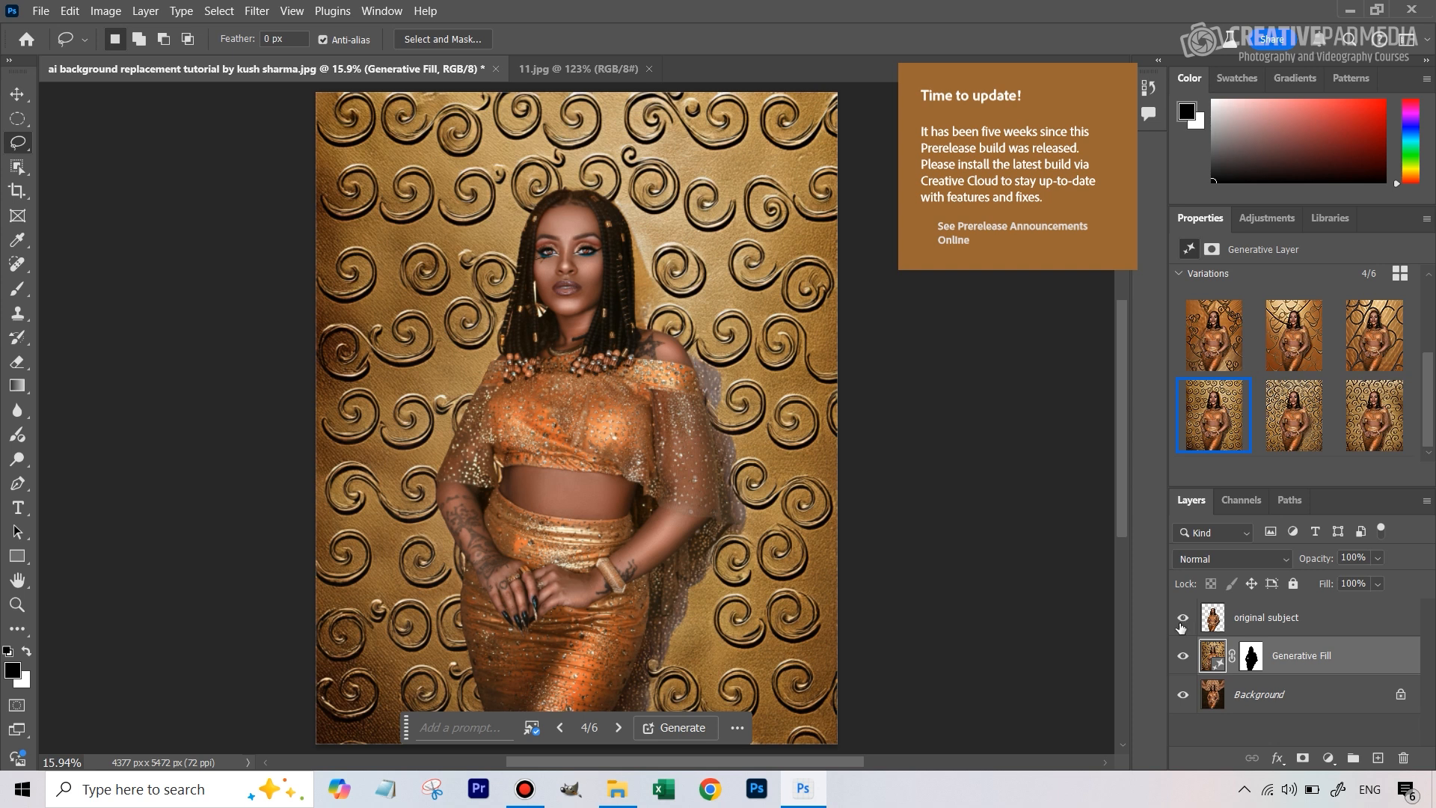
click(1182, 617)
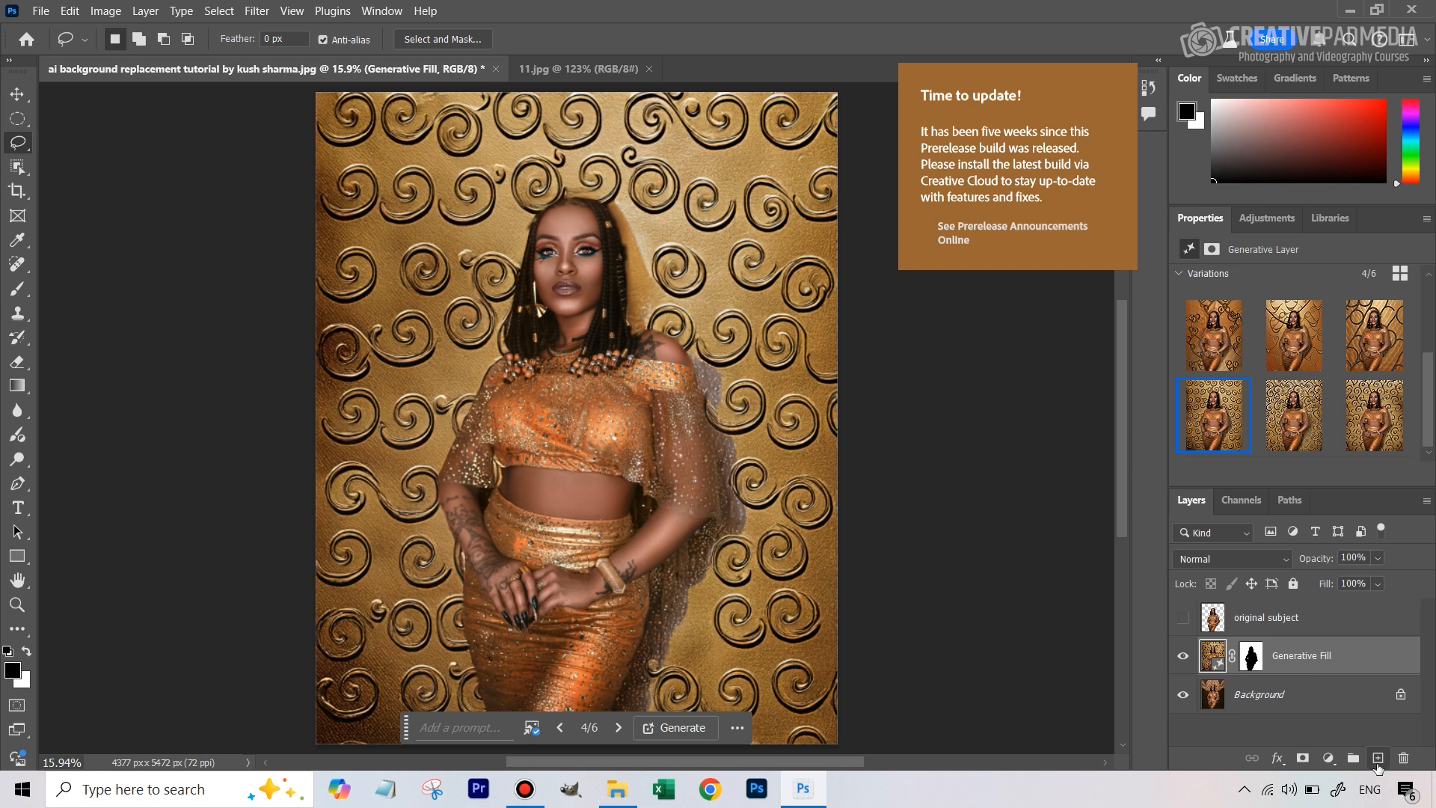
Step: Create a new layer, stamp visible into it with Ctrl+Alt+Shift+E, and name it 'ai layer'
click(1378, 759)
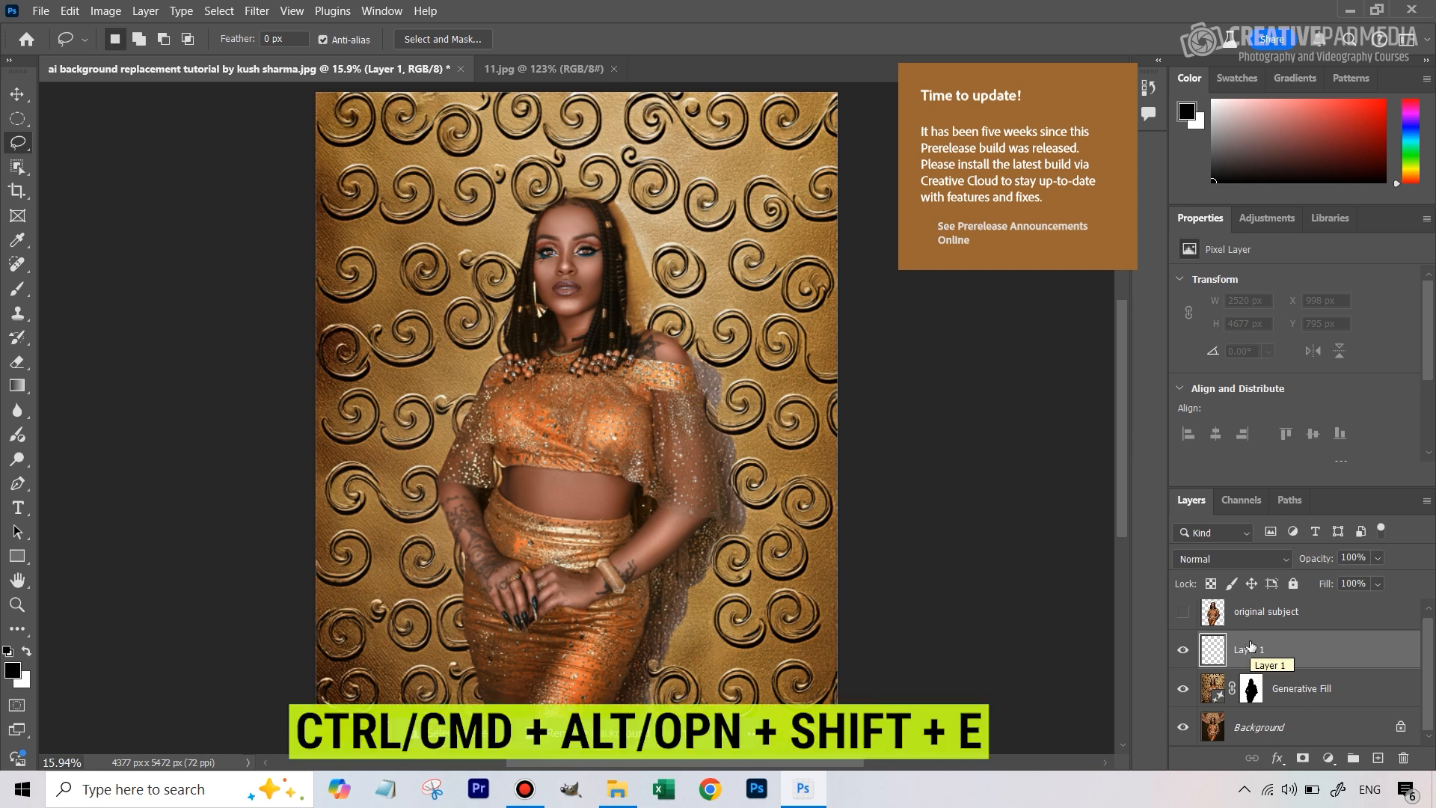
key(ctrl+alt+shift+e)
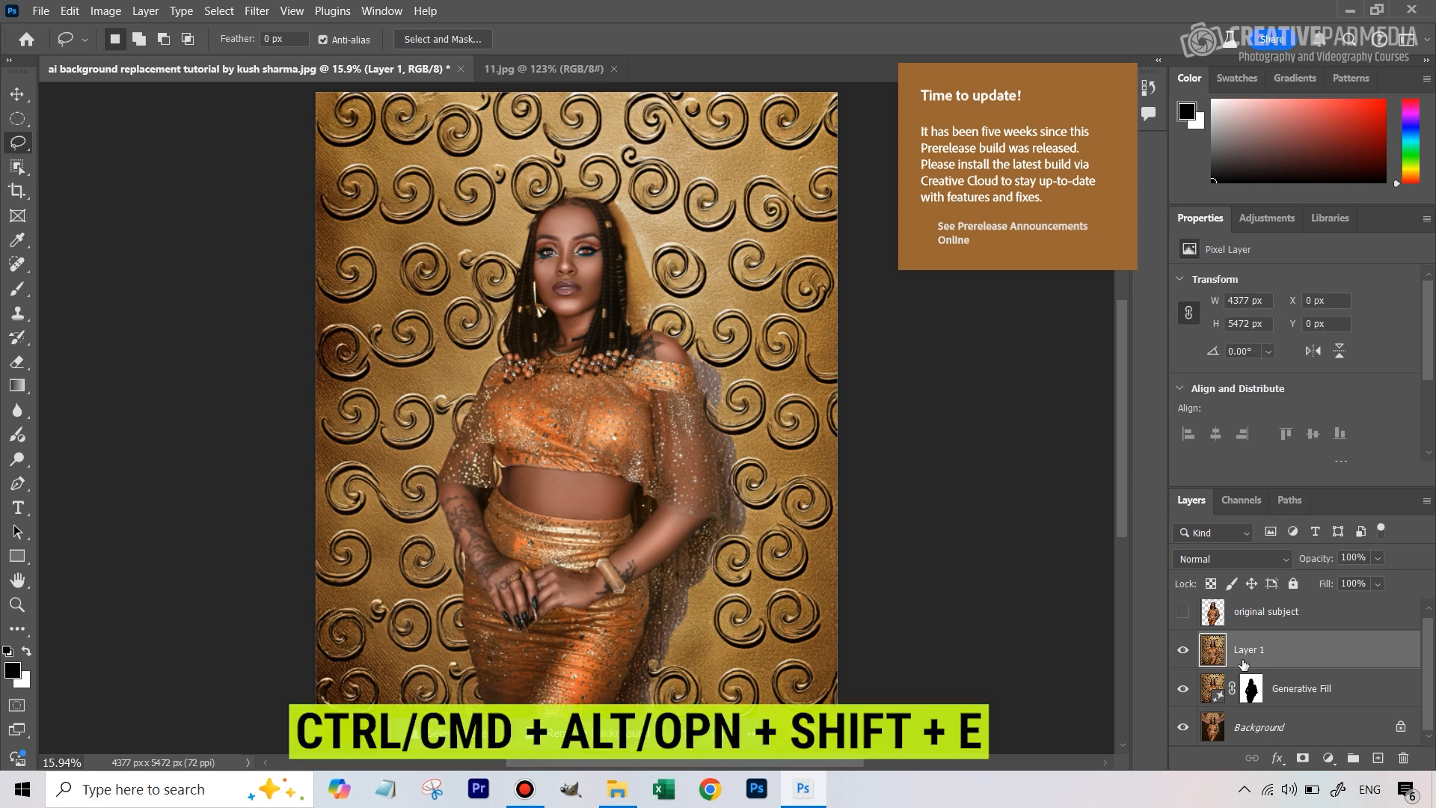
double_click(1249, 649)
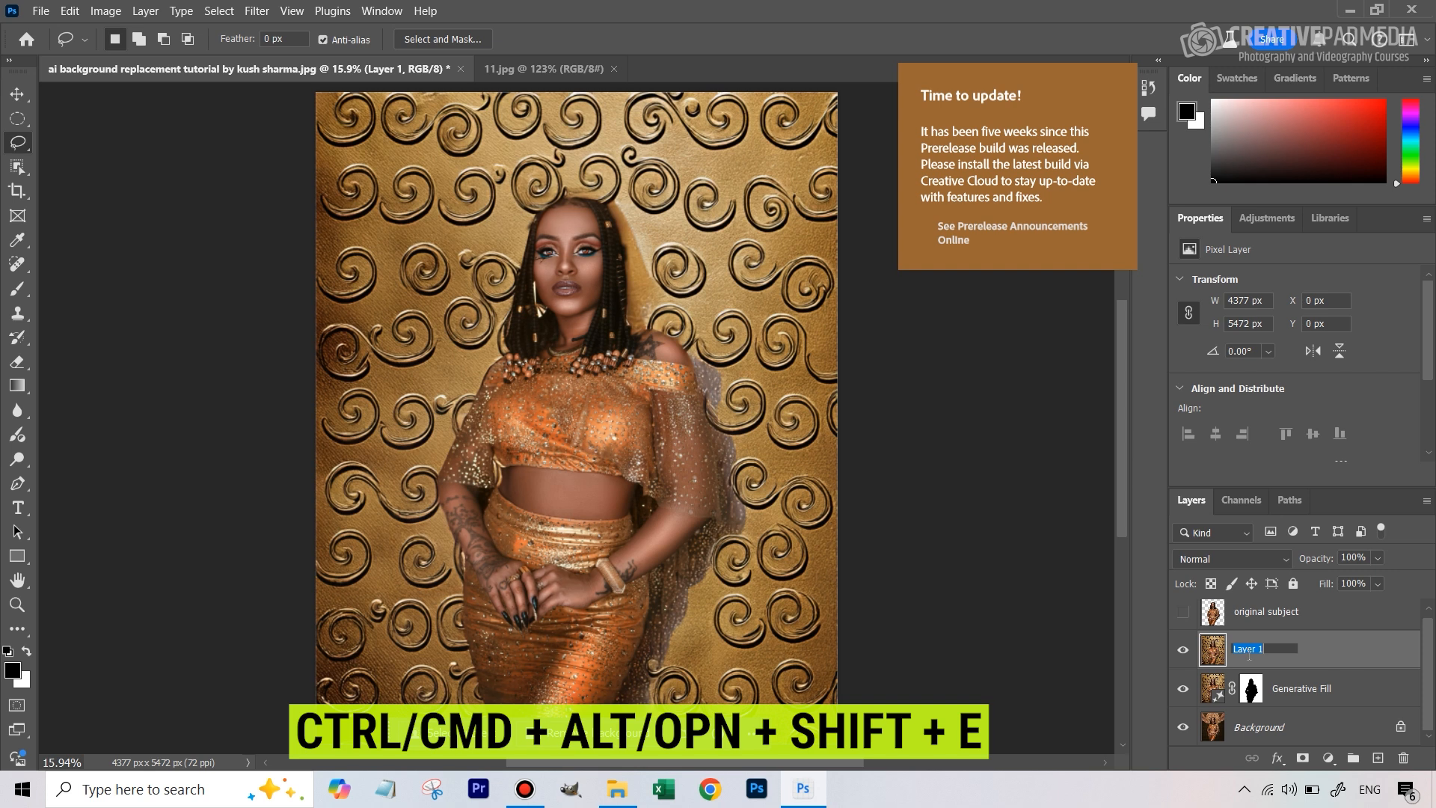
text(ai layer)
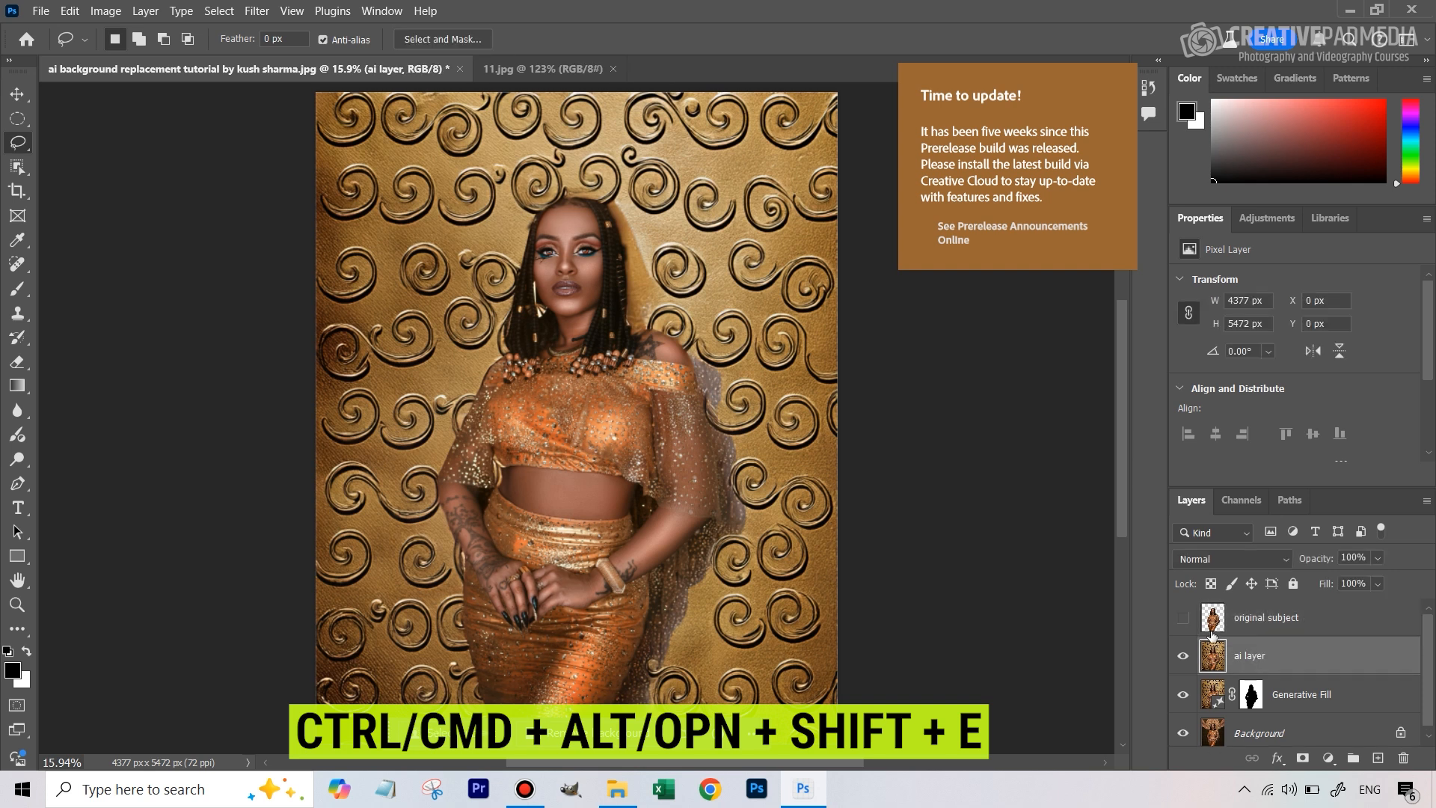
click(1182, 620)
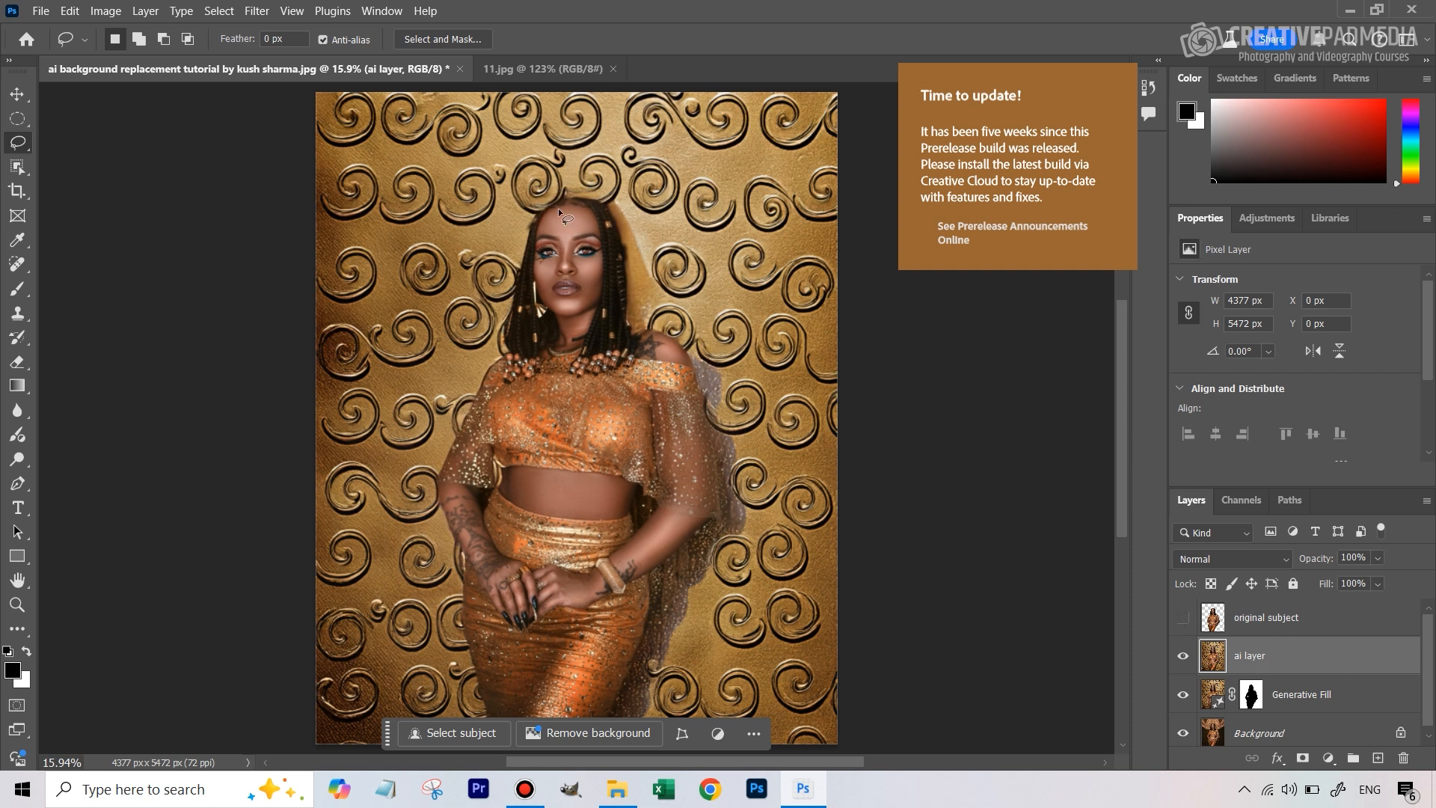
mouse_move(723, 344)
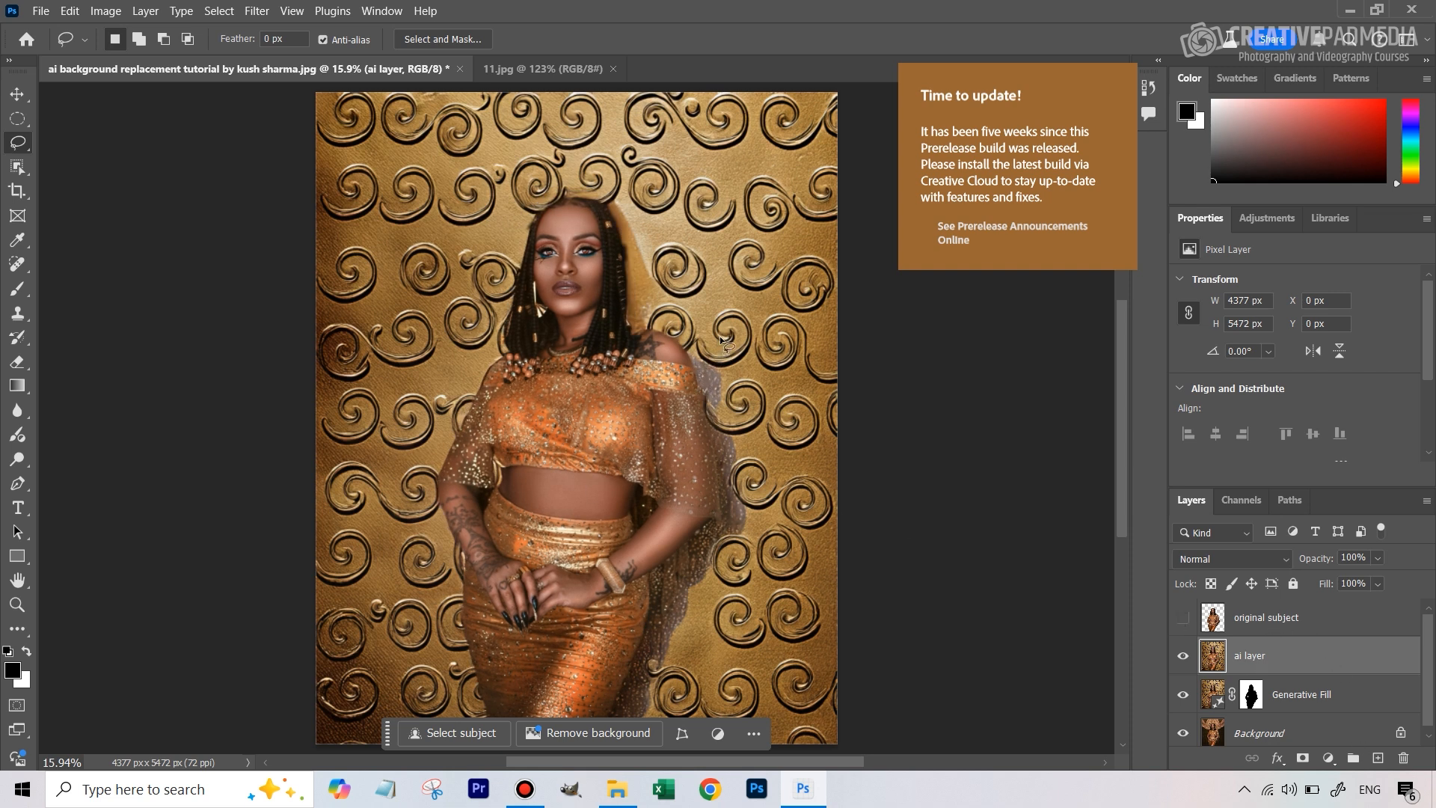
Step: Scroll to the ghosted edge beside the woman and launch Content-Aware Fill on it
scroll(down, 3)
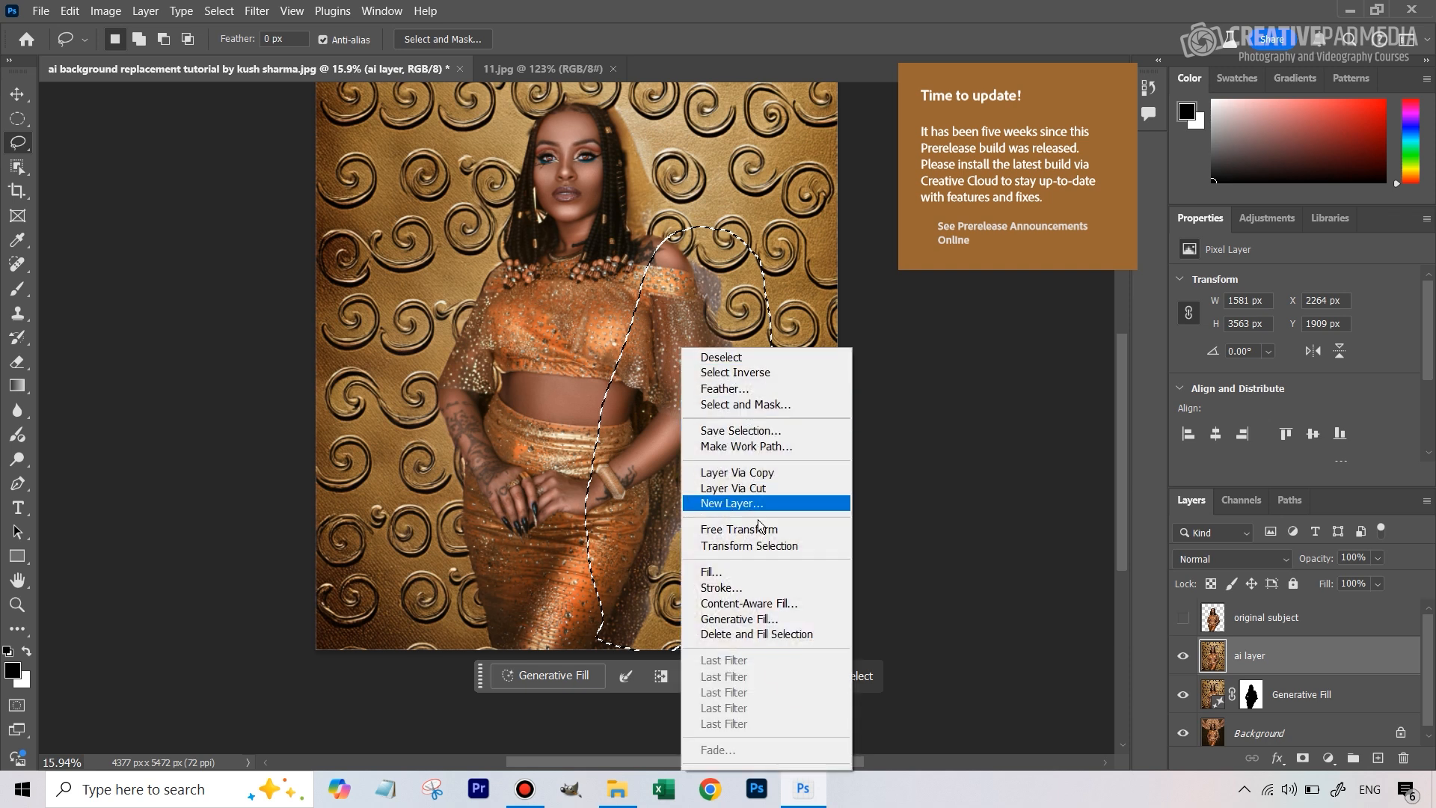
mouse_move(795, 519)
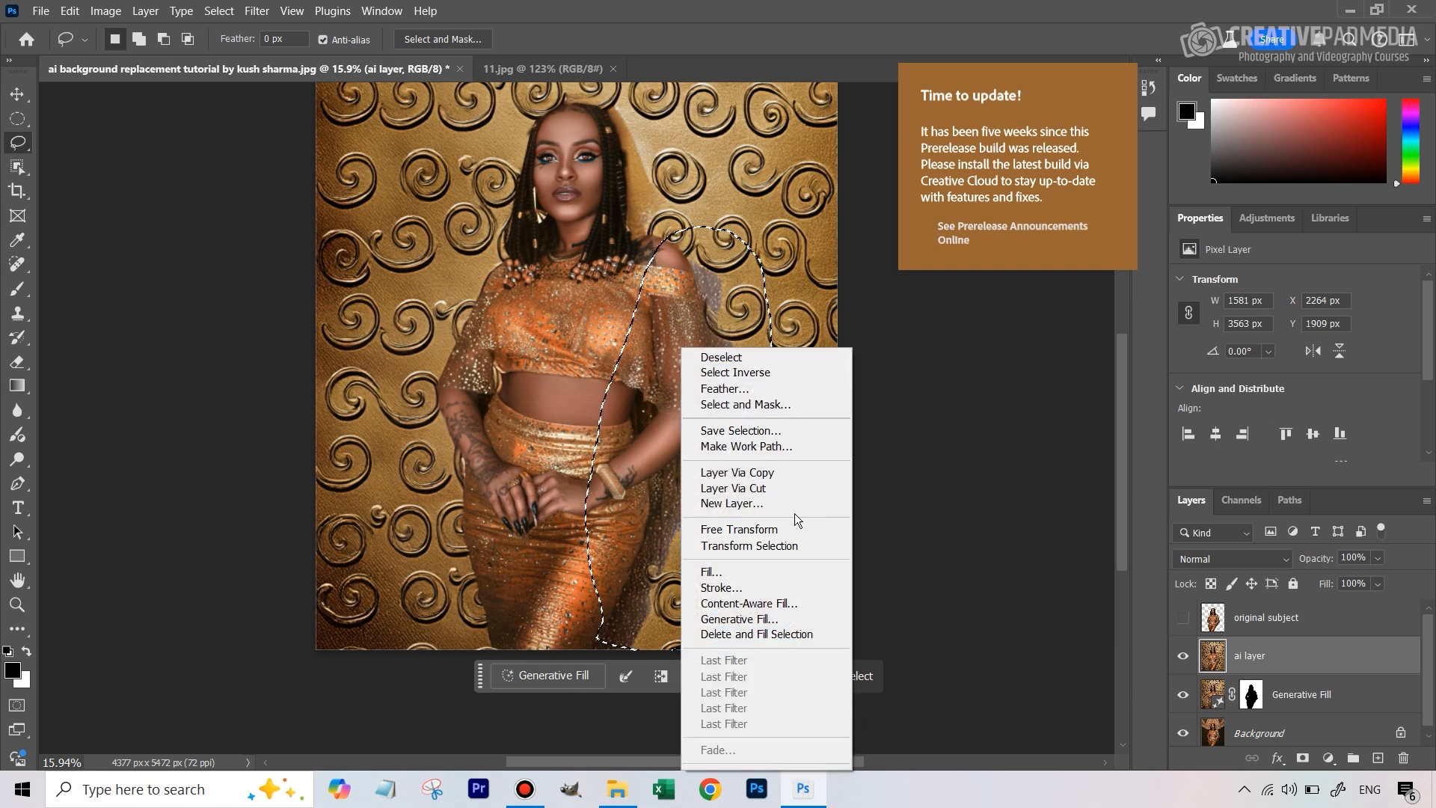
click(748, 603)
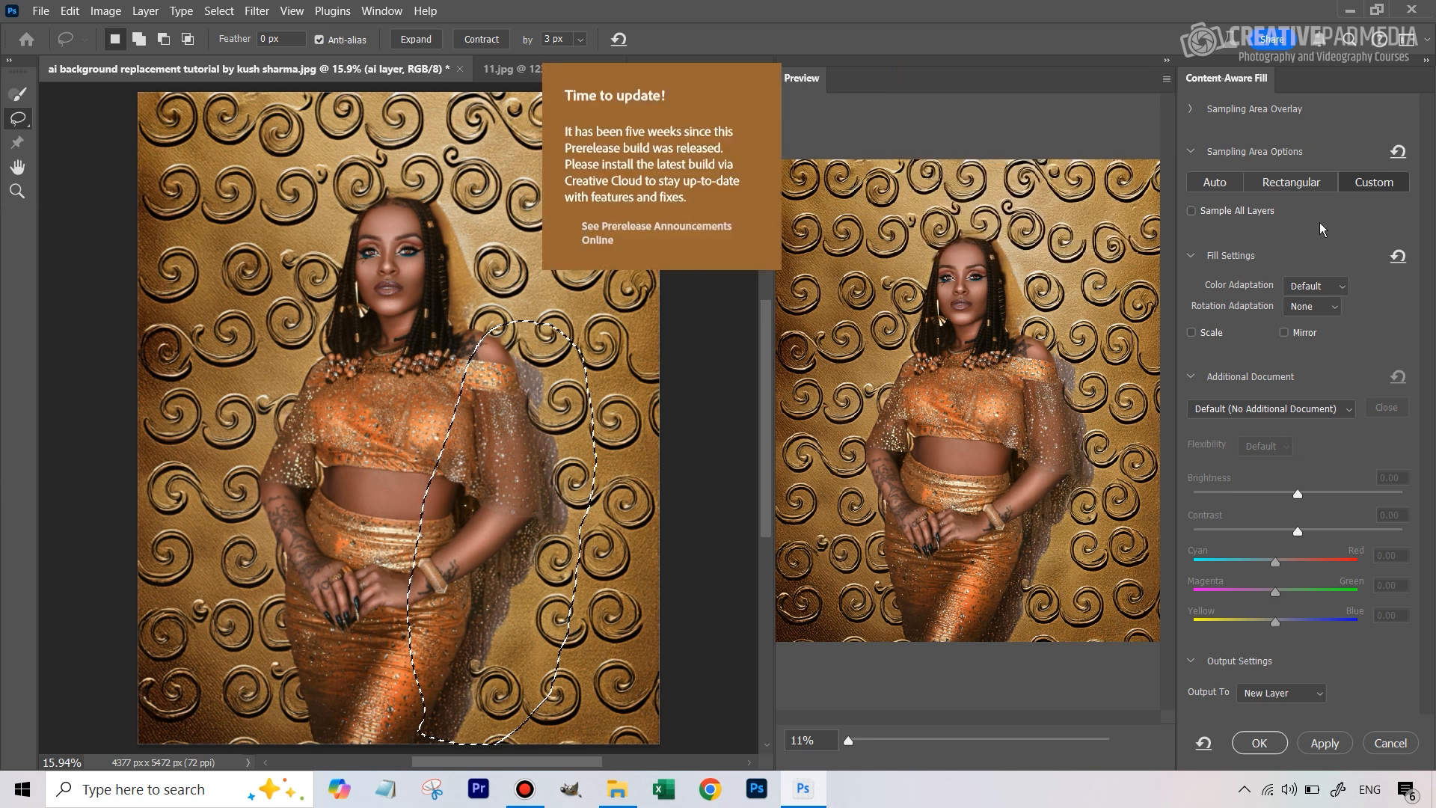
Step: Use automatic sampling, exclude her head and body from sampling, and output to a new layer
click(1215, 183)
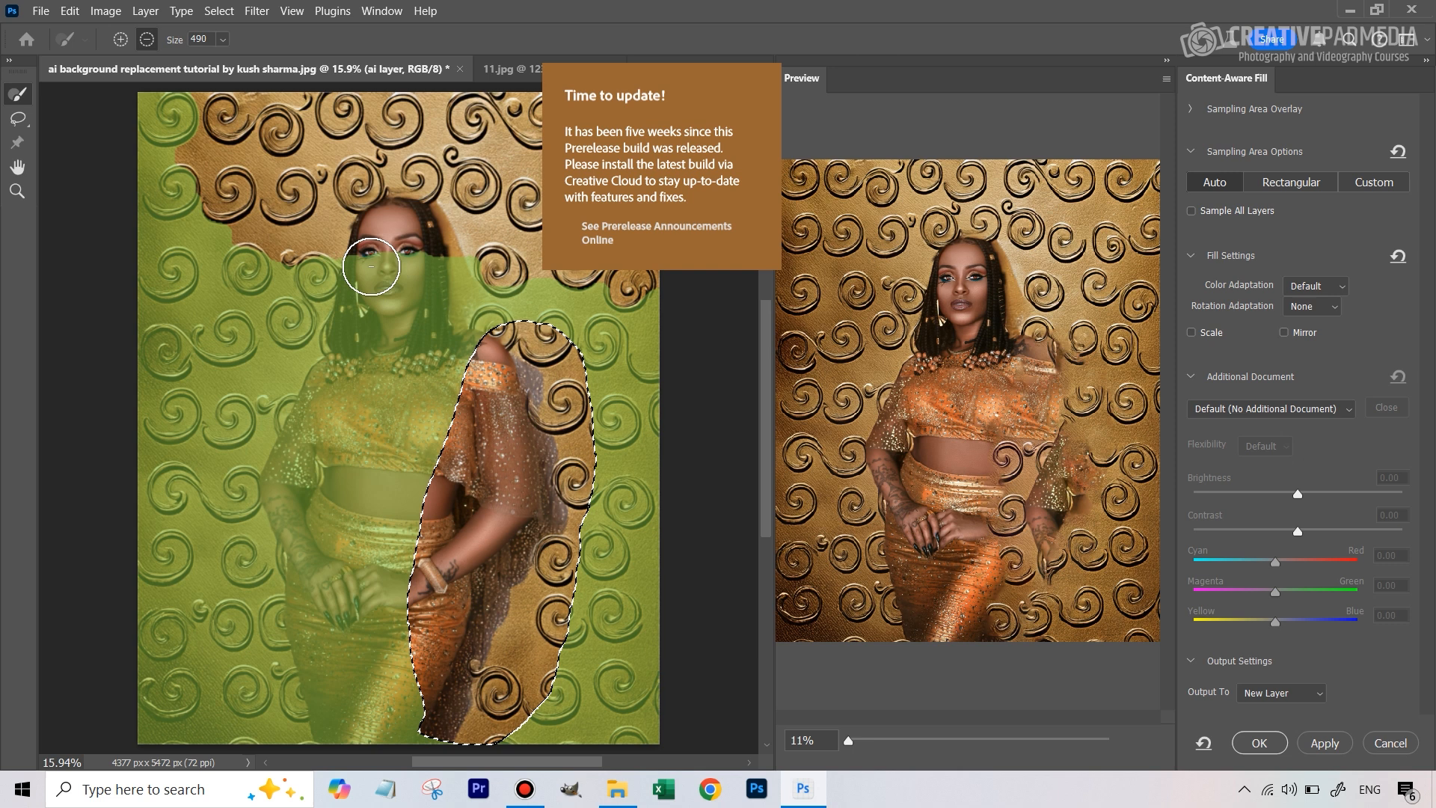
drag(371, 266, 316, 637)
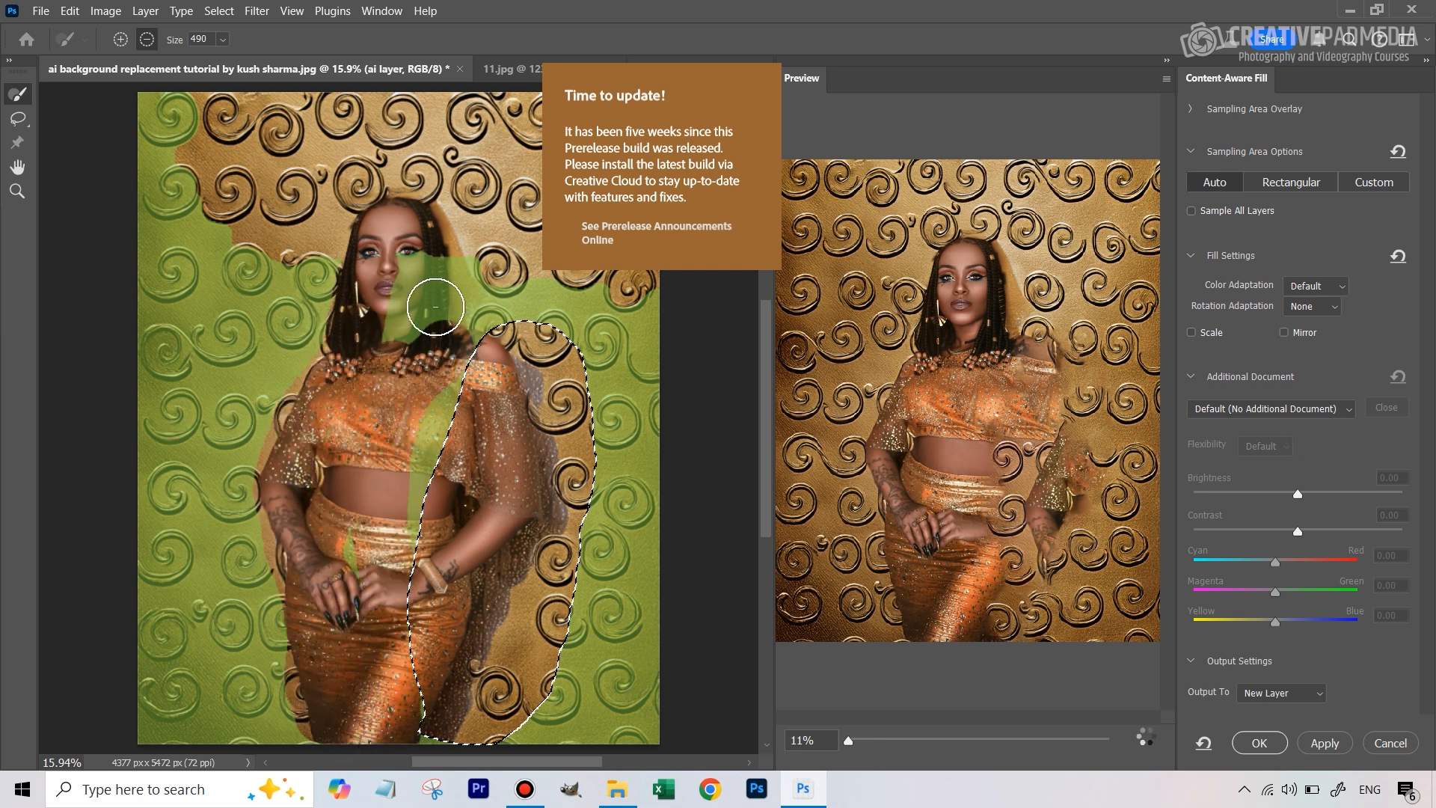
drag(435, 307, 417, 535)
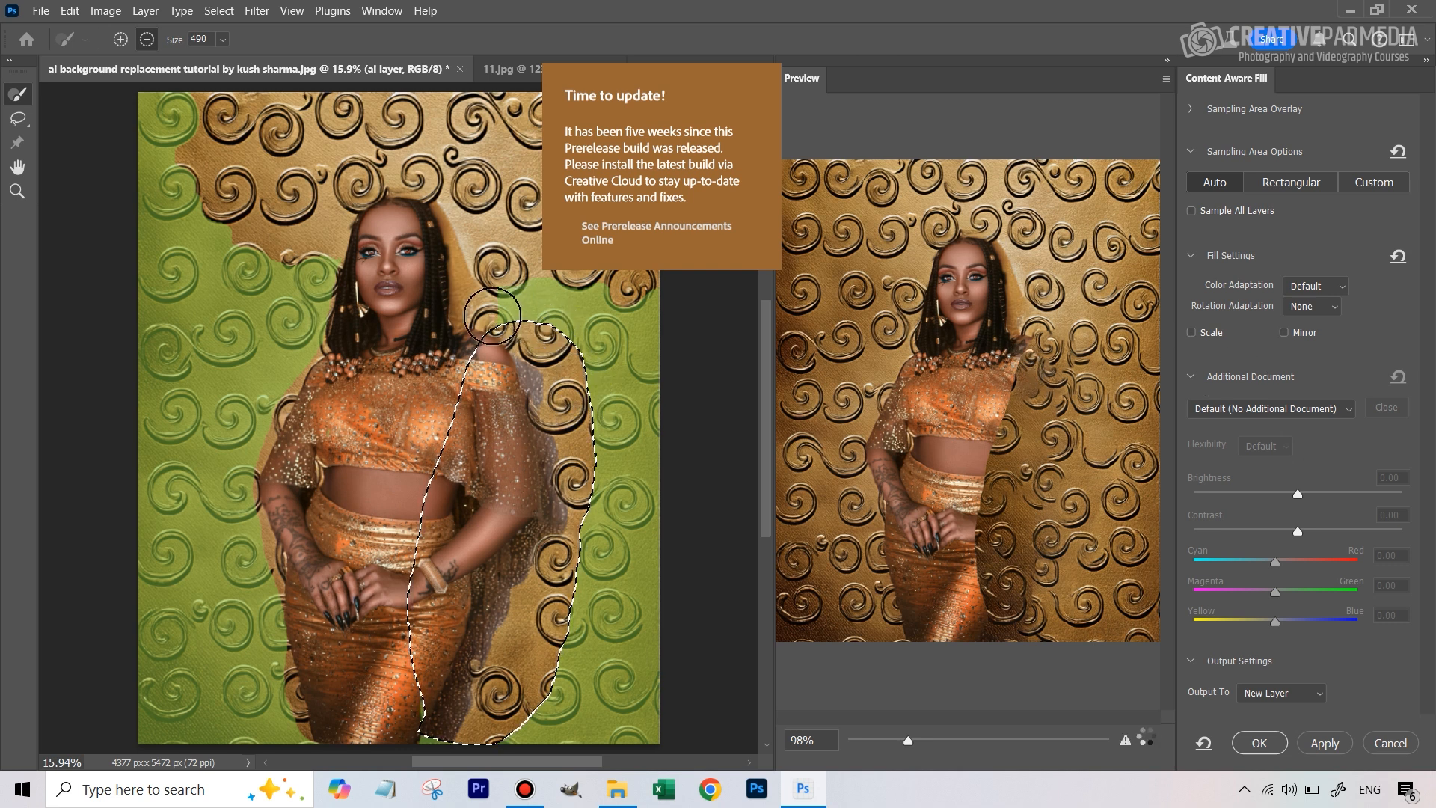
mouse_move(417, 698)
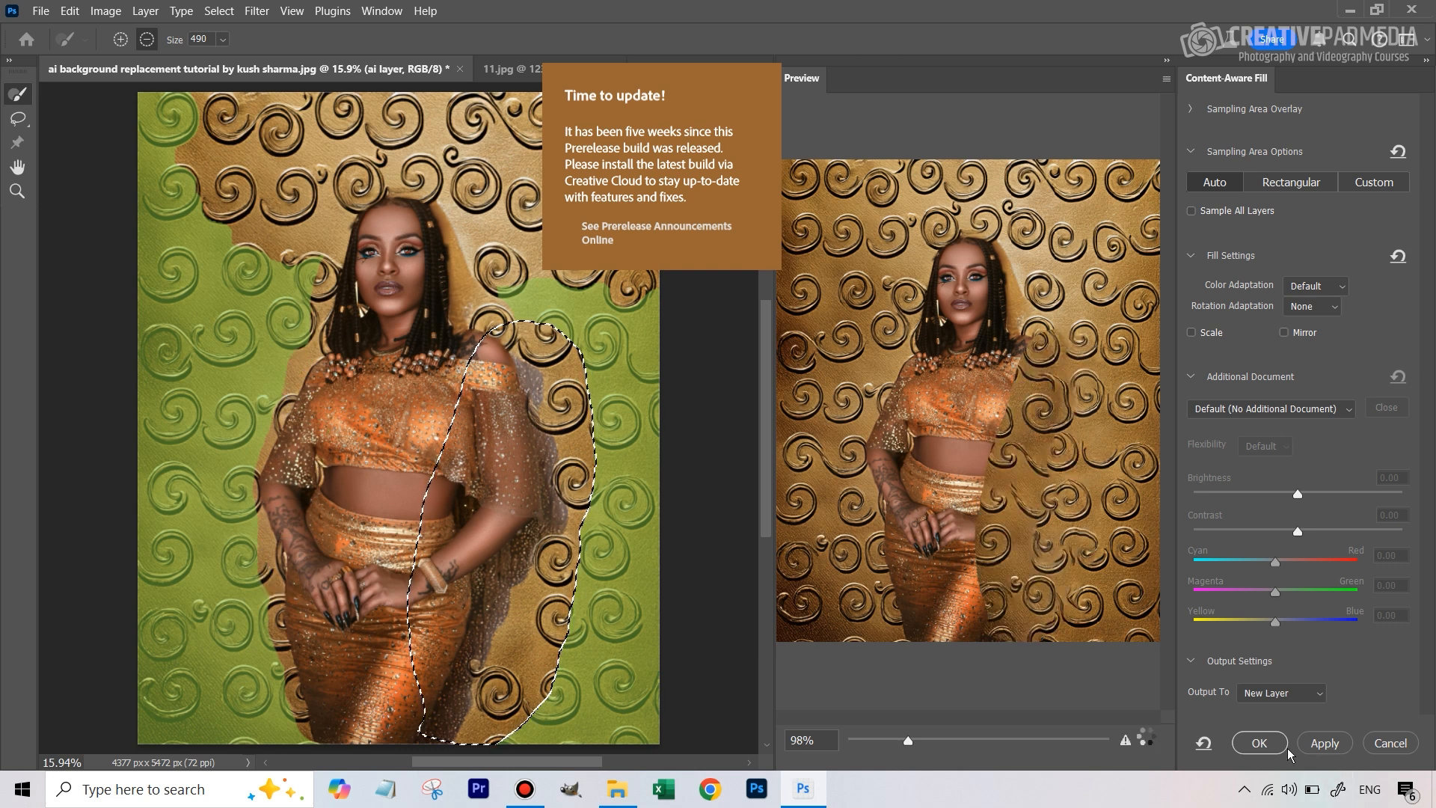
click(1258, 743)
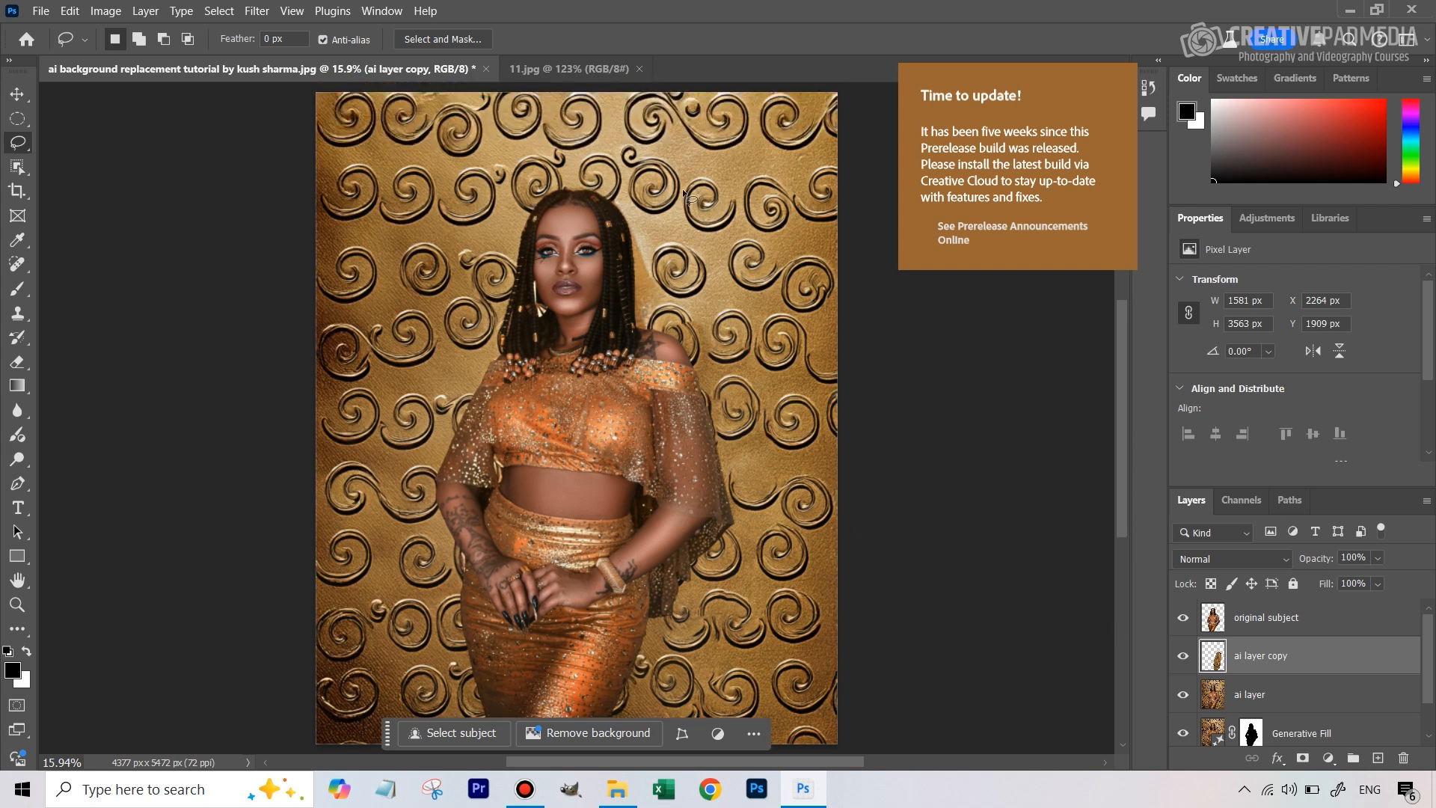
mouse_move(710, 228)
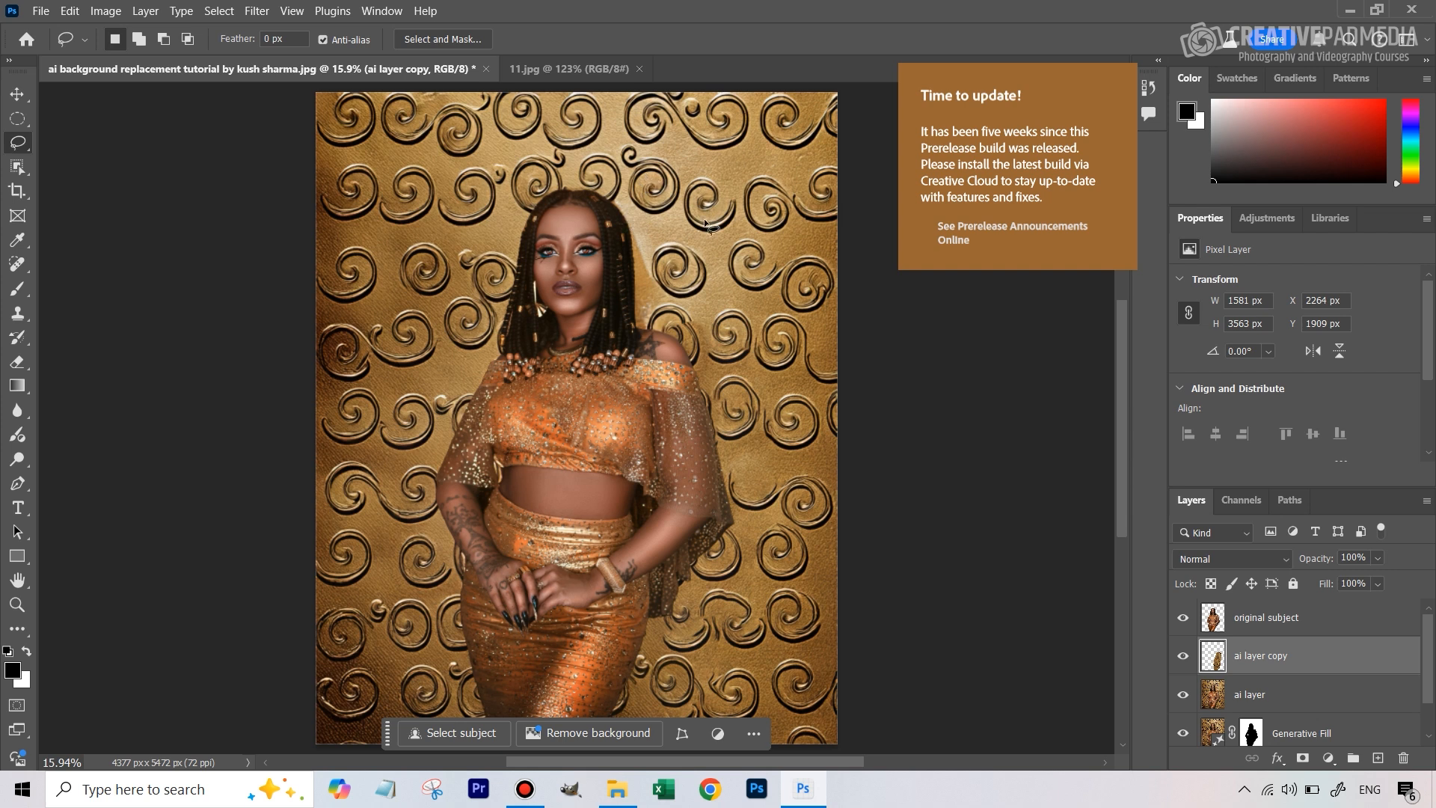
mouse_move(733, 172)
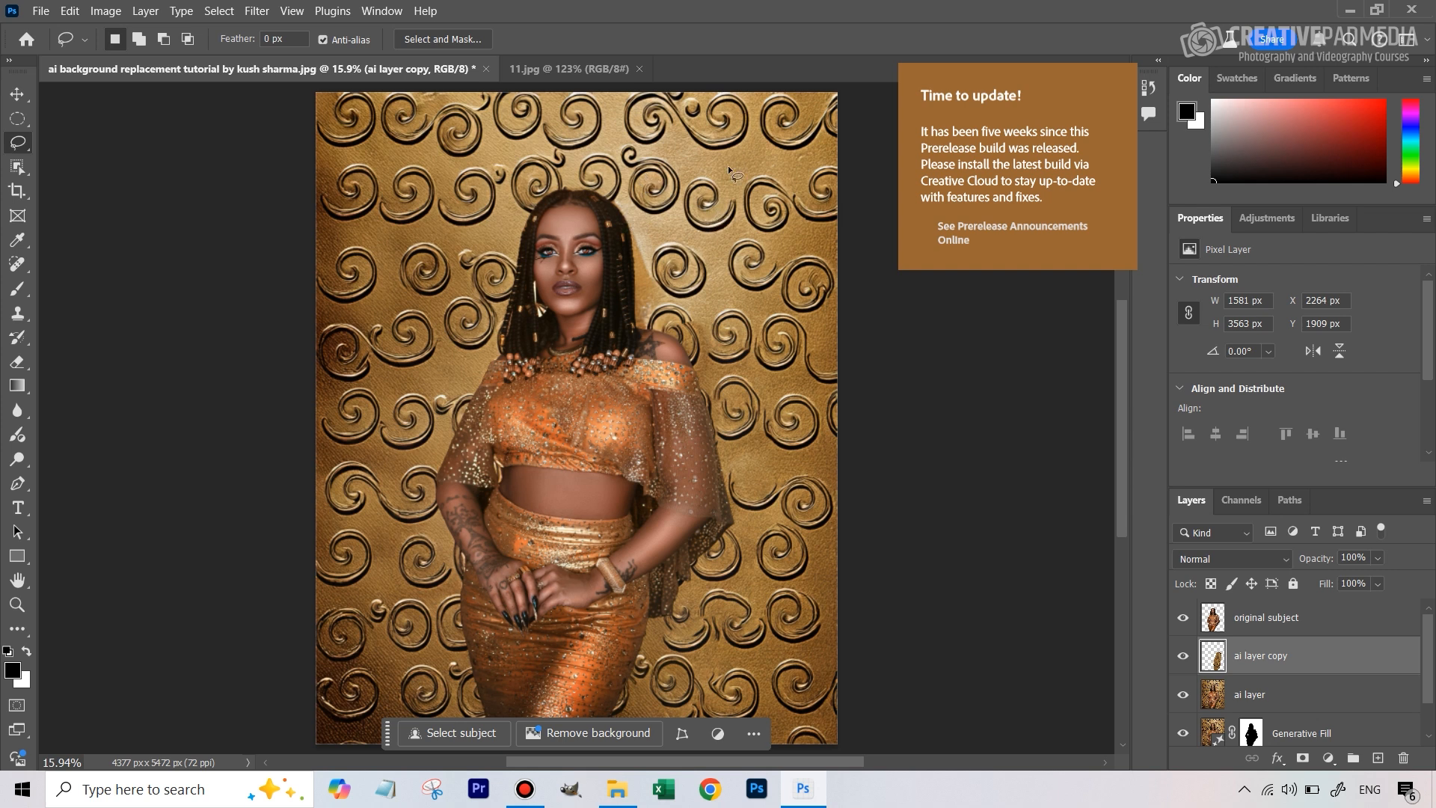
mouse_move(579, 310)
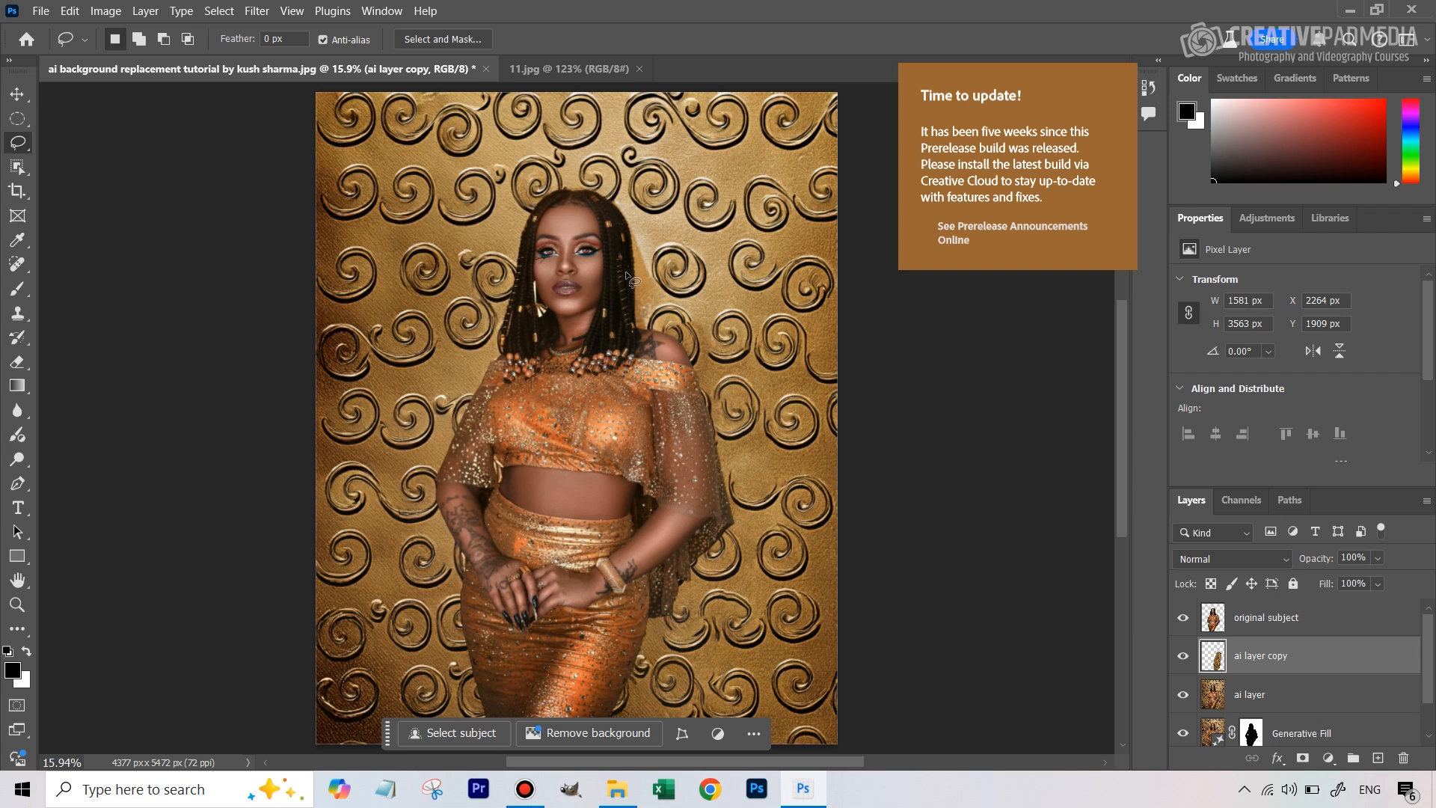
mouse_move(582, 240)
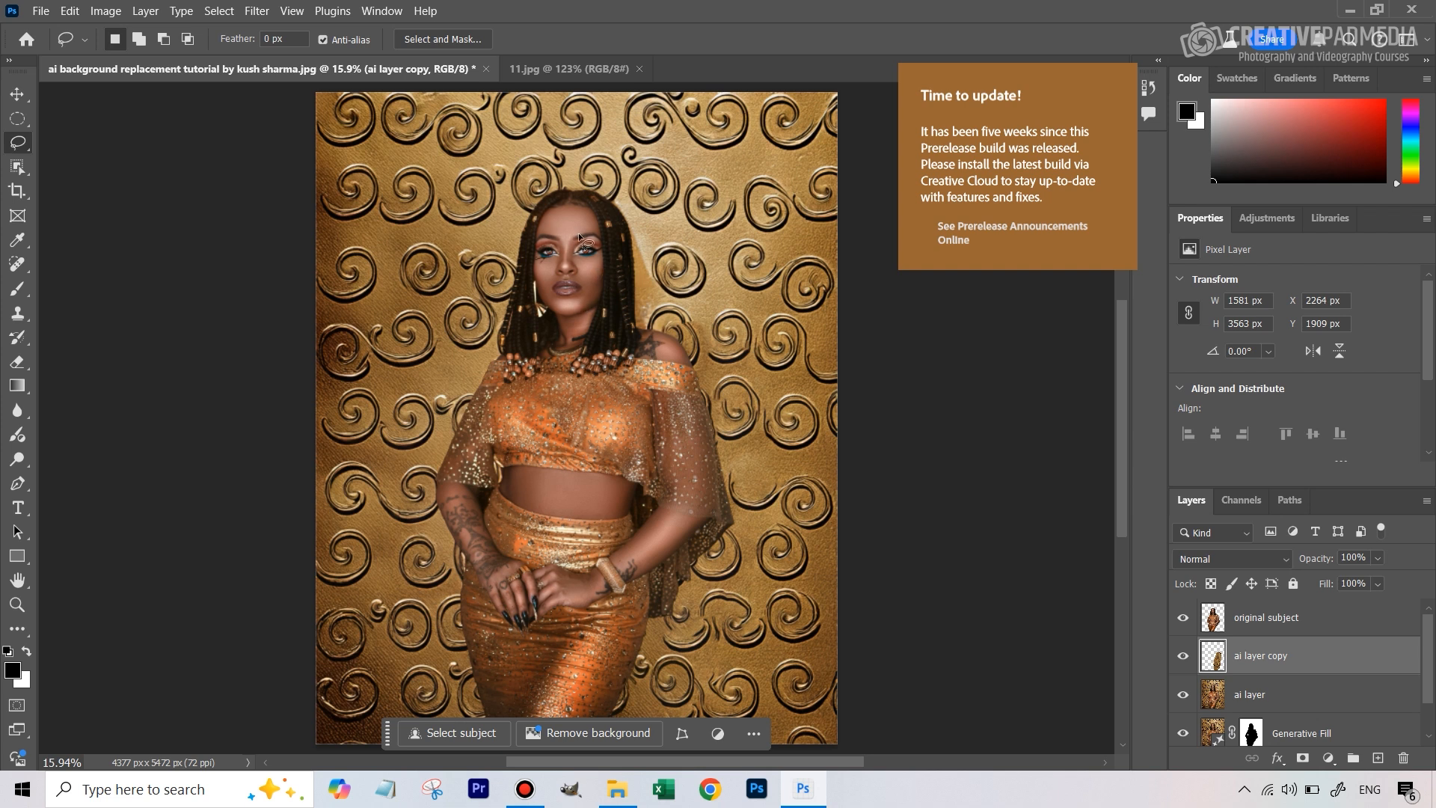
mouse_move(1289, 629)
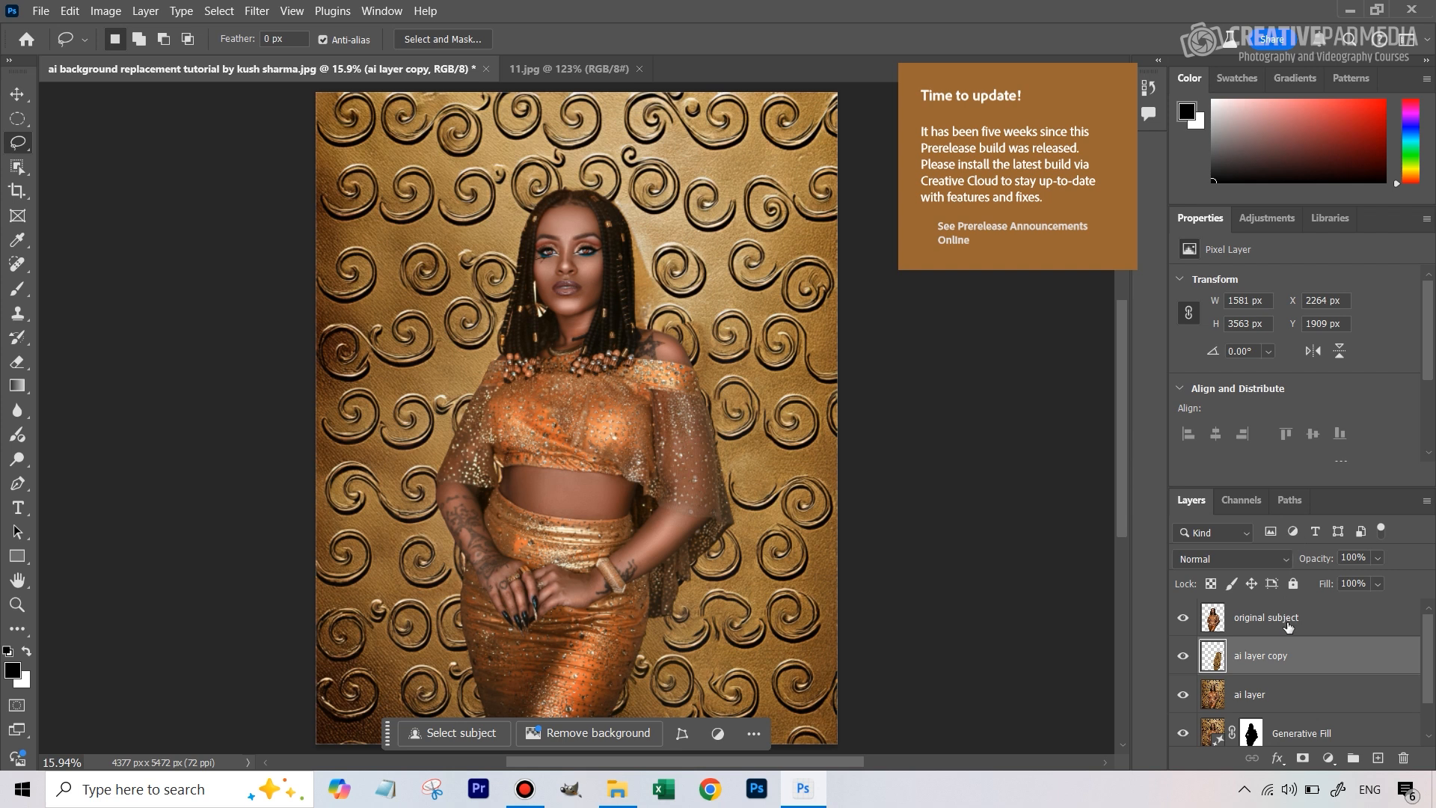
Step: Make the 'original subject' layer the active editing target
click(1266, 616)
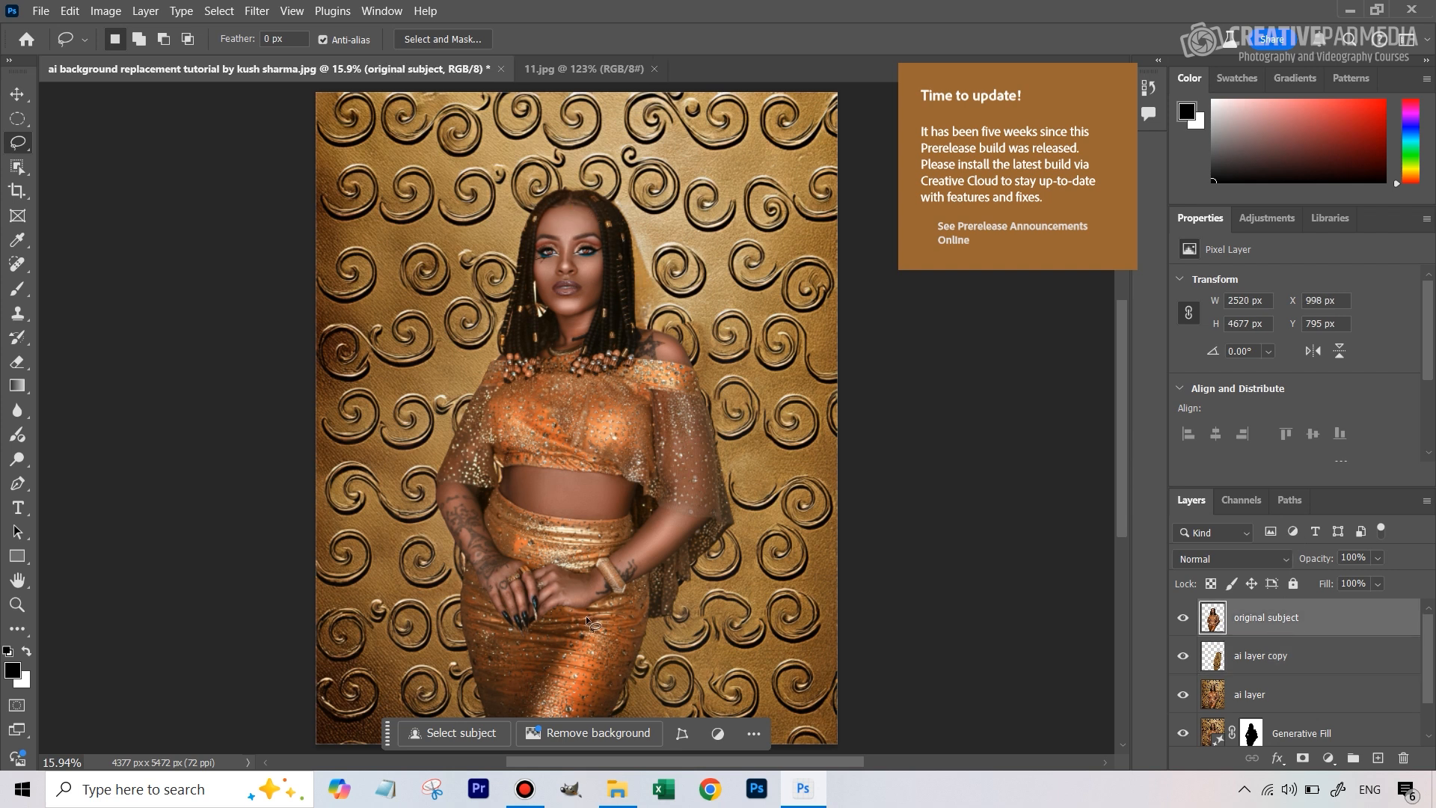
mouse_move(723, 194)
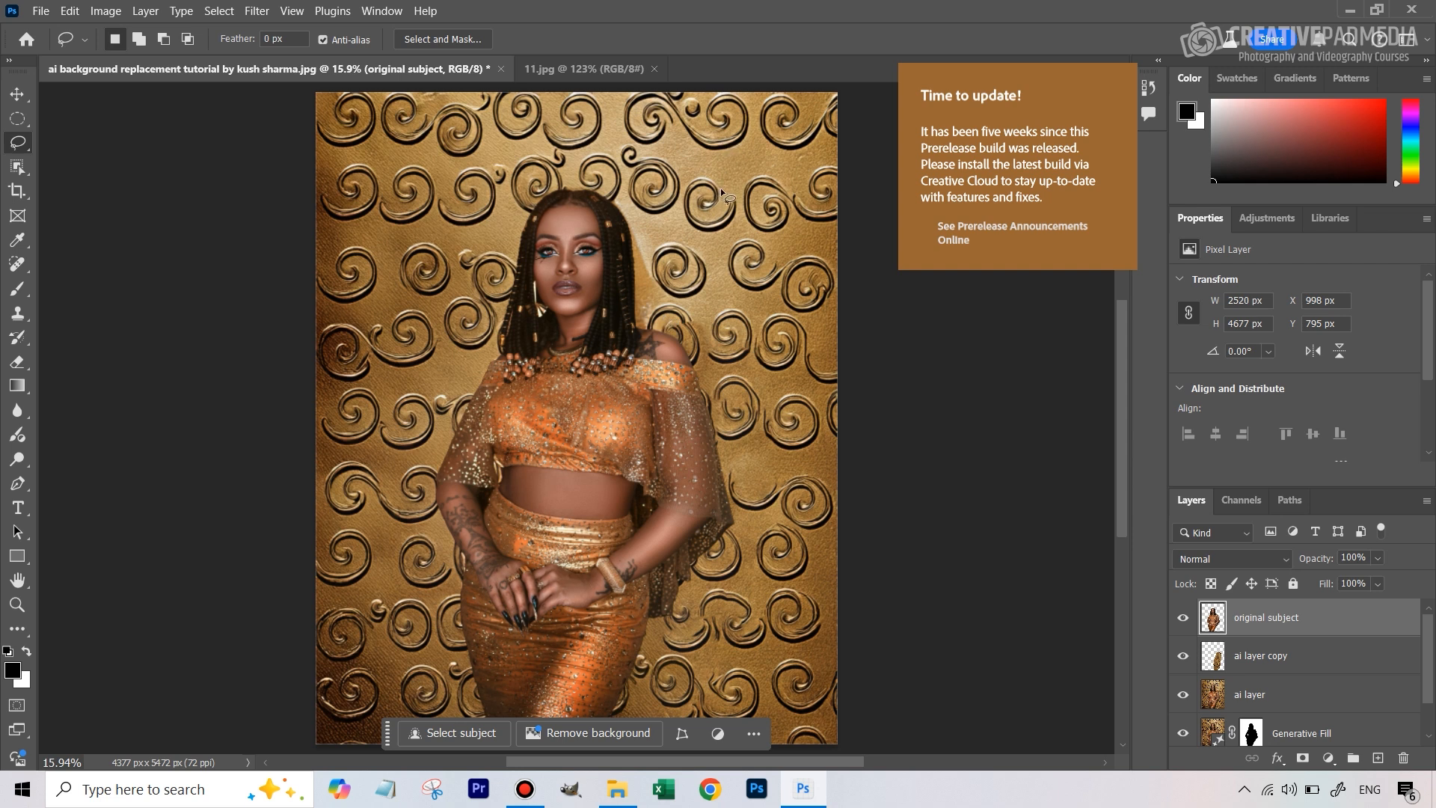
mouse_move(1267, 630)
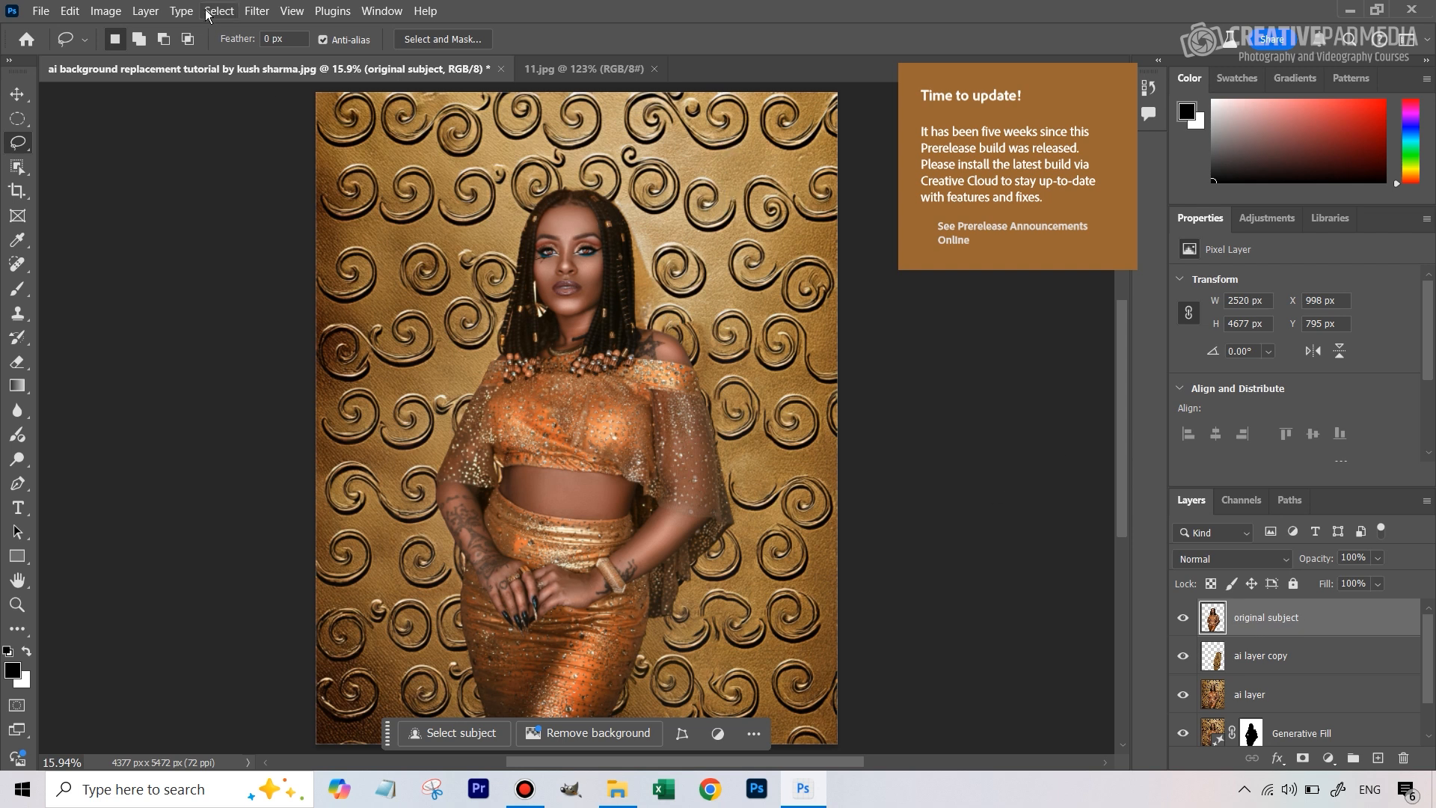
mouse_move(105, 10)
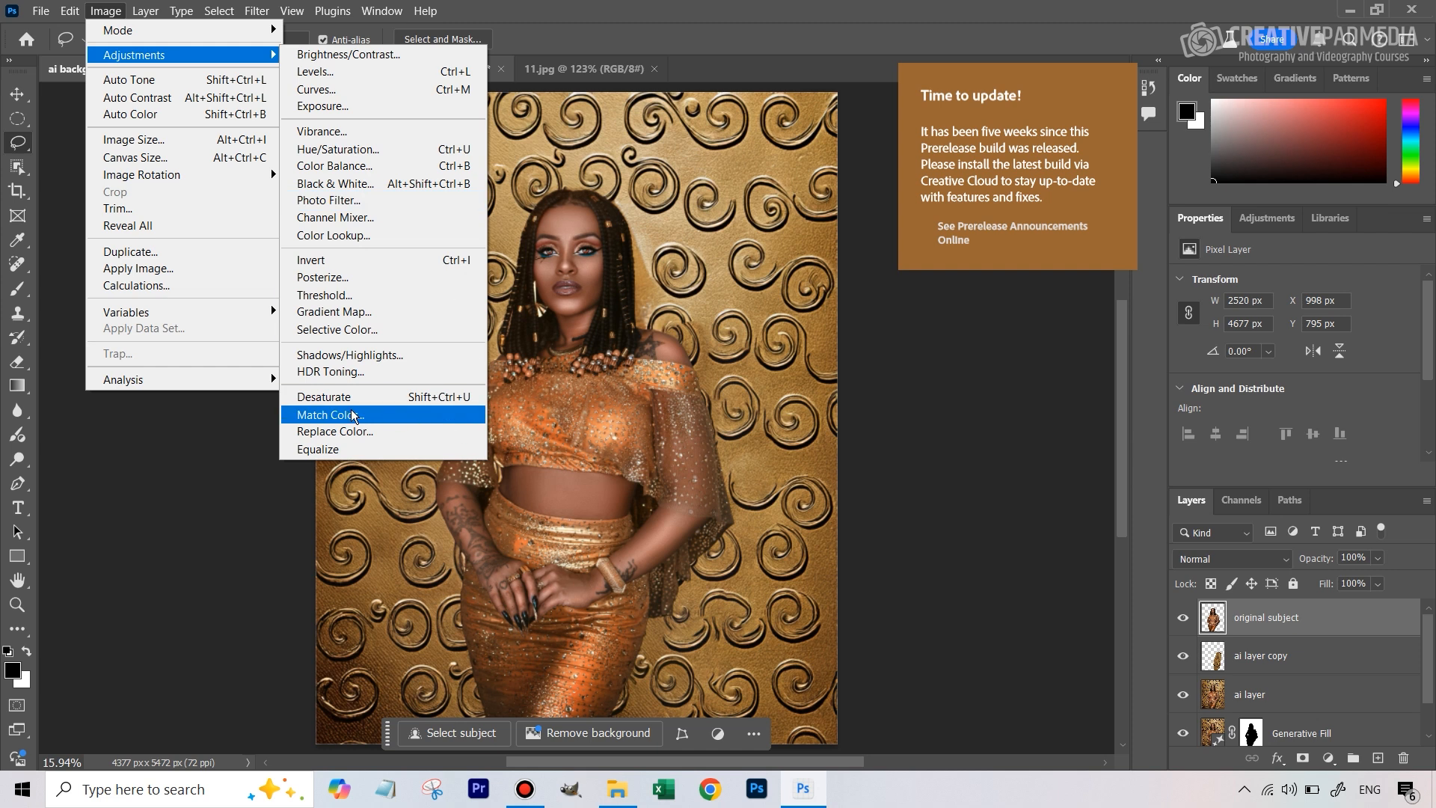
Step: Open Match Color on the original subject layer and browse the Source image list
click(330, 414)
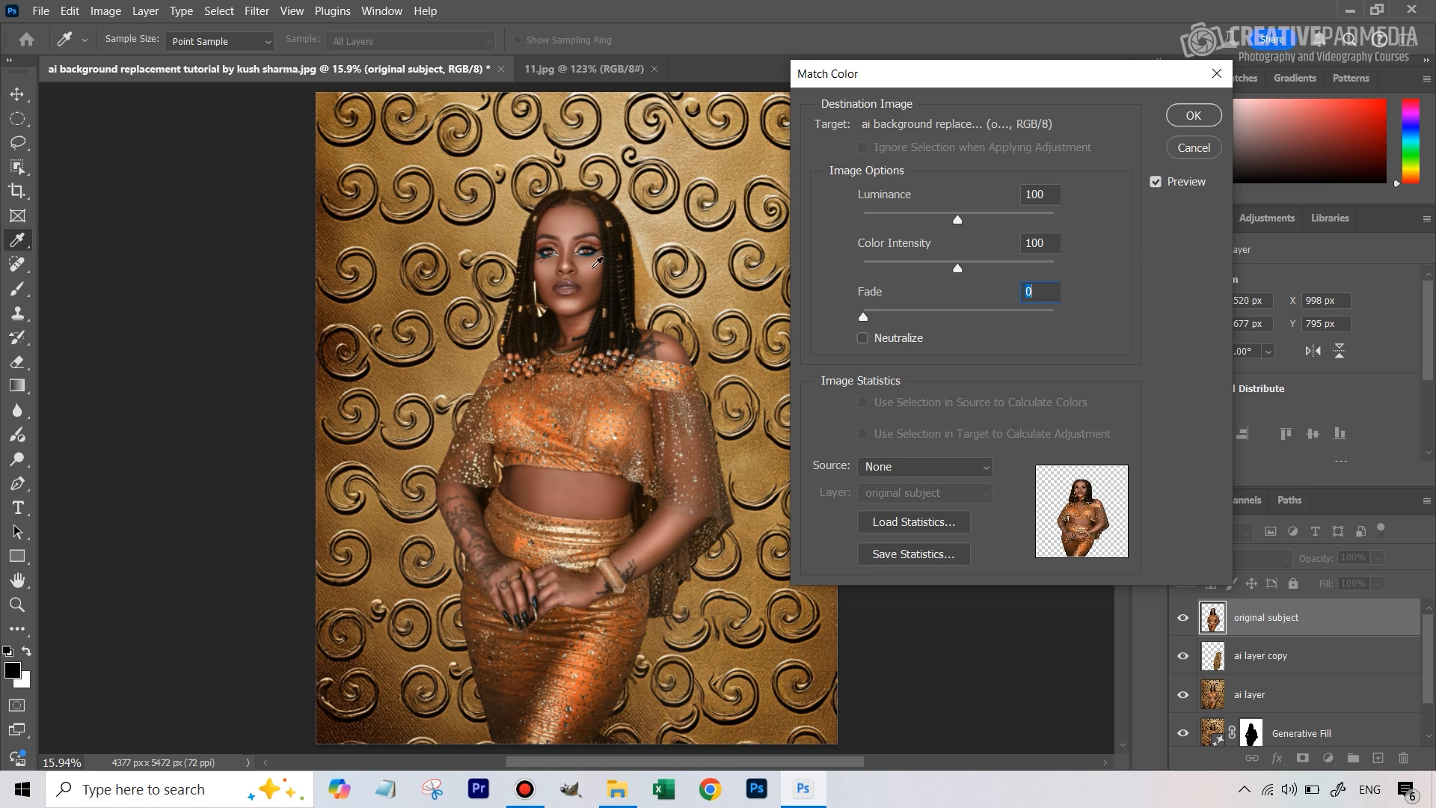
mouse_move(650, 146)
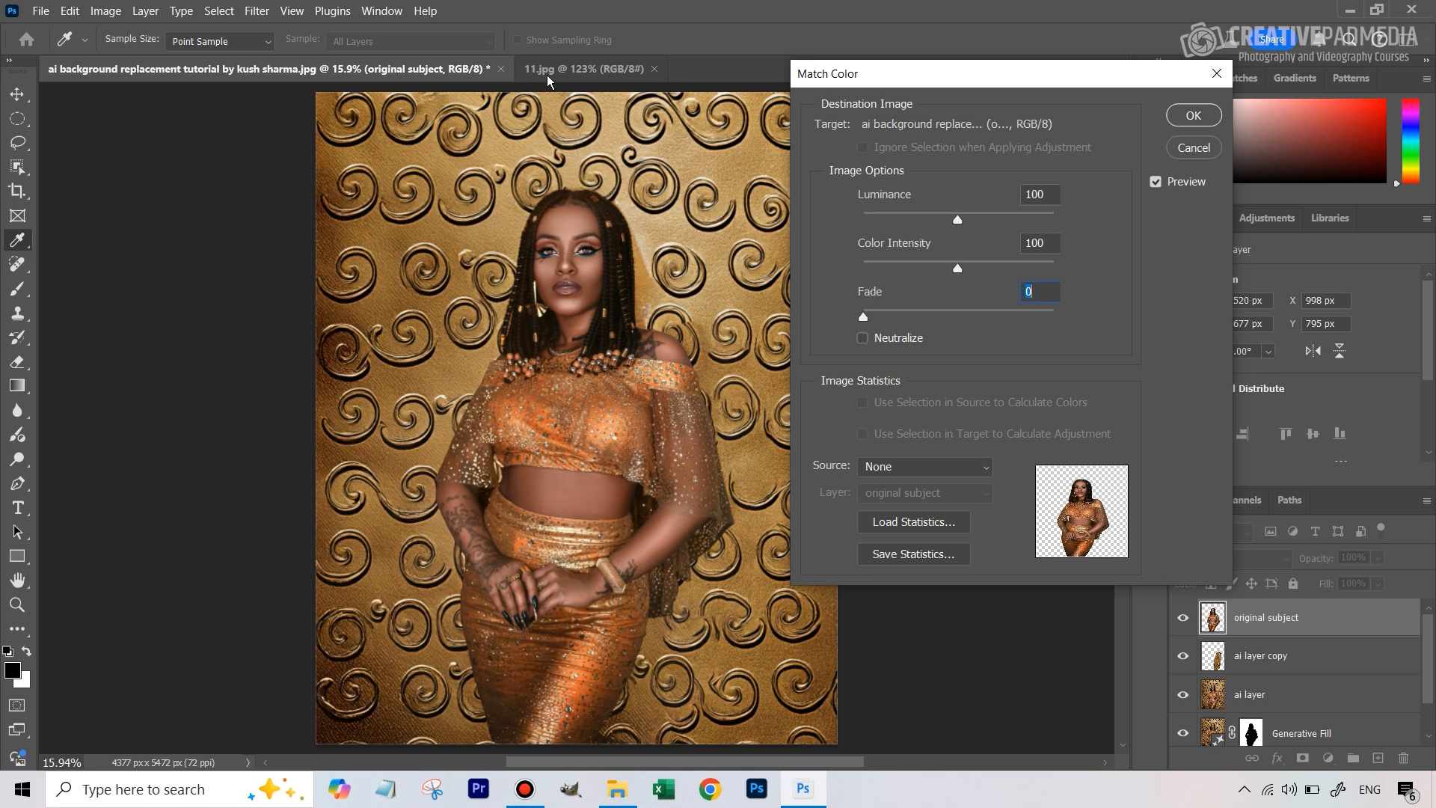
mouse_move(514, 168)
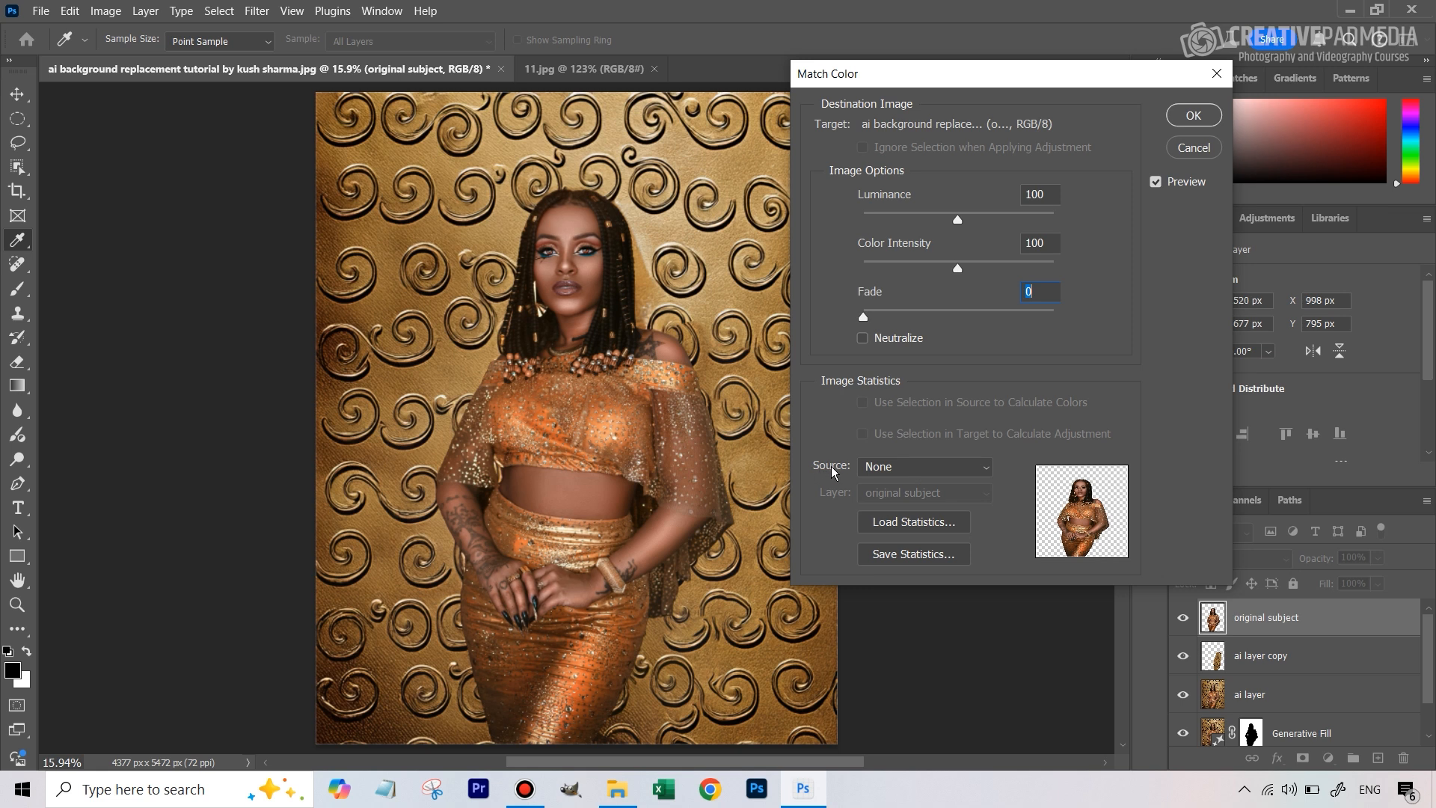
click(923, 466)
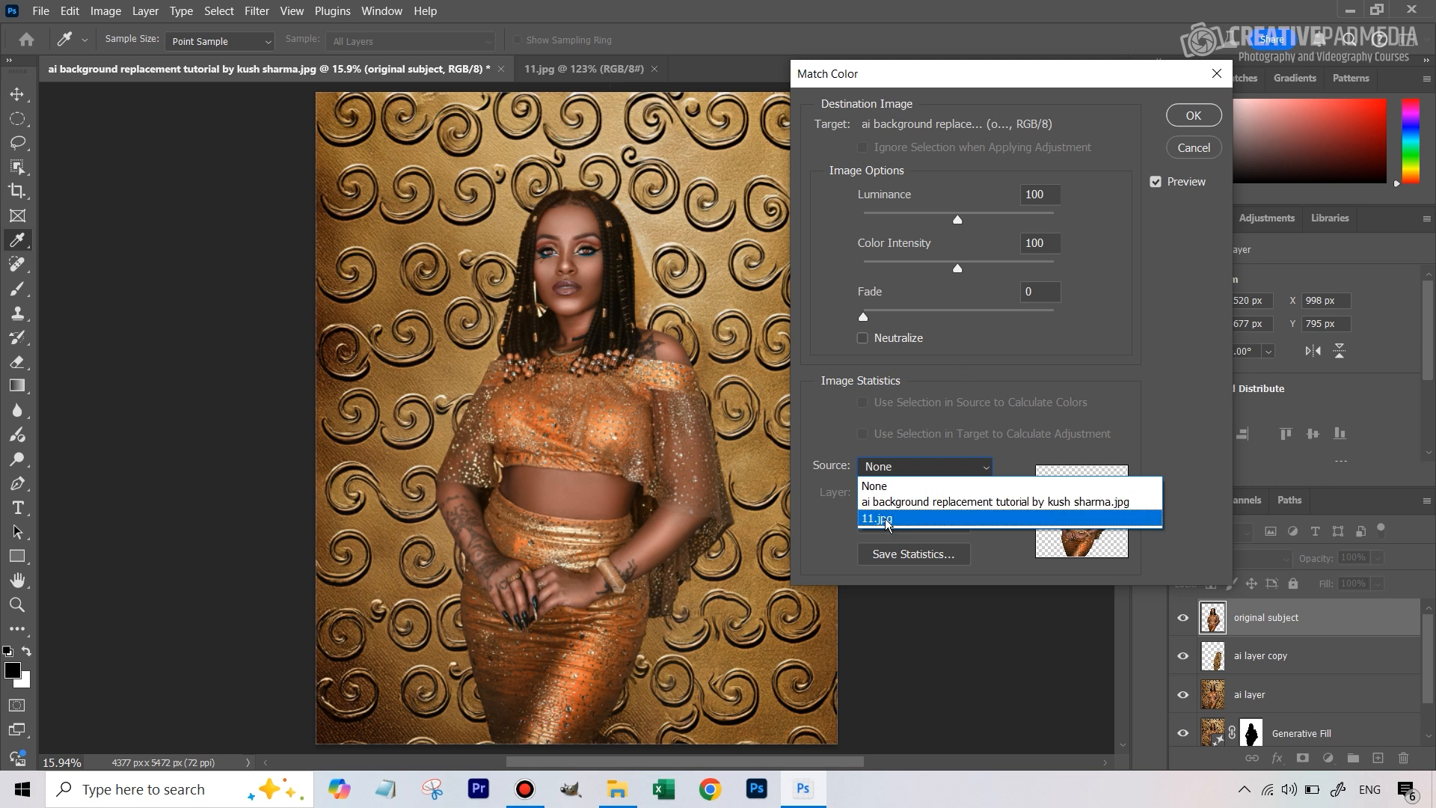
Step: Apply Match Color from 11.jpg to the subject, then set Fade to about 67
click(874, 518)
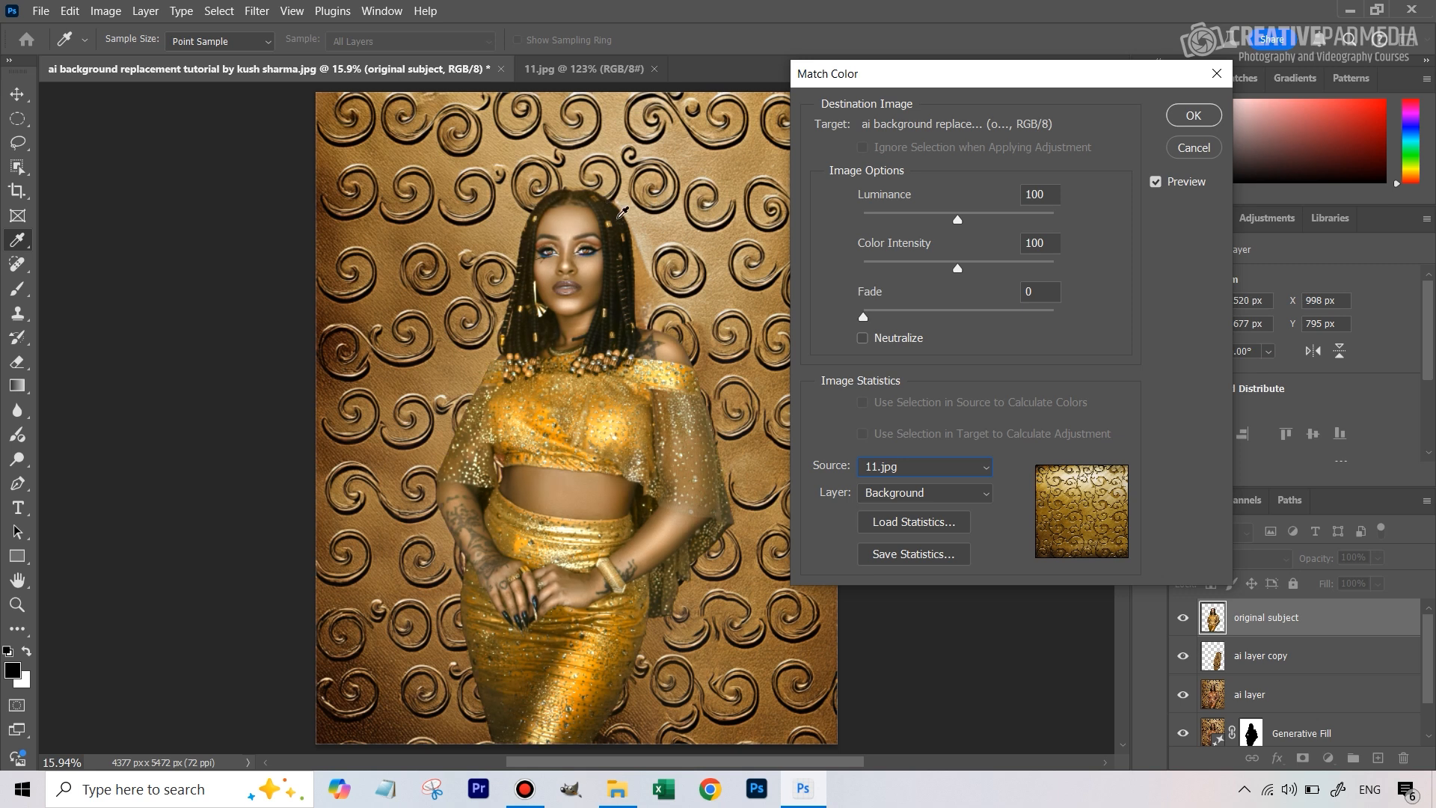
mouse_move(593, 279)
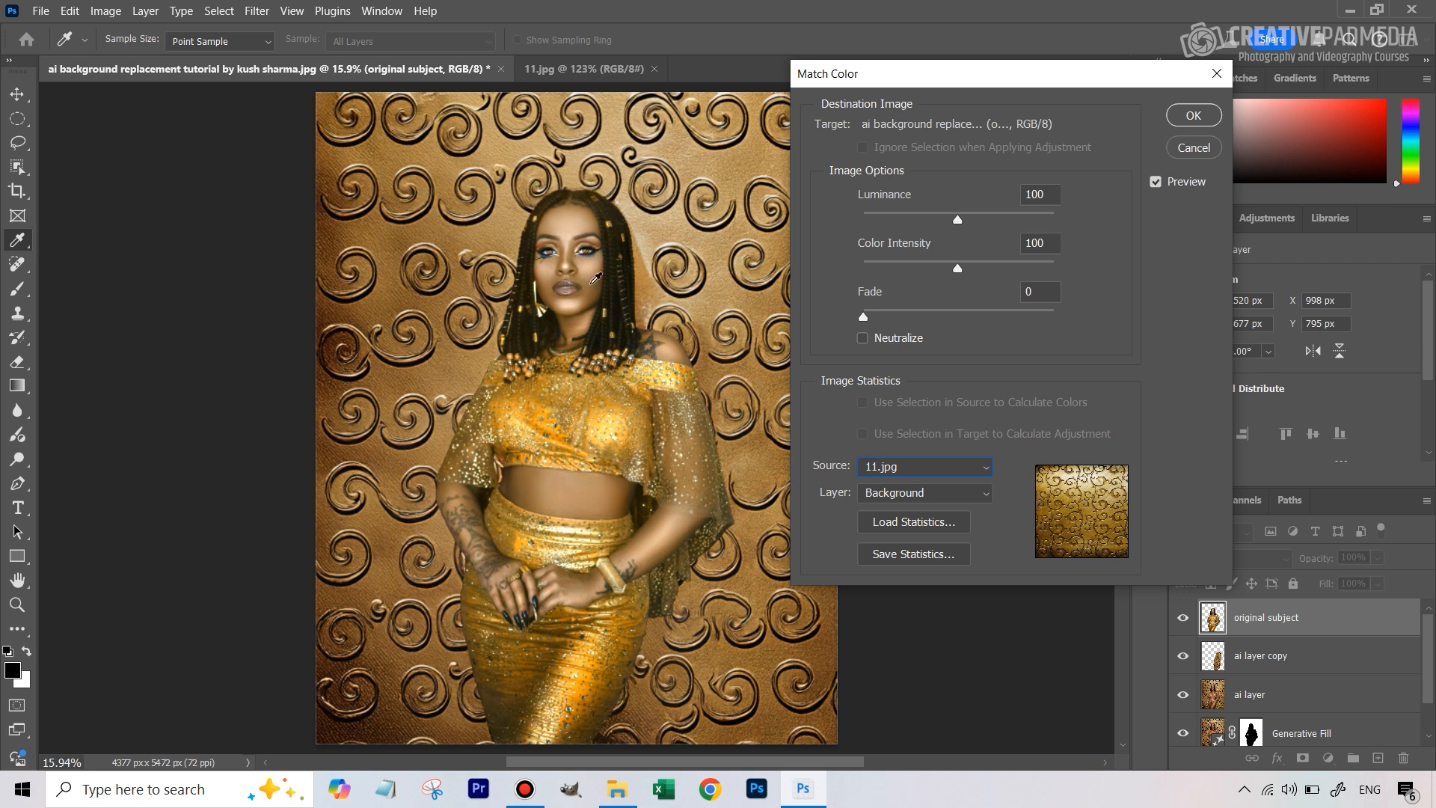
mouse_move(1264, 609)
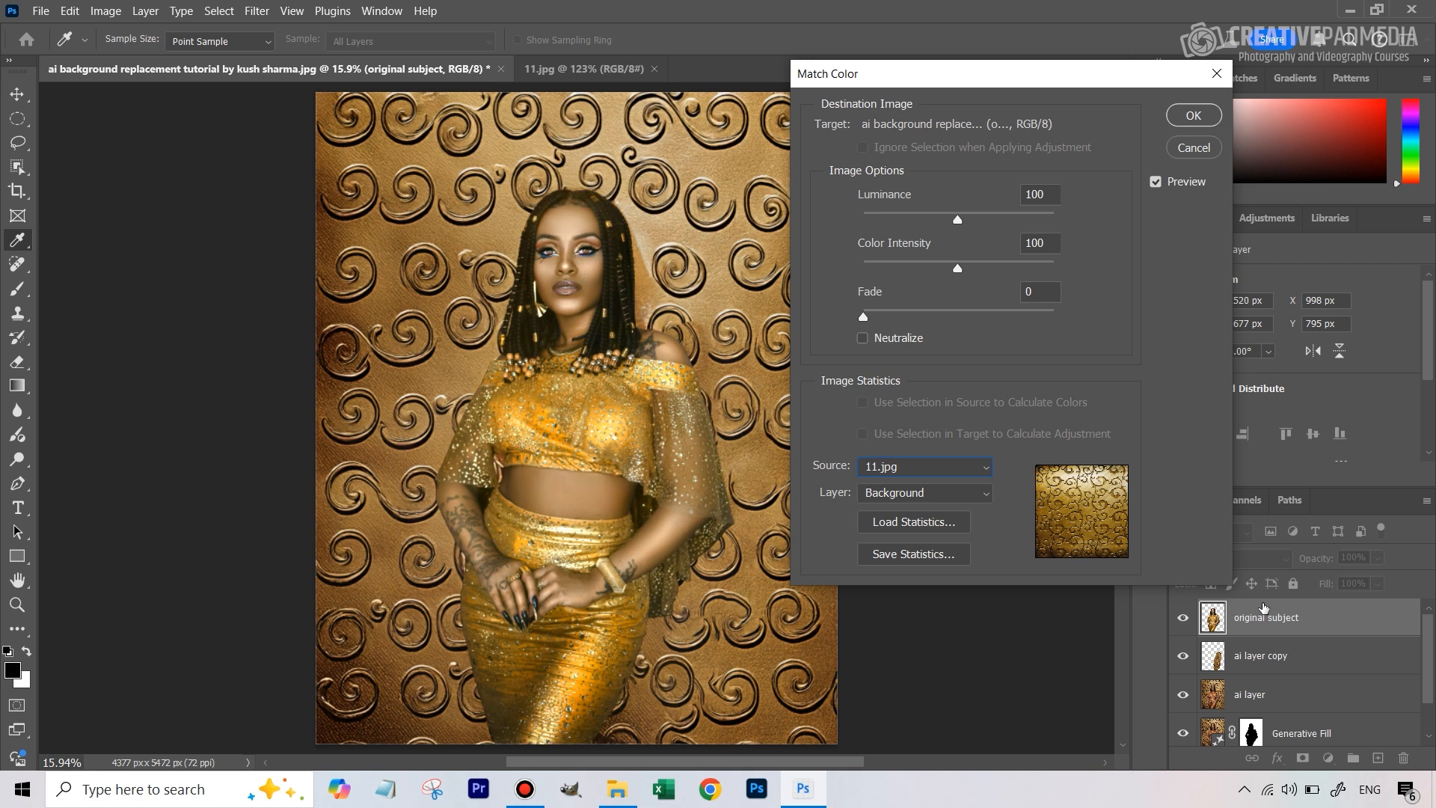
mouse_move(922, 493)
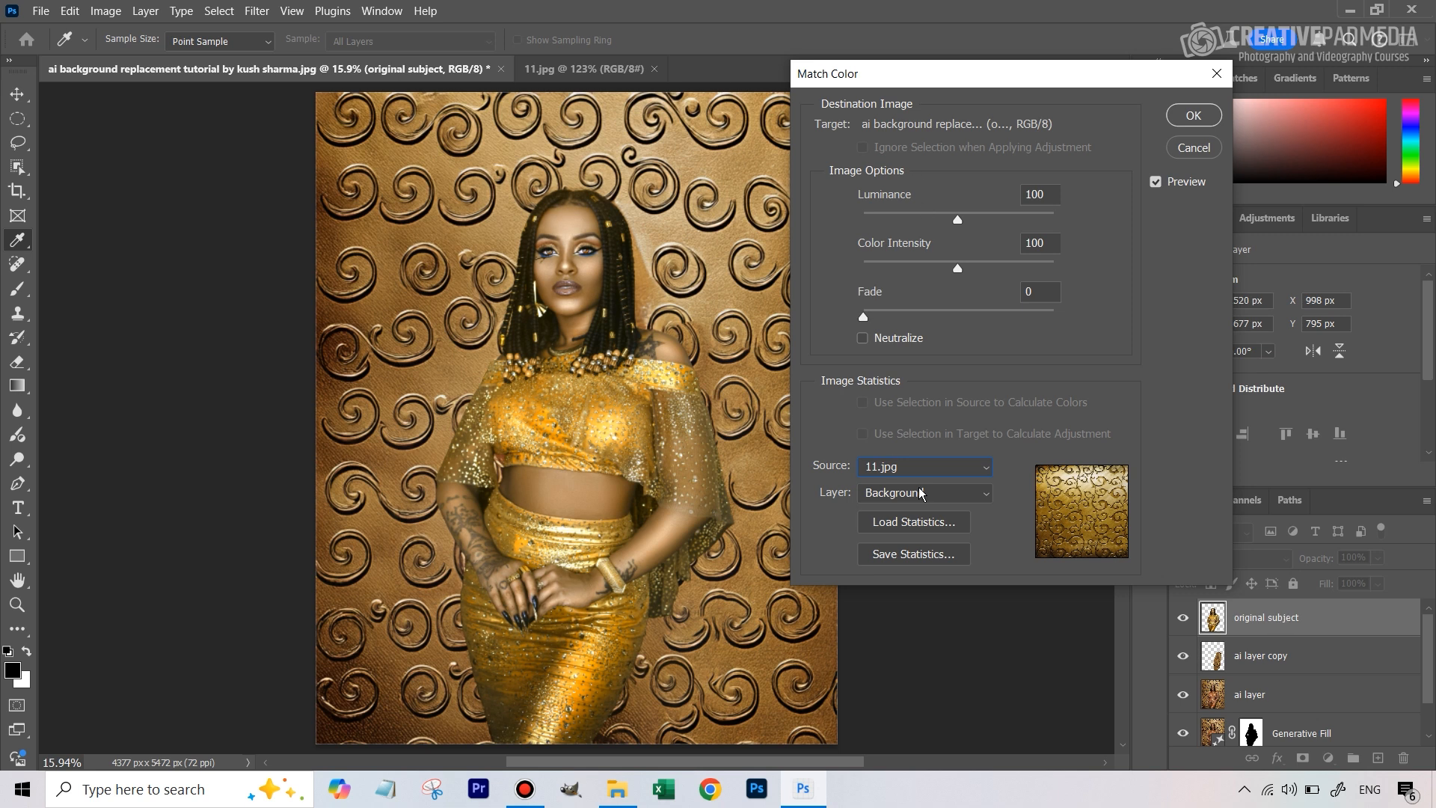
mouse_move(630, 411)
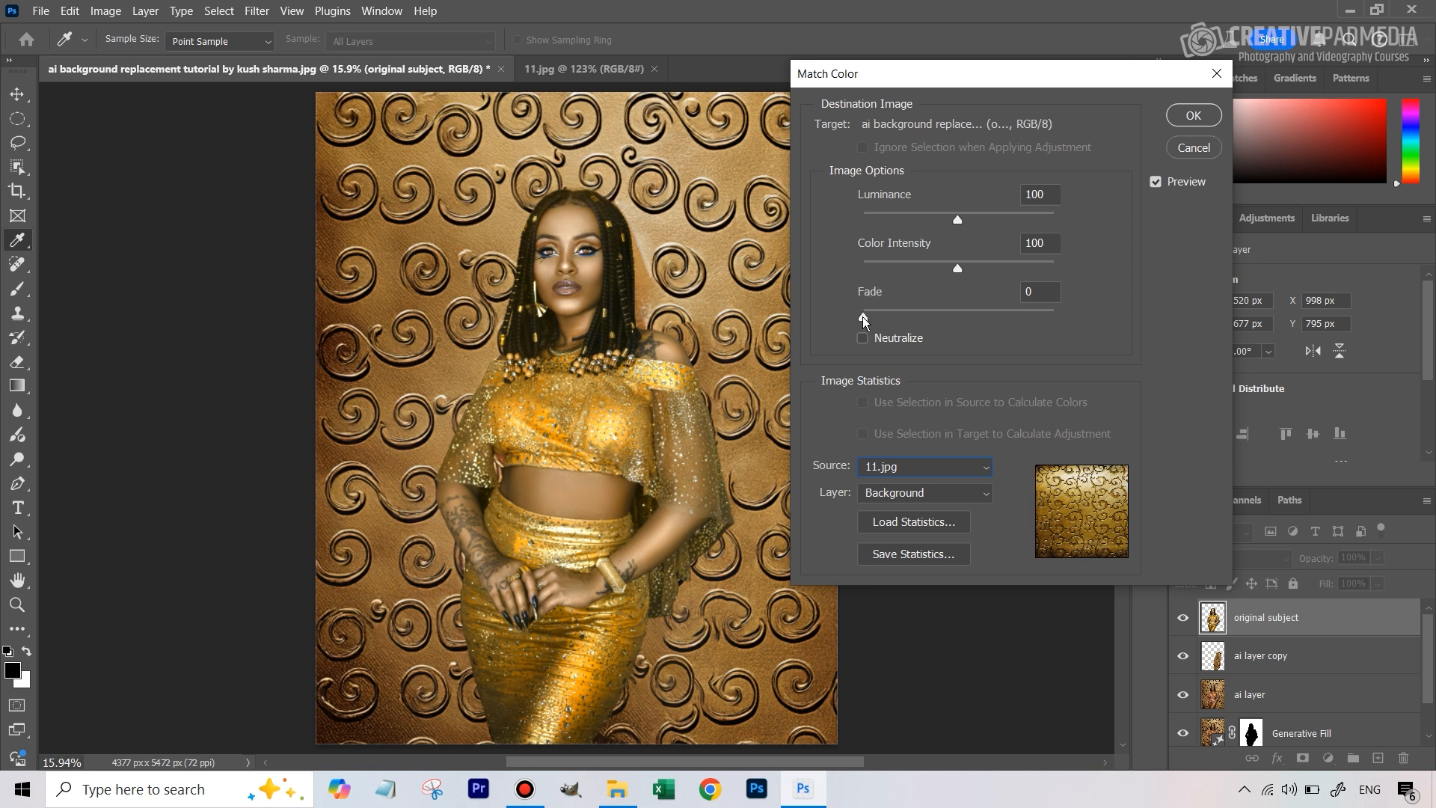
drag(864, 317, 1053, 318)
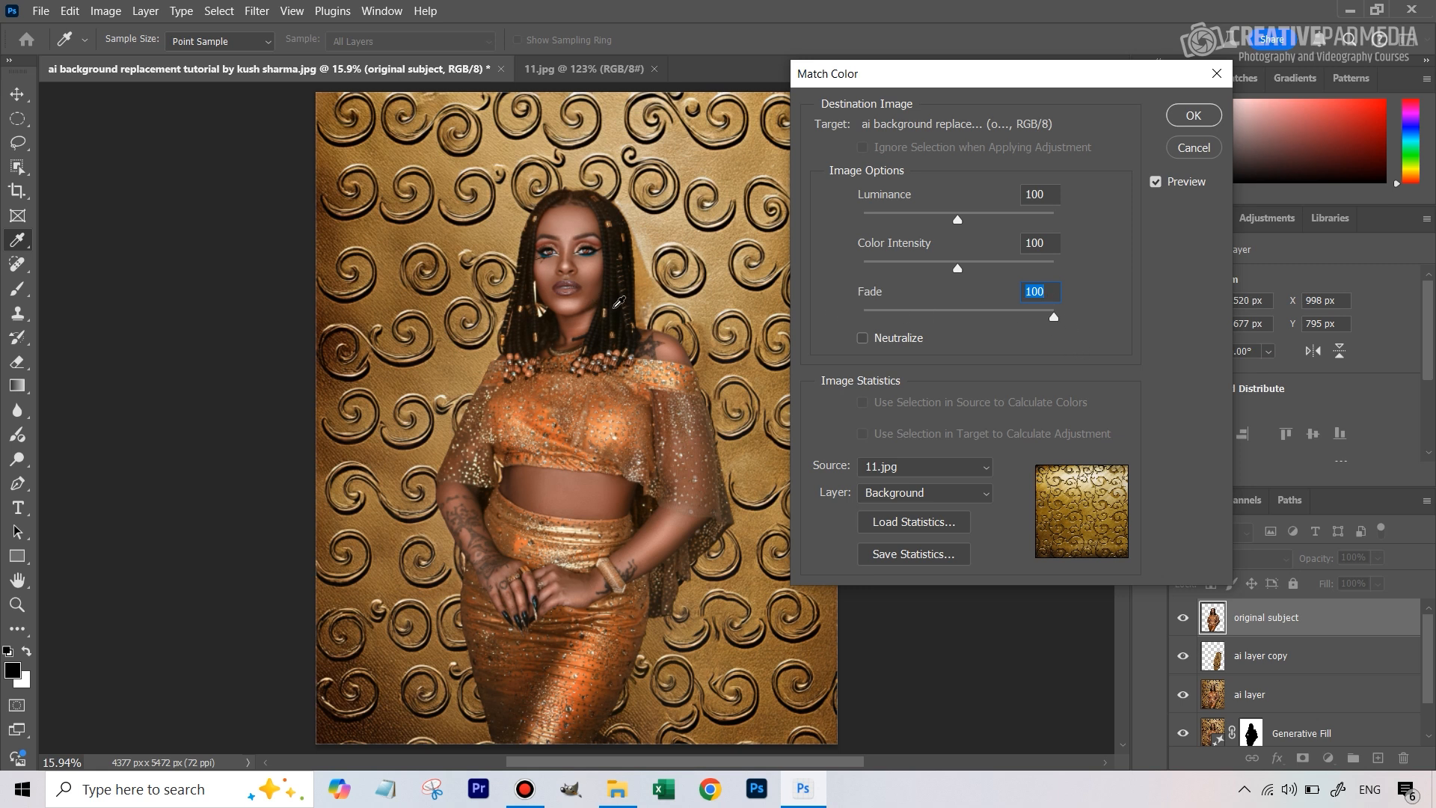
mouse_move(1040, 328)
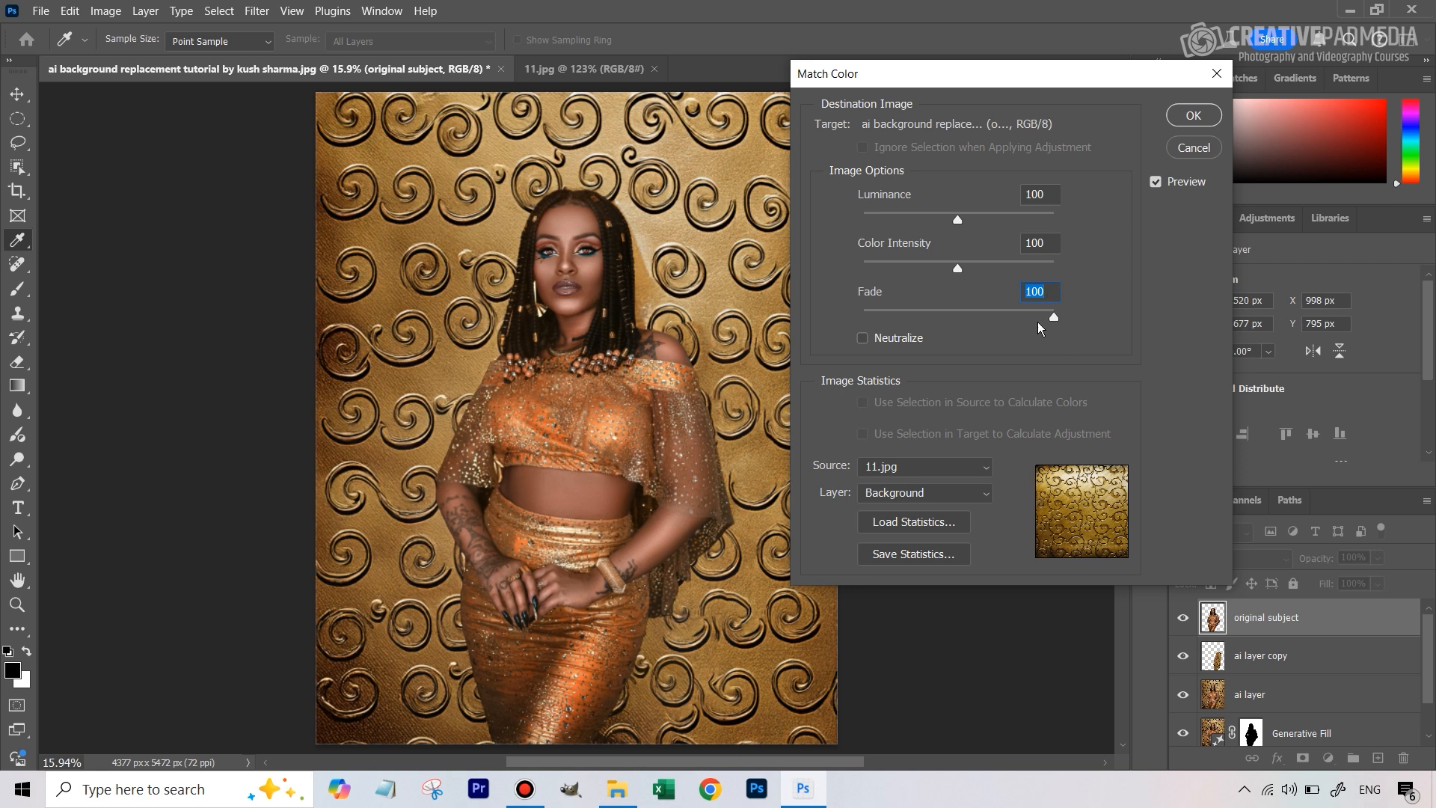
drag(1052, 316, 1033, 318)
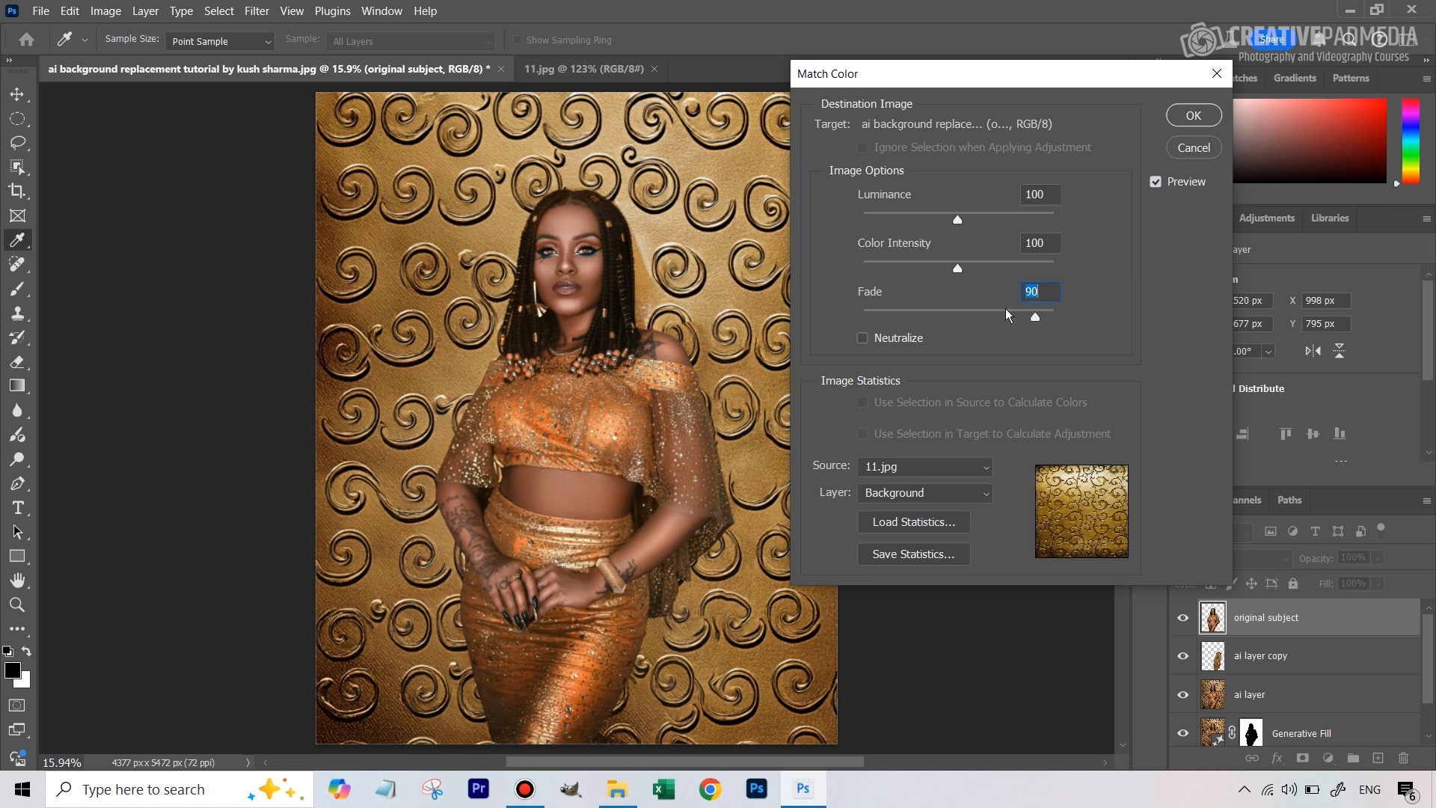
drag(1035, 316, 1007, 316)
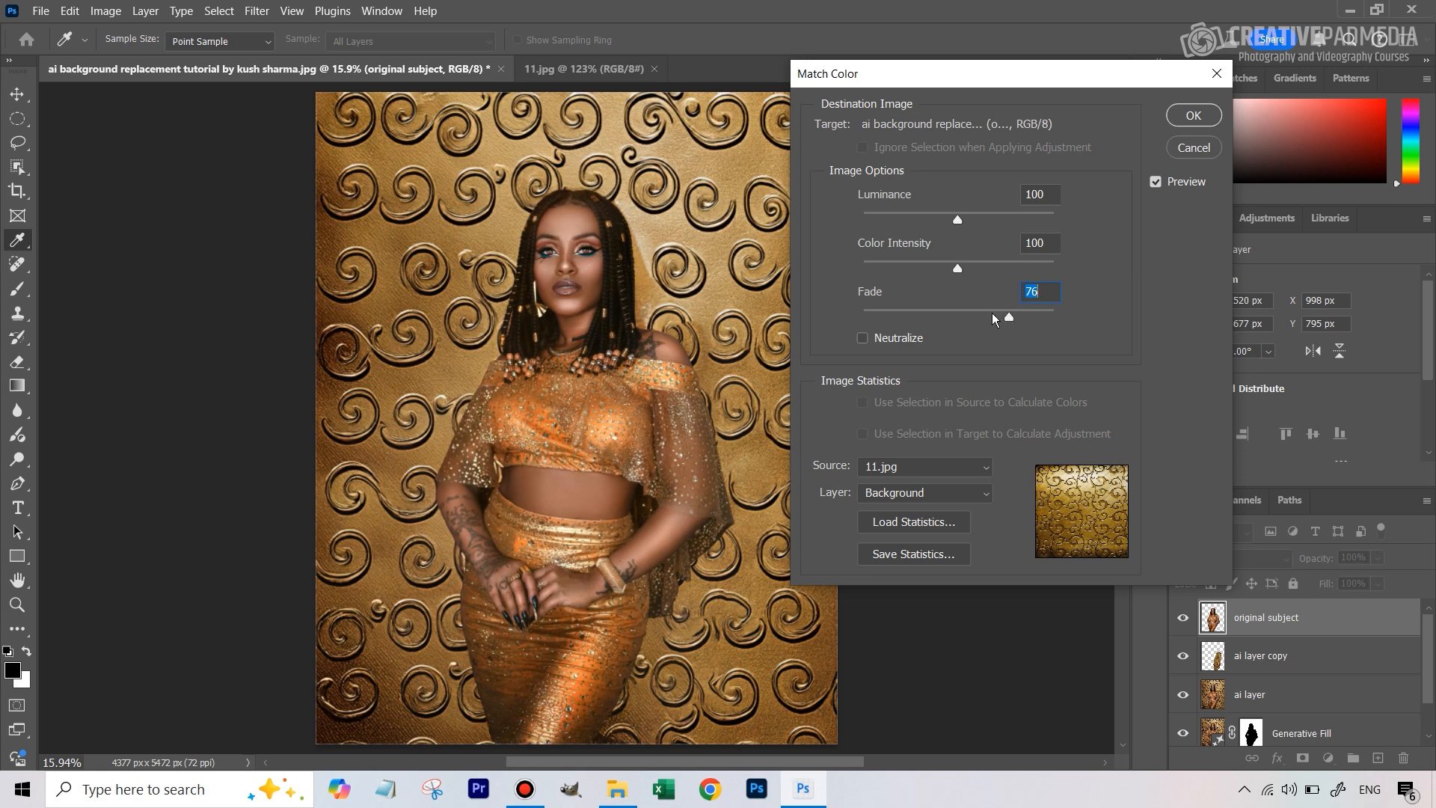
drag(1008, 318, 989, 318)
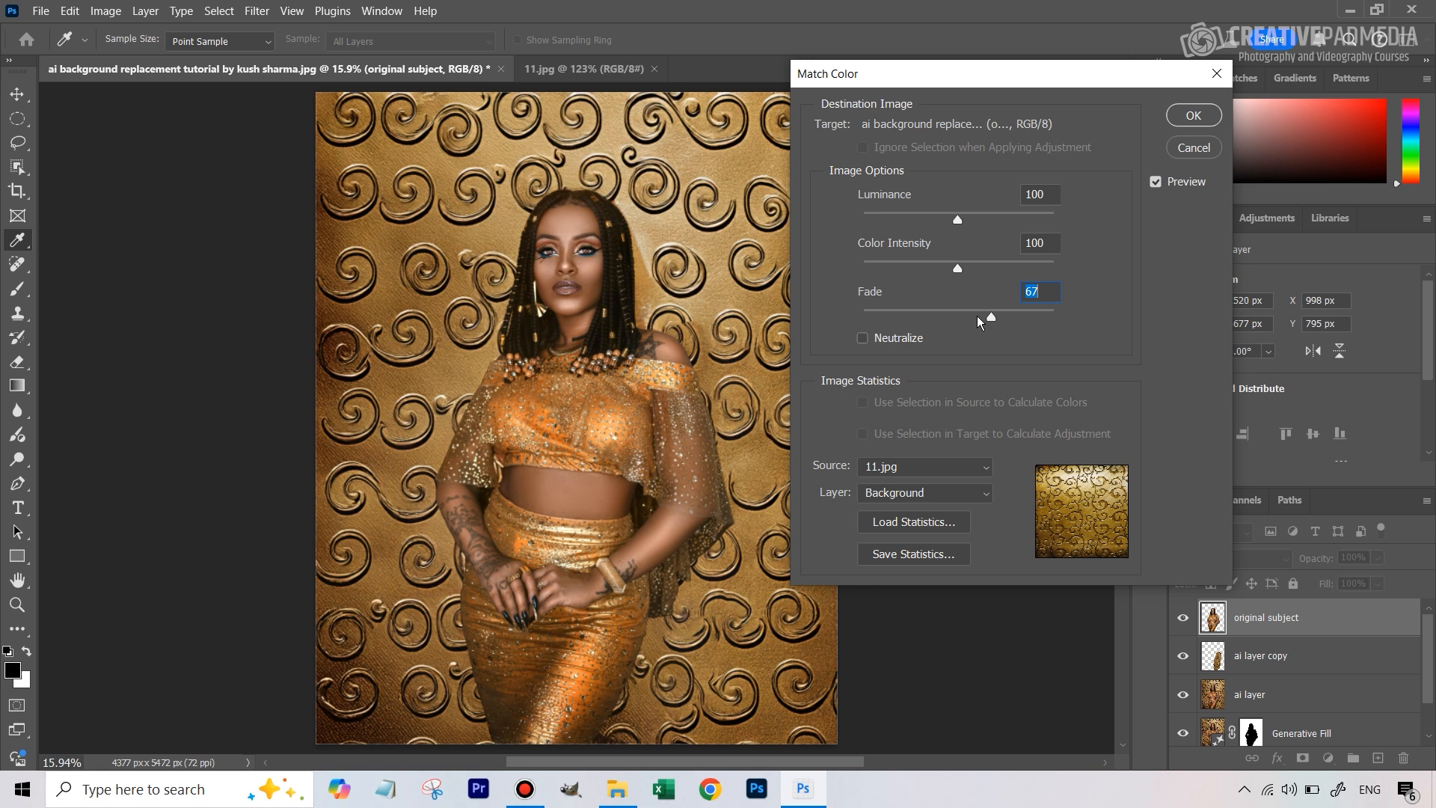
drag(988, 317, 980, 317)
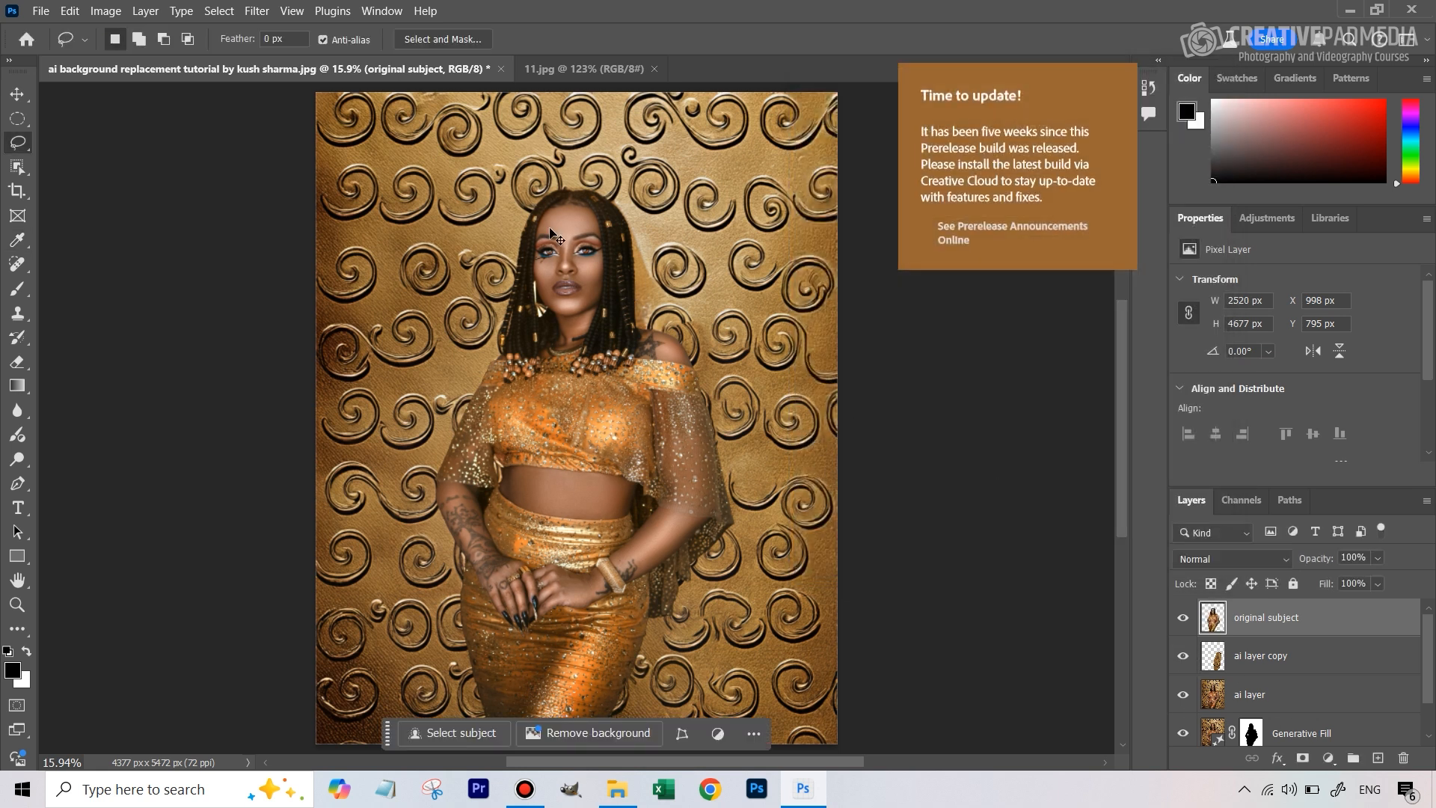
mouse_move(931, 311)
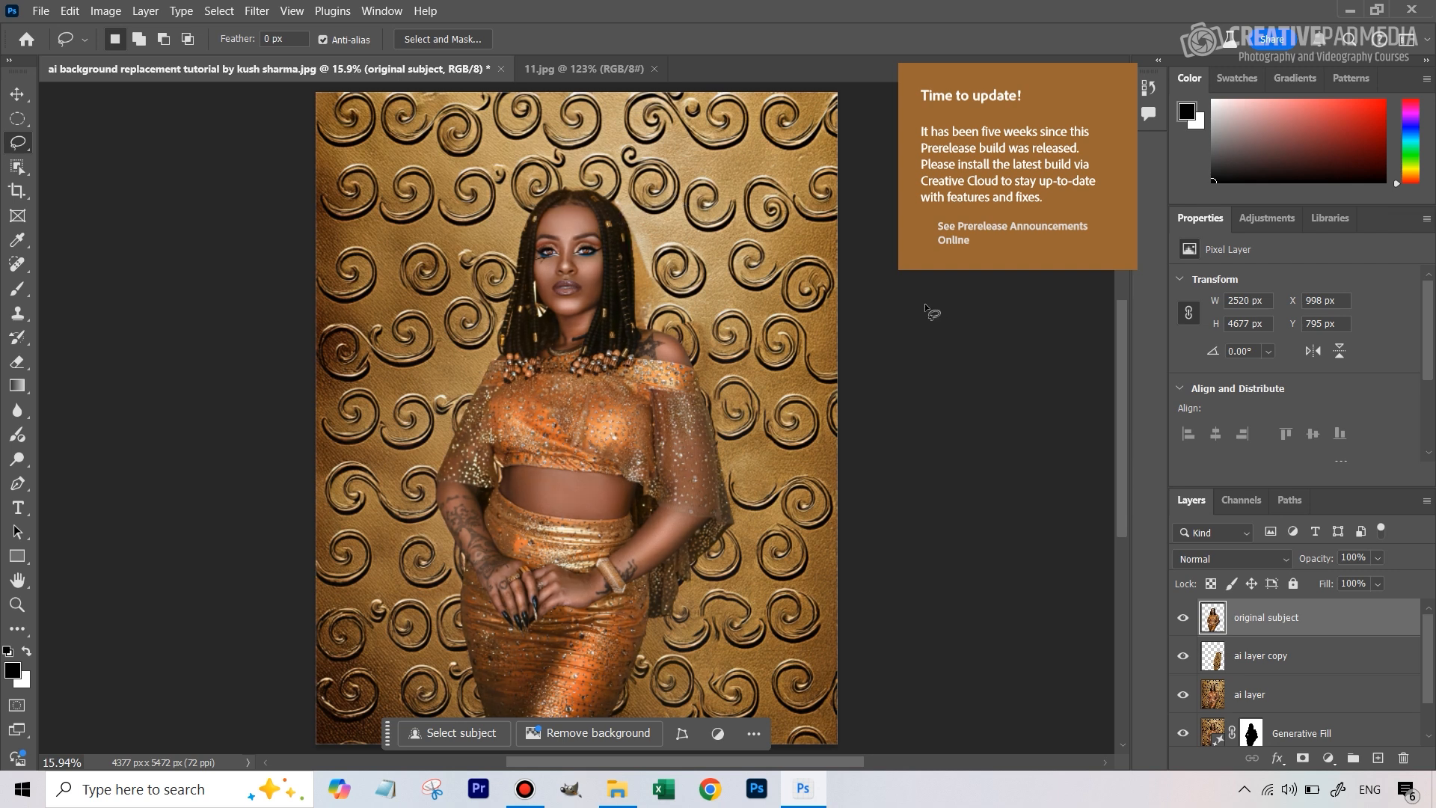
mouse_move(686, 211)
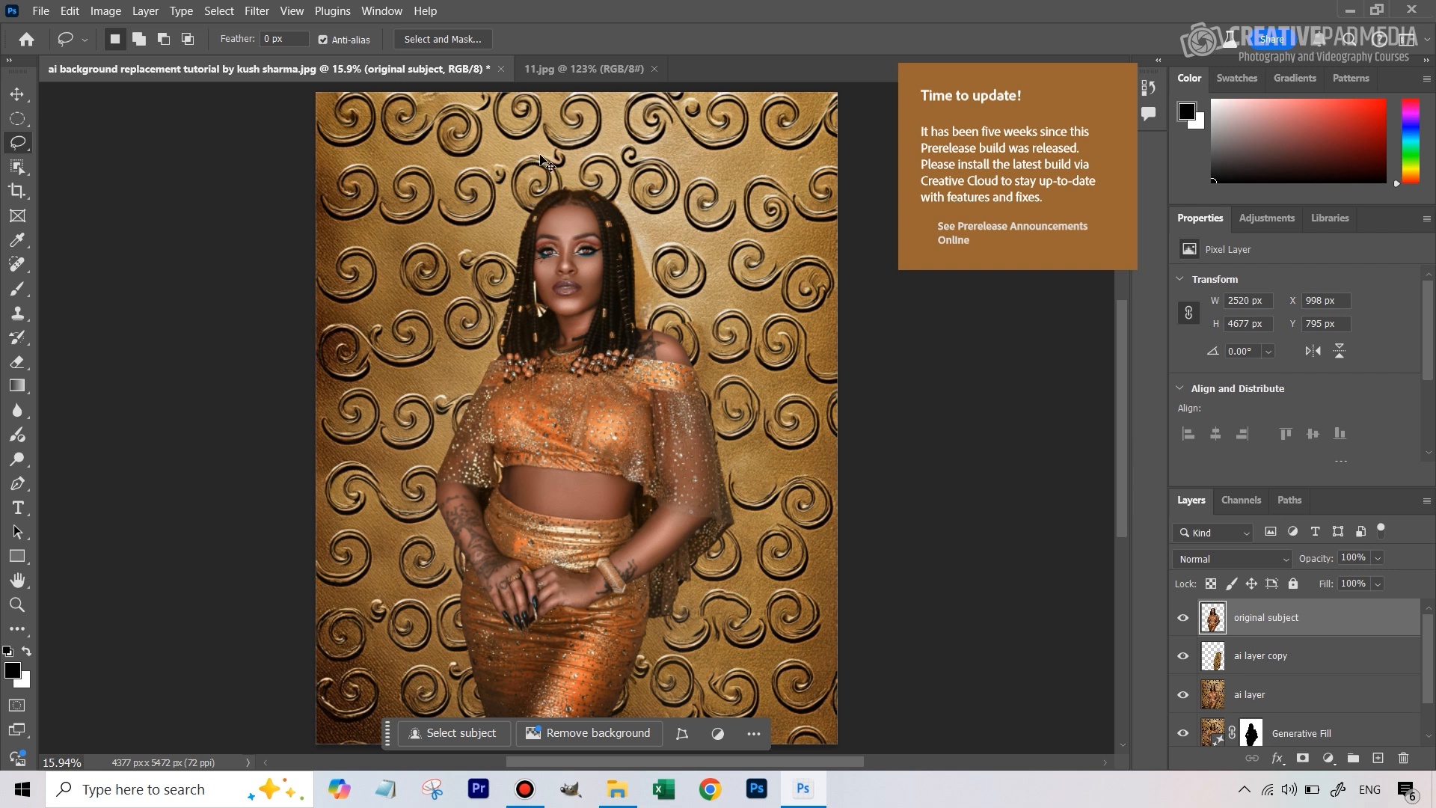
mouse_move(389, 220)
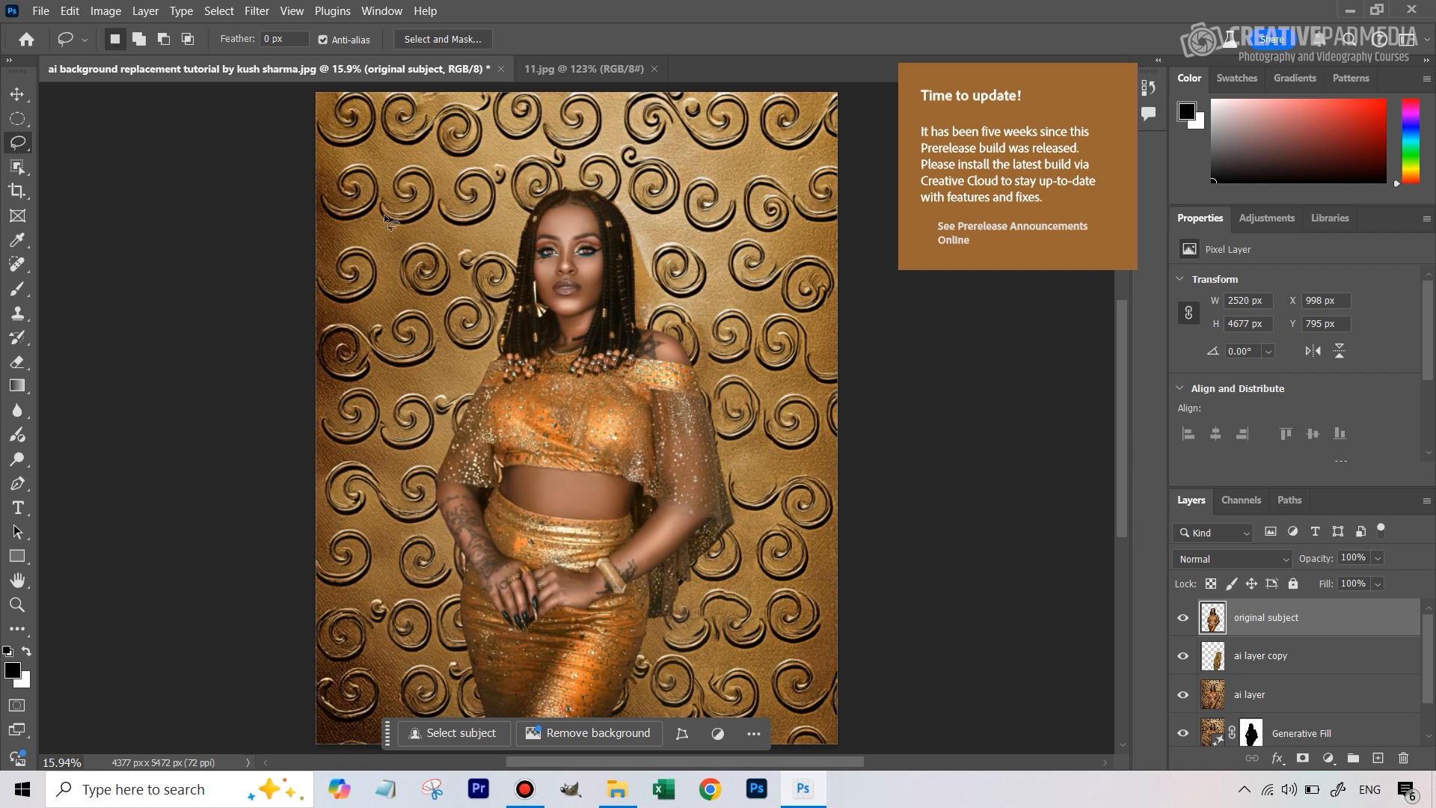